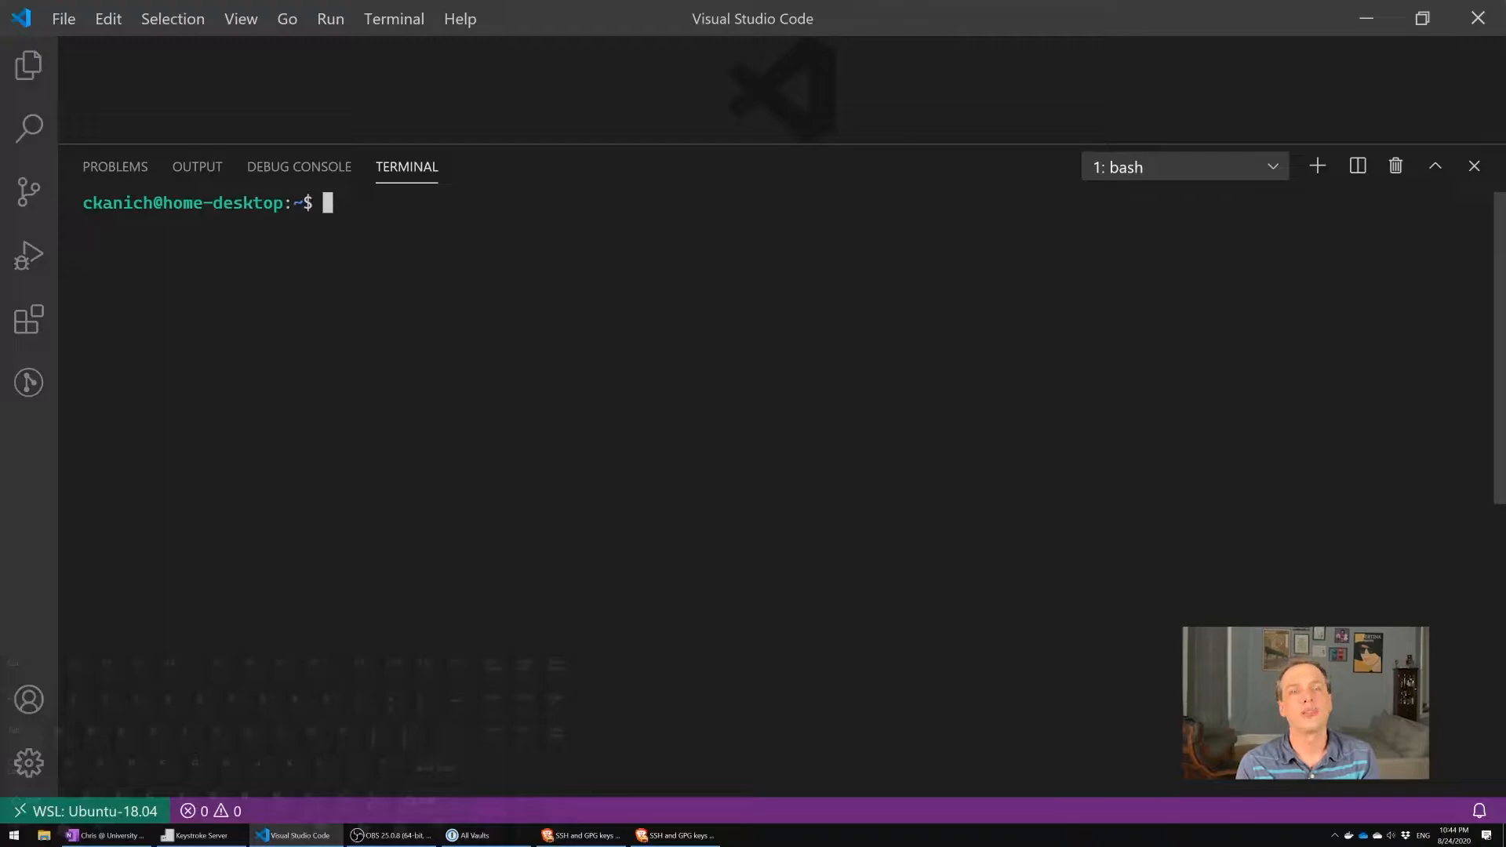
Step: Log in as ckanich to systems1.cs.uic.edu, log out, and retype the ckanich login
{"action": "type", "text": "ssh"}
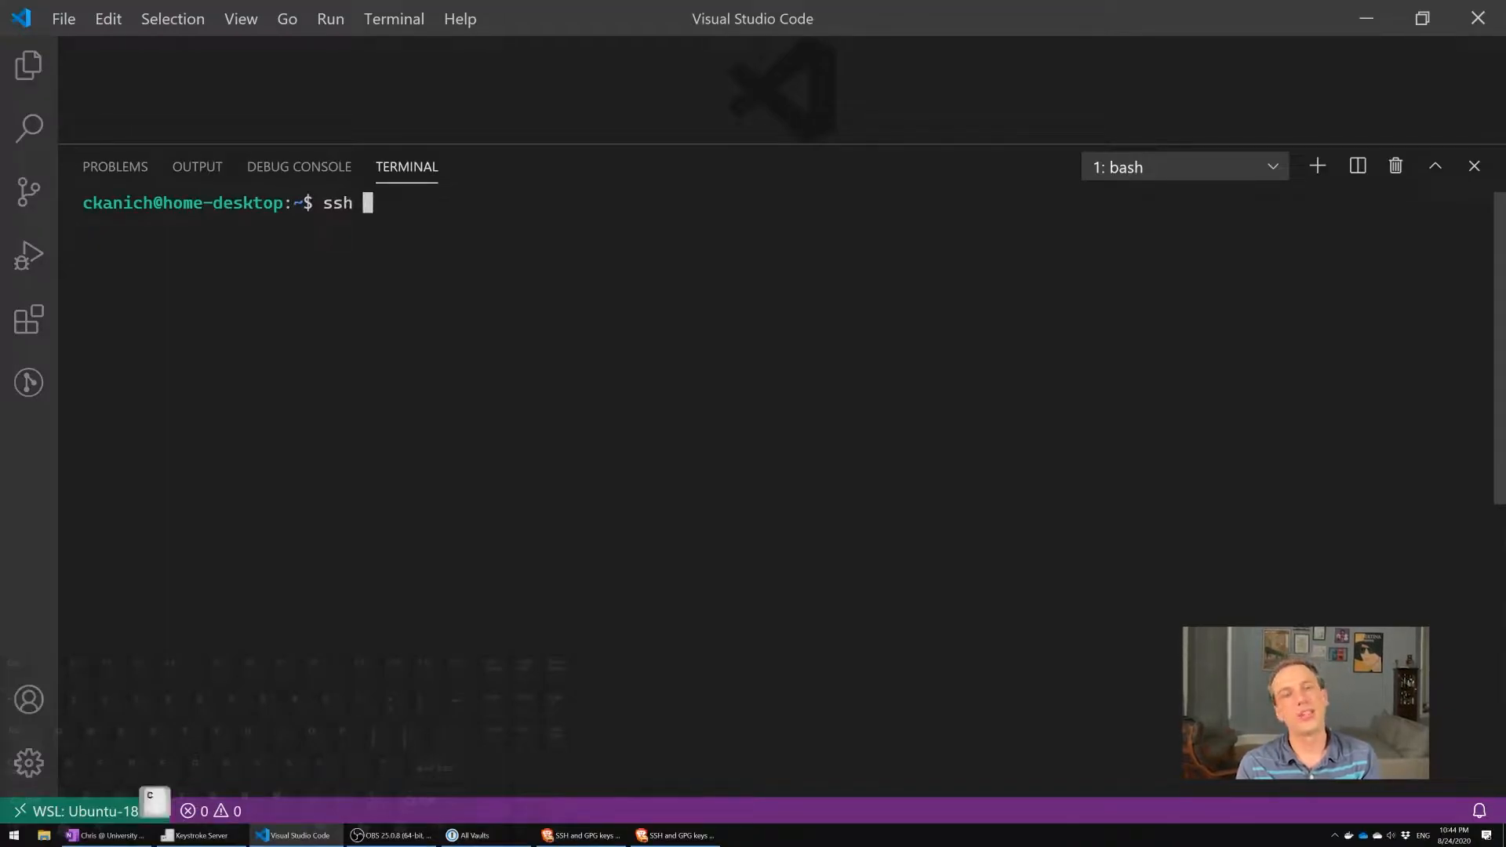
{"action": "type", "text": "ckanich@syst"}
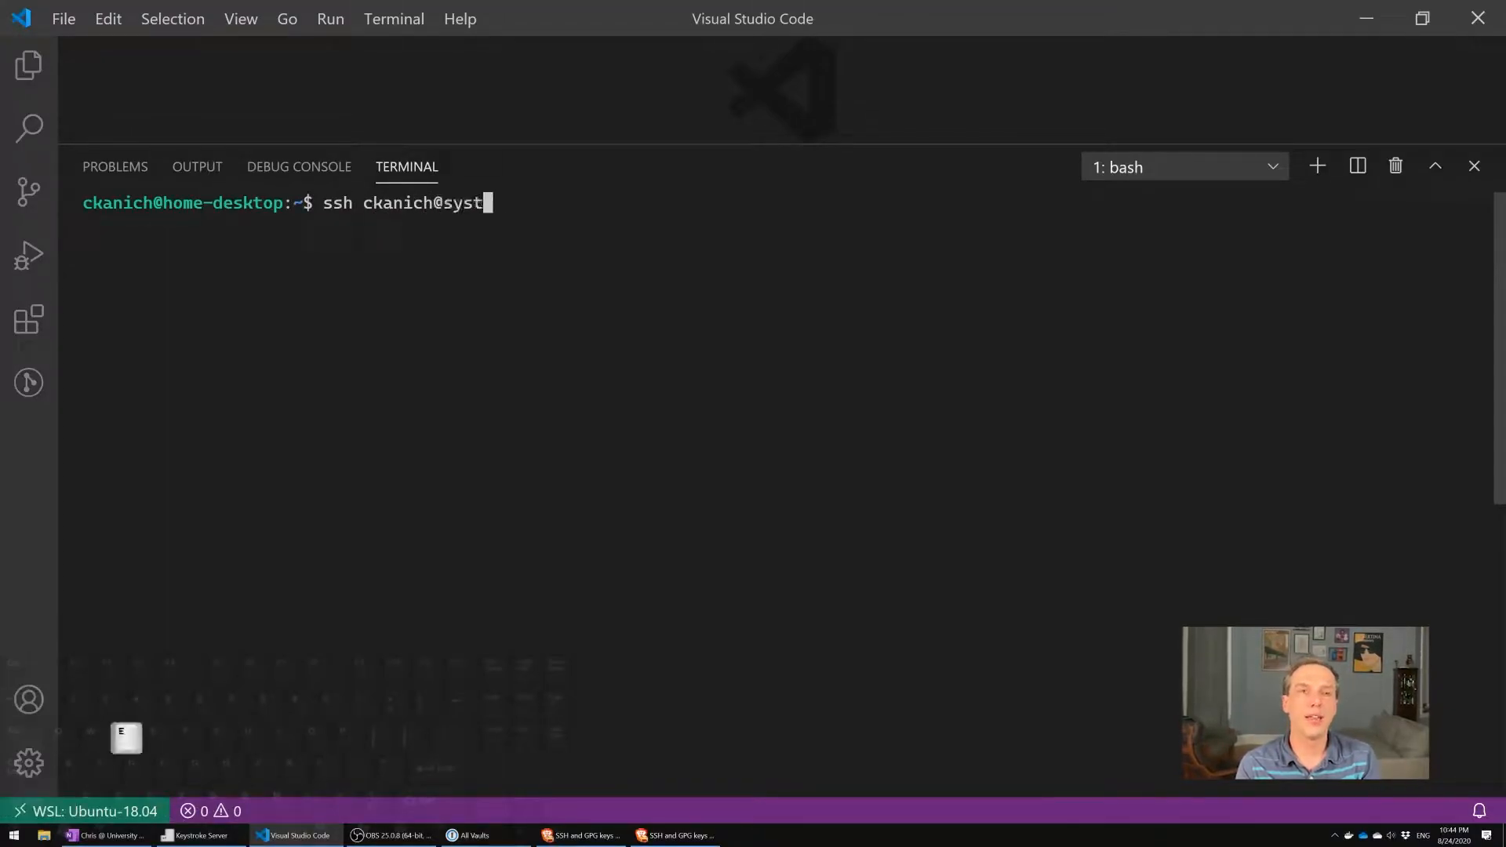
{"action": "type", "text": "em1"}
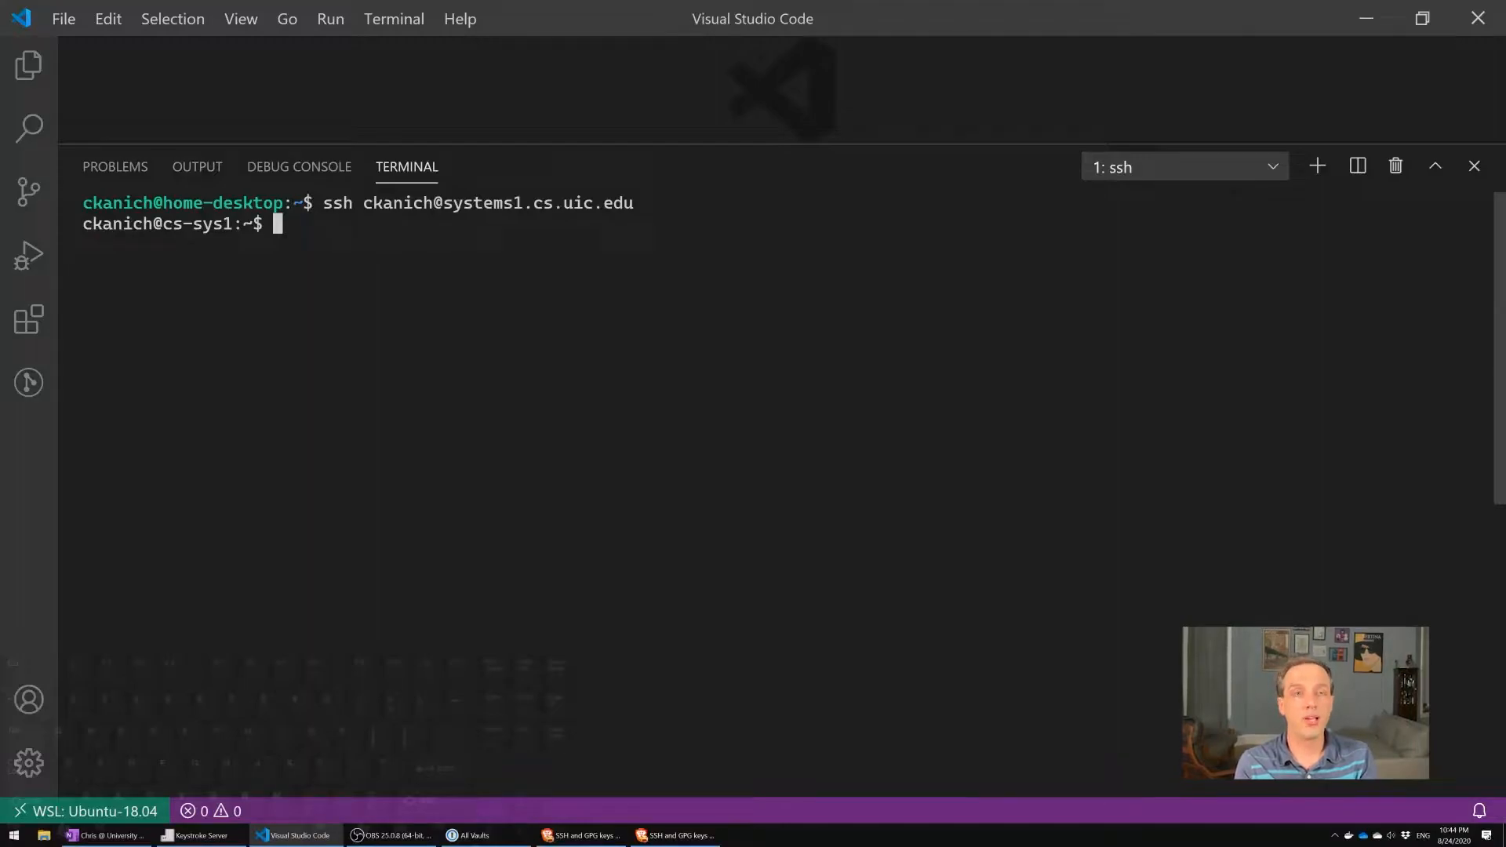
{"action": "type", "text": "logout"}
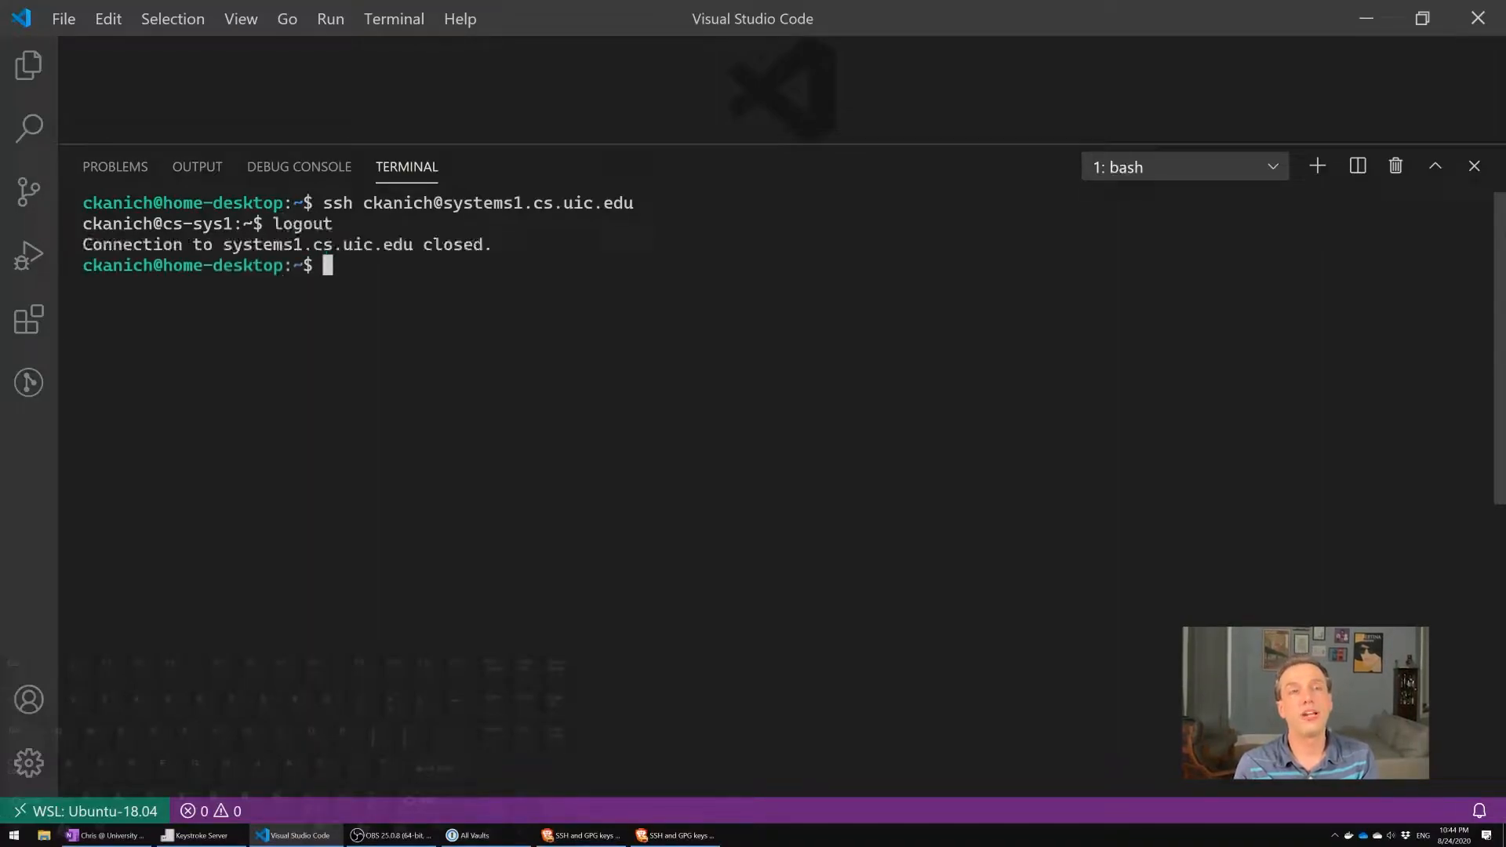
{"action": "type", "text": "ssh ckanich@systems1.cs.uic.edu"}
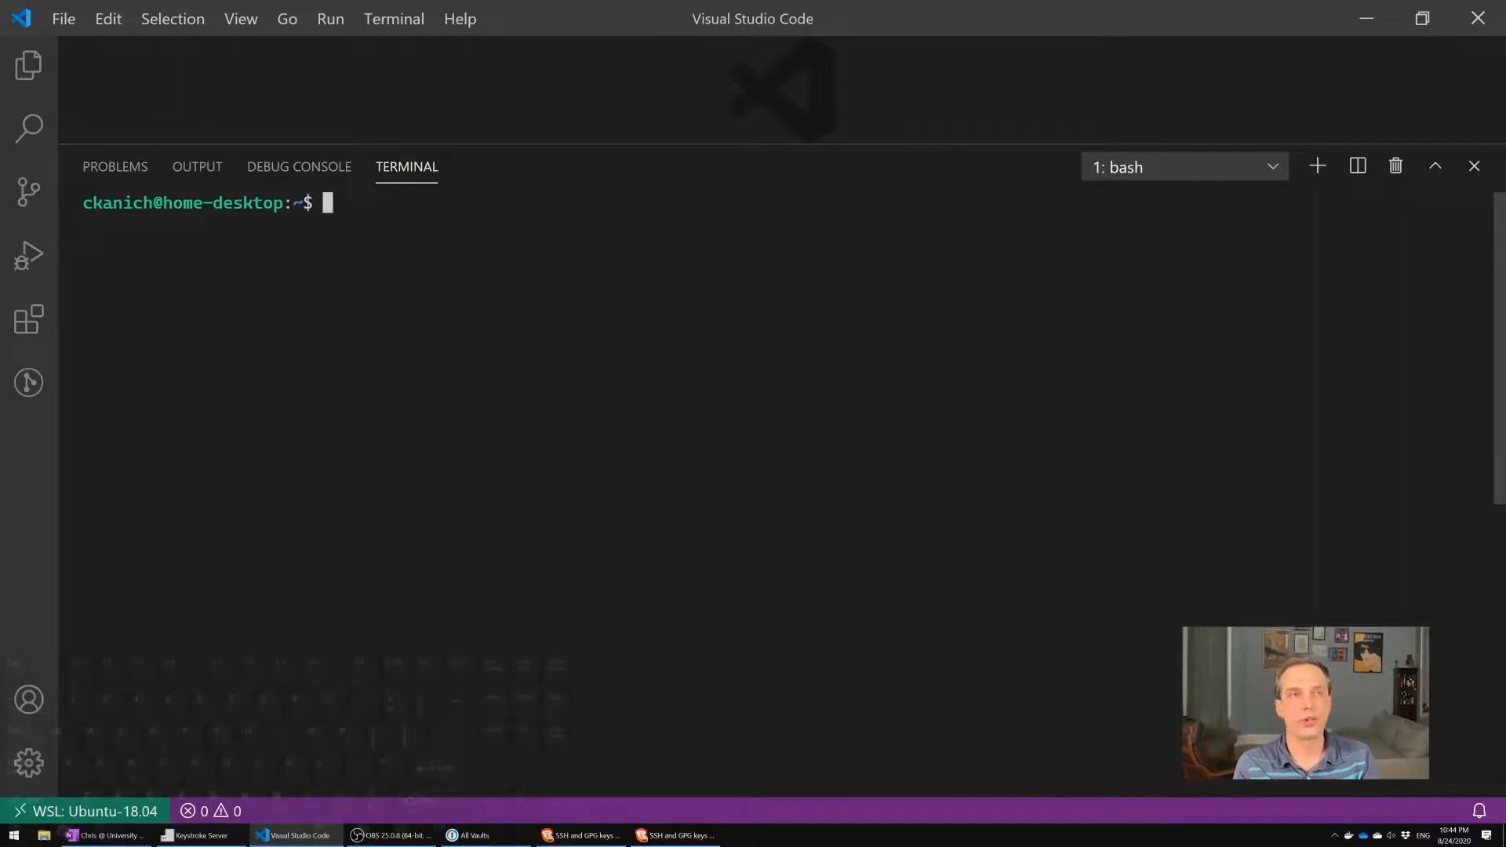
Step: Run ssh systems1.cs.uic.edu without a username and list the home folder with ls
{"action": "type", "text": "ssh s"}
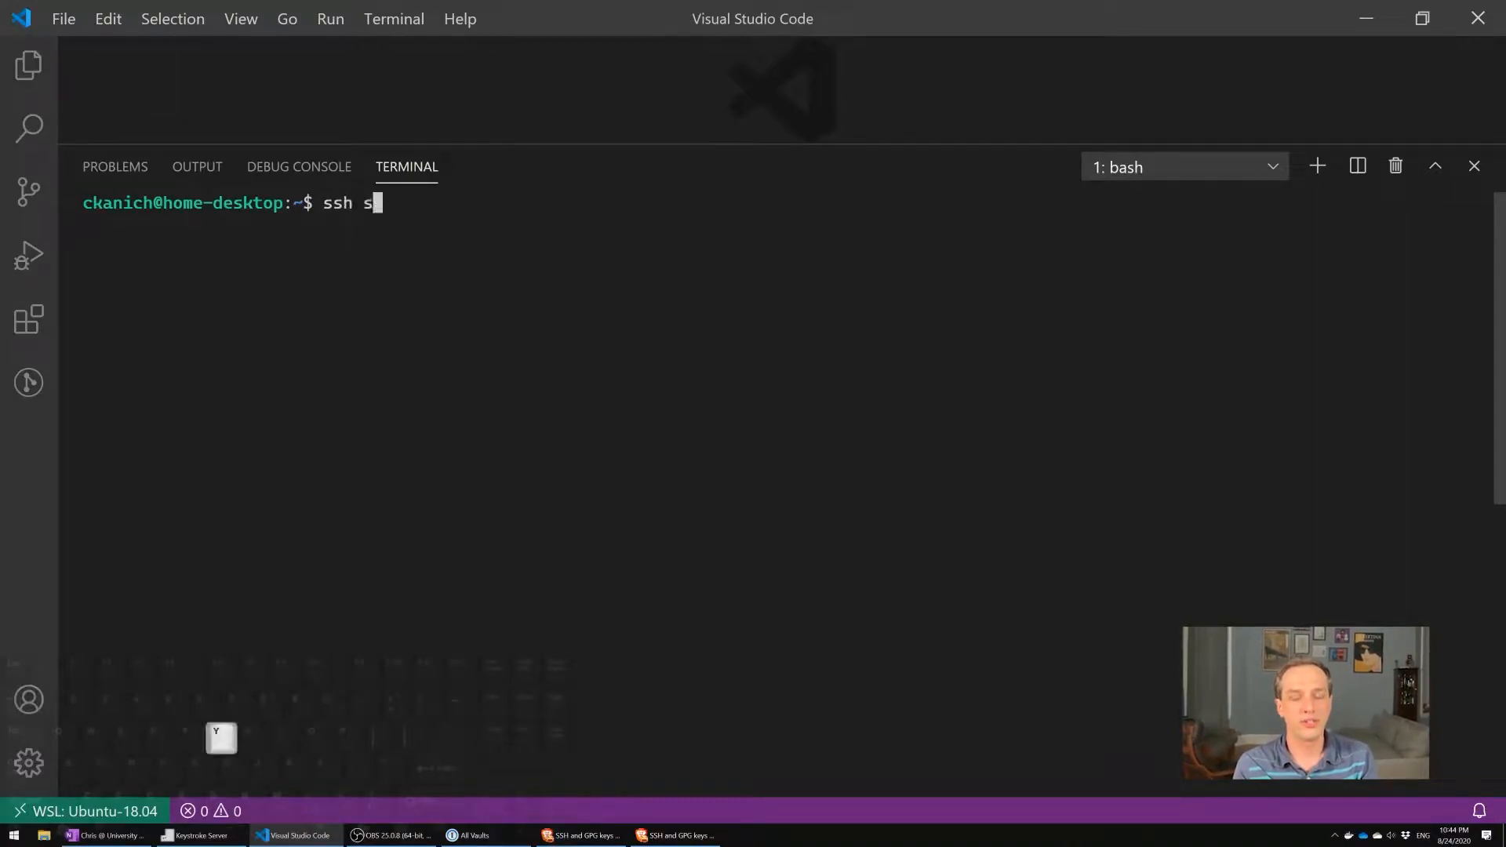
{"action": "type", "text": "ystems1.cs."}
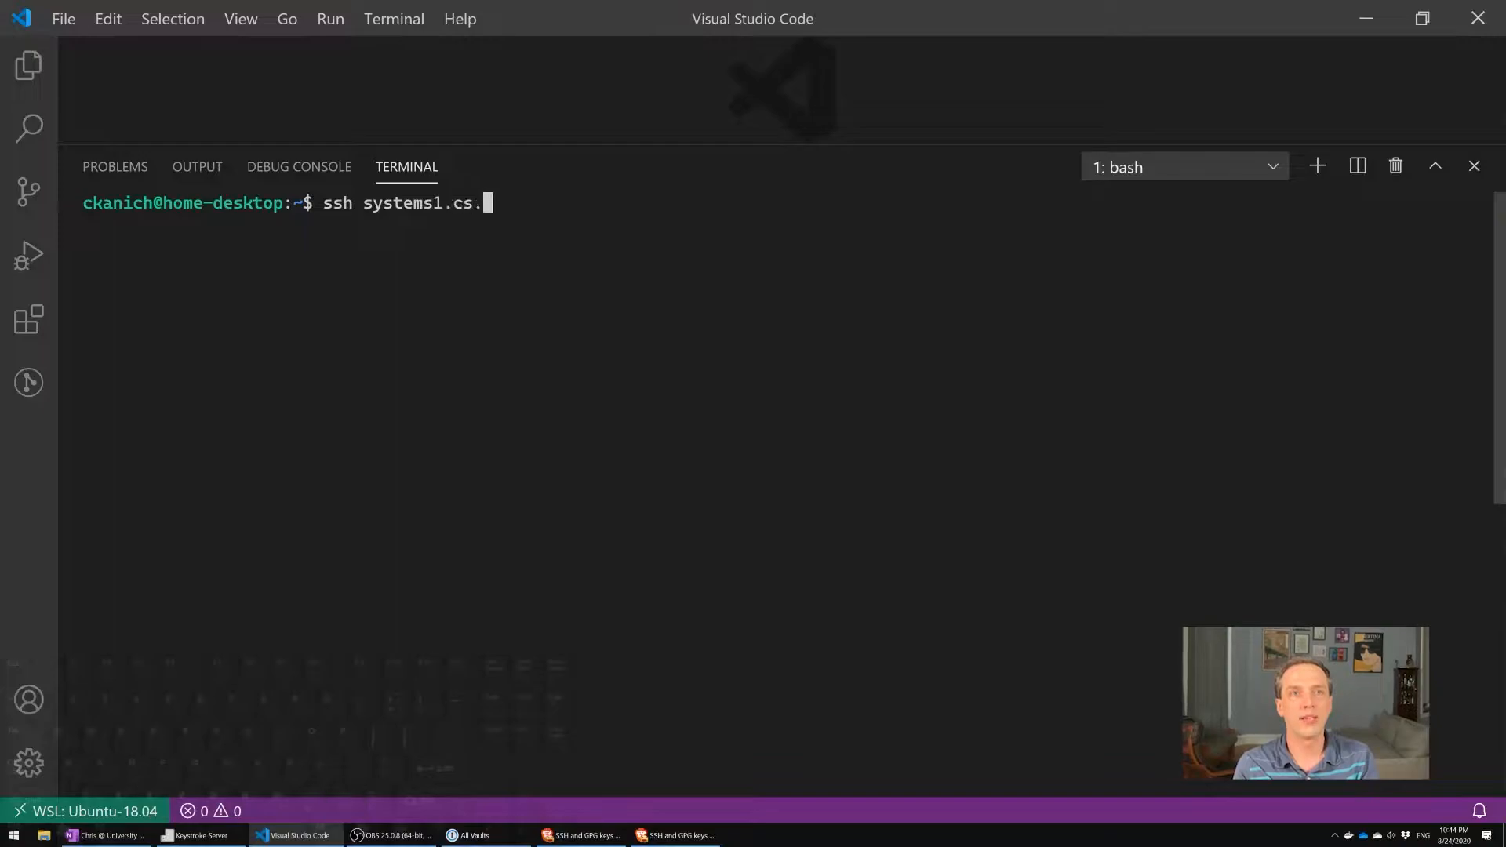
{"action": "type", "text": "uic.edu"}
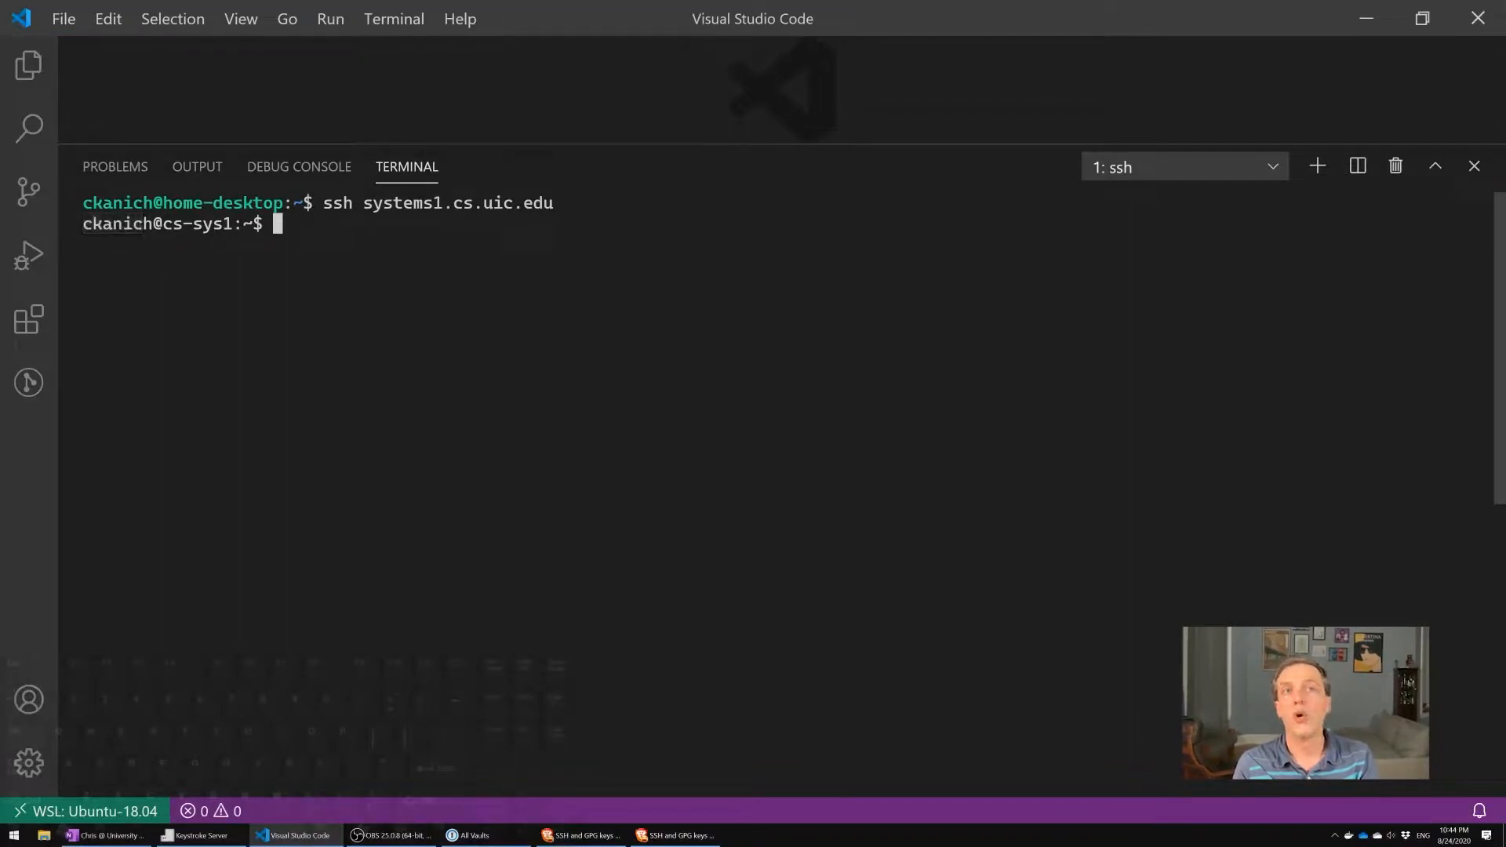
{"action": "double_click", "coordinate": [196, 224]}
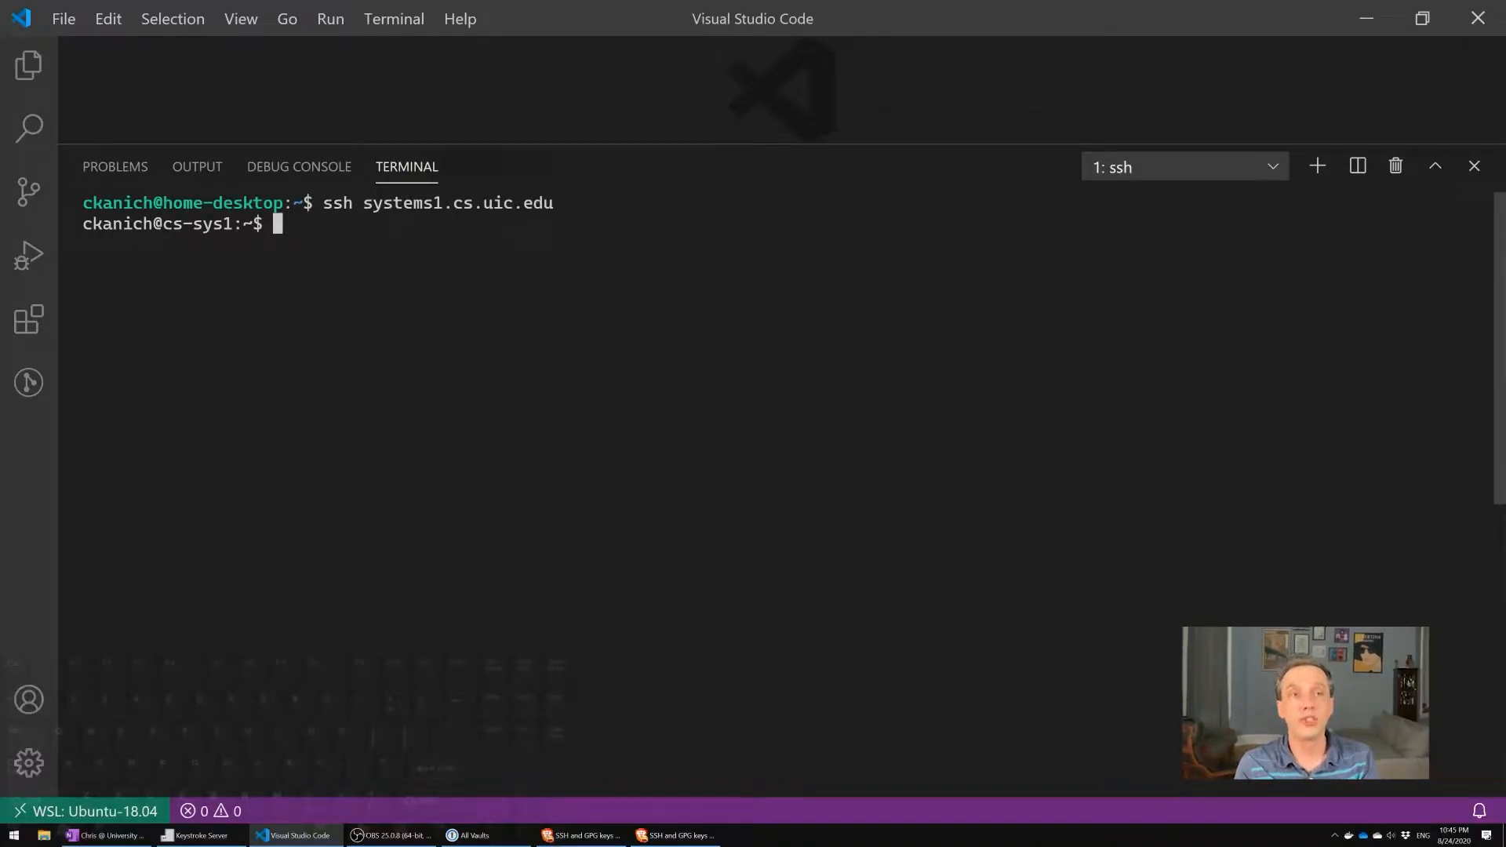
{"action": "type", "text": "ls"}
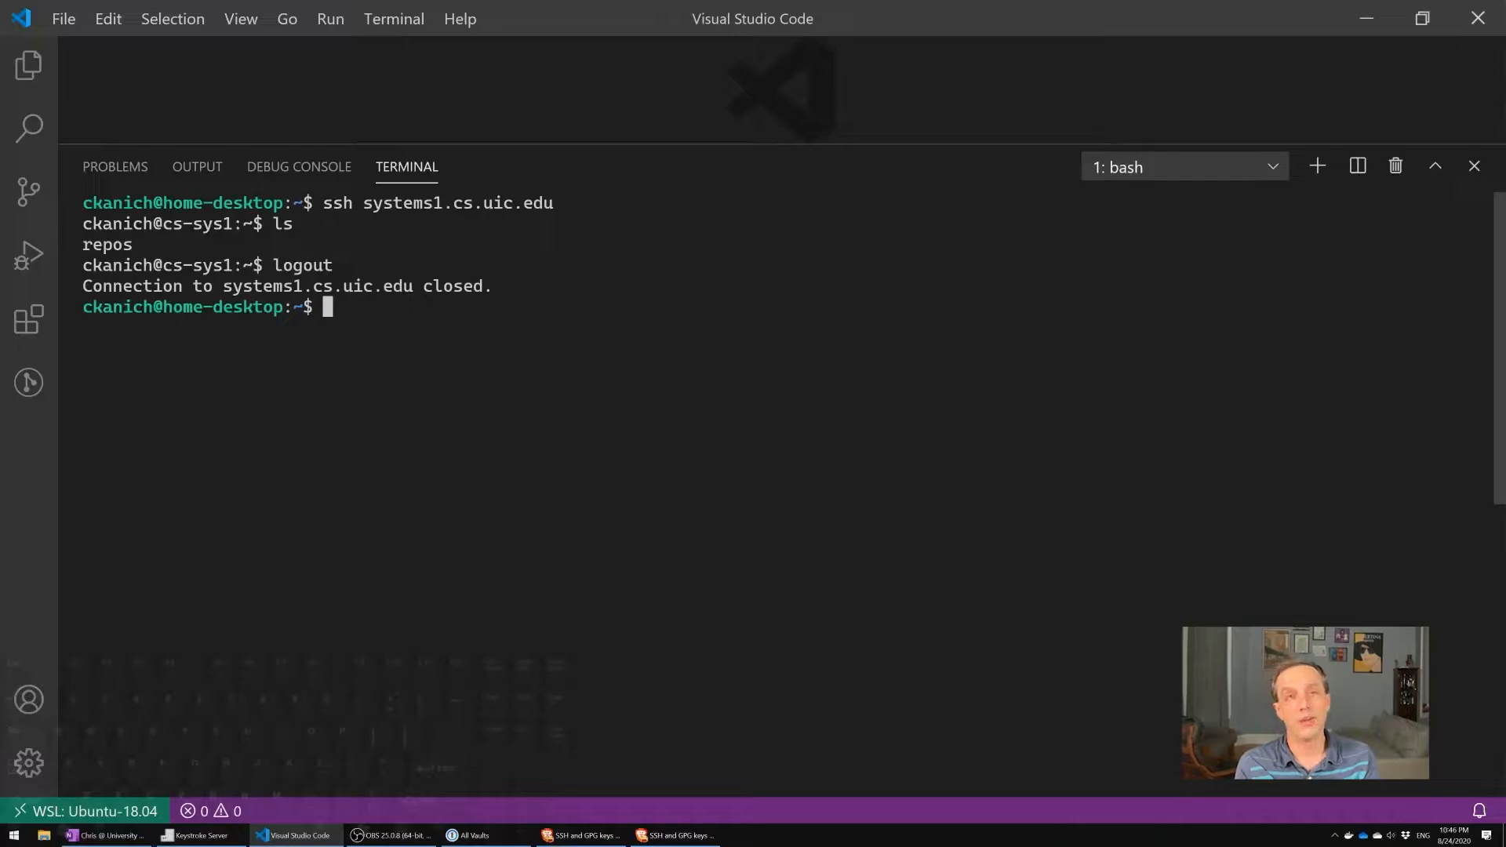
{"action": "type", "text": "ssh"}
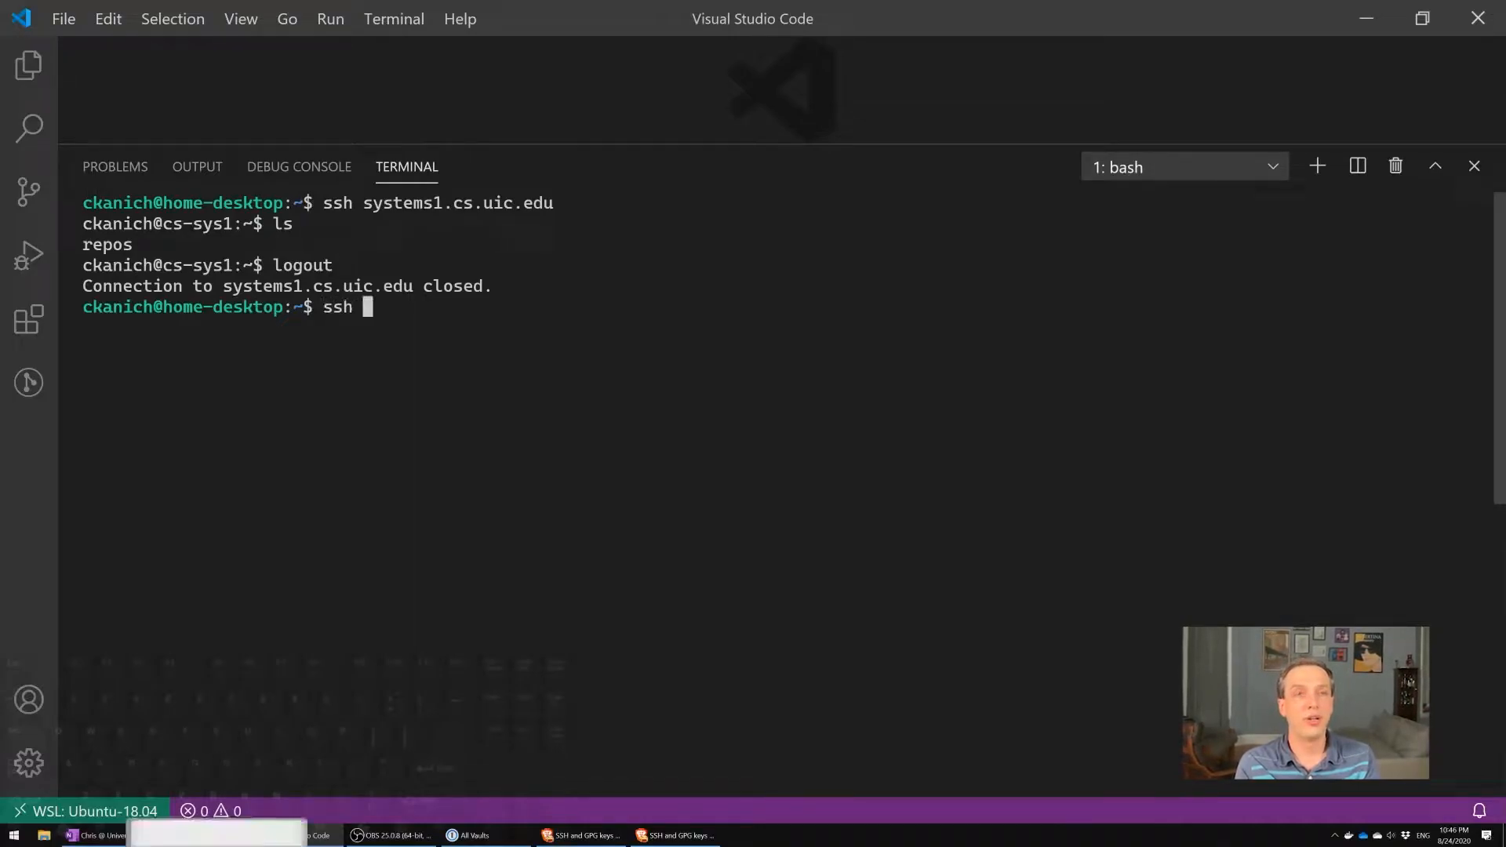
{"action": "type", "text": "ckanich@"}
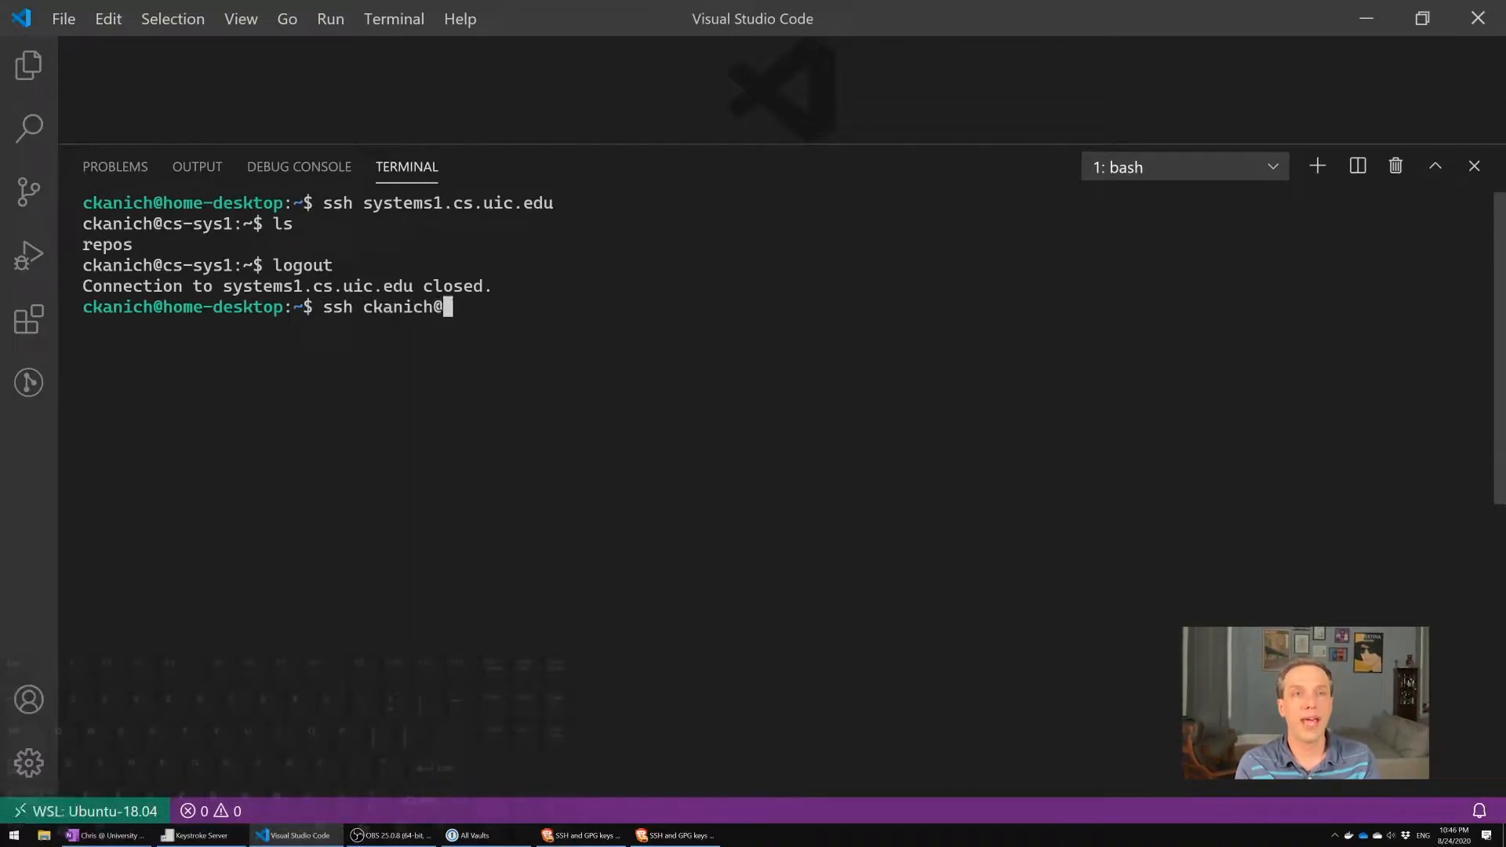
{"action": "type", "text": "systems1.cs.uic.edu"}
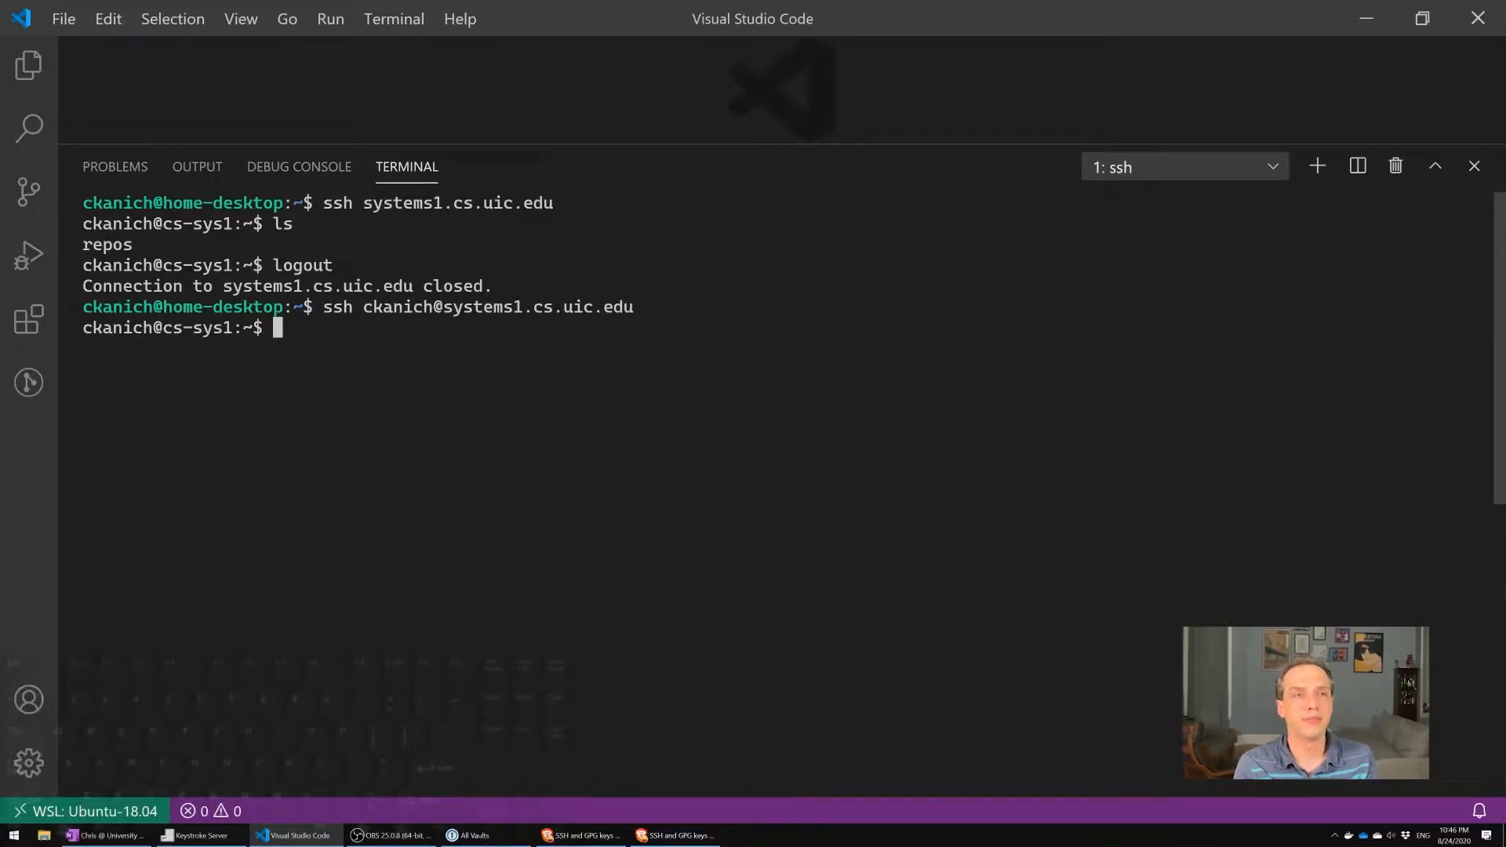
{"action": "type", "text": "logout"}
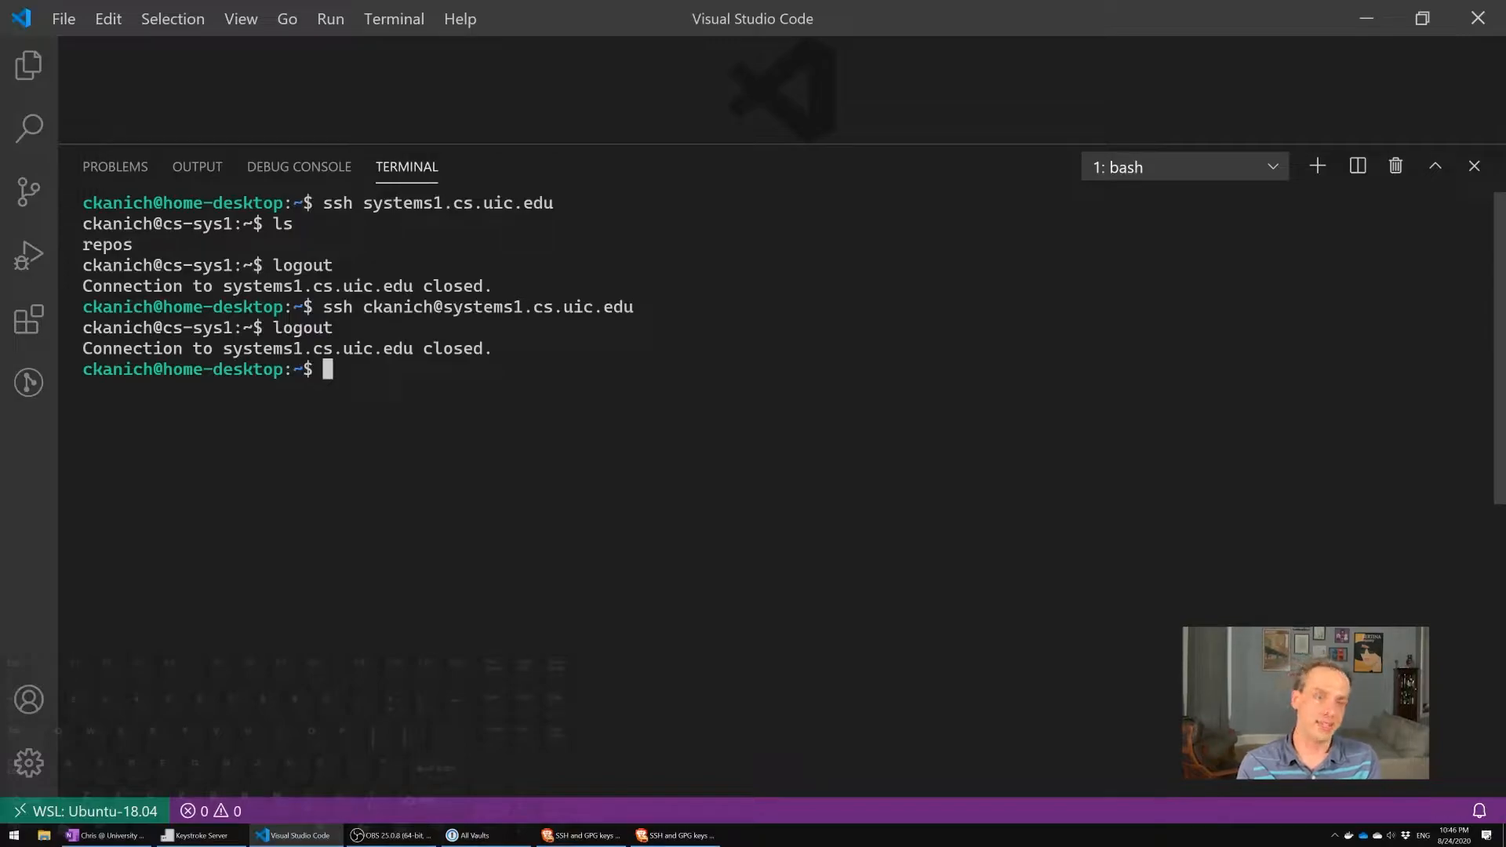
Step: Run ssh-add -l to show the agent's single ED25519 key fingerprint
{"action": "type", "text": "ssh-agent =^C"}
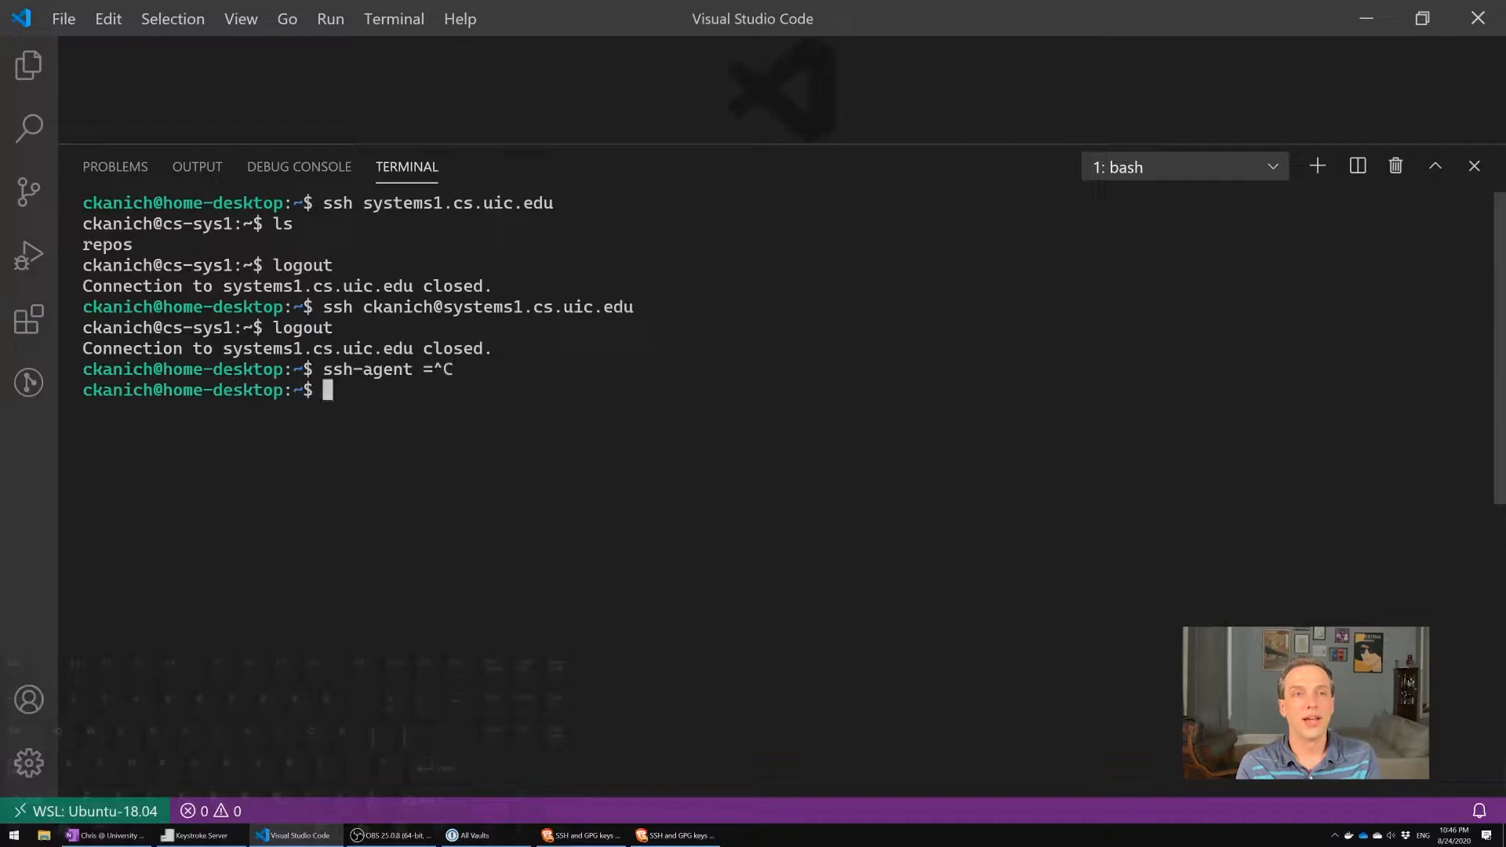
{"action": "type", "text": "ssh-add -l"}
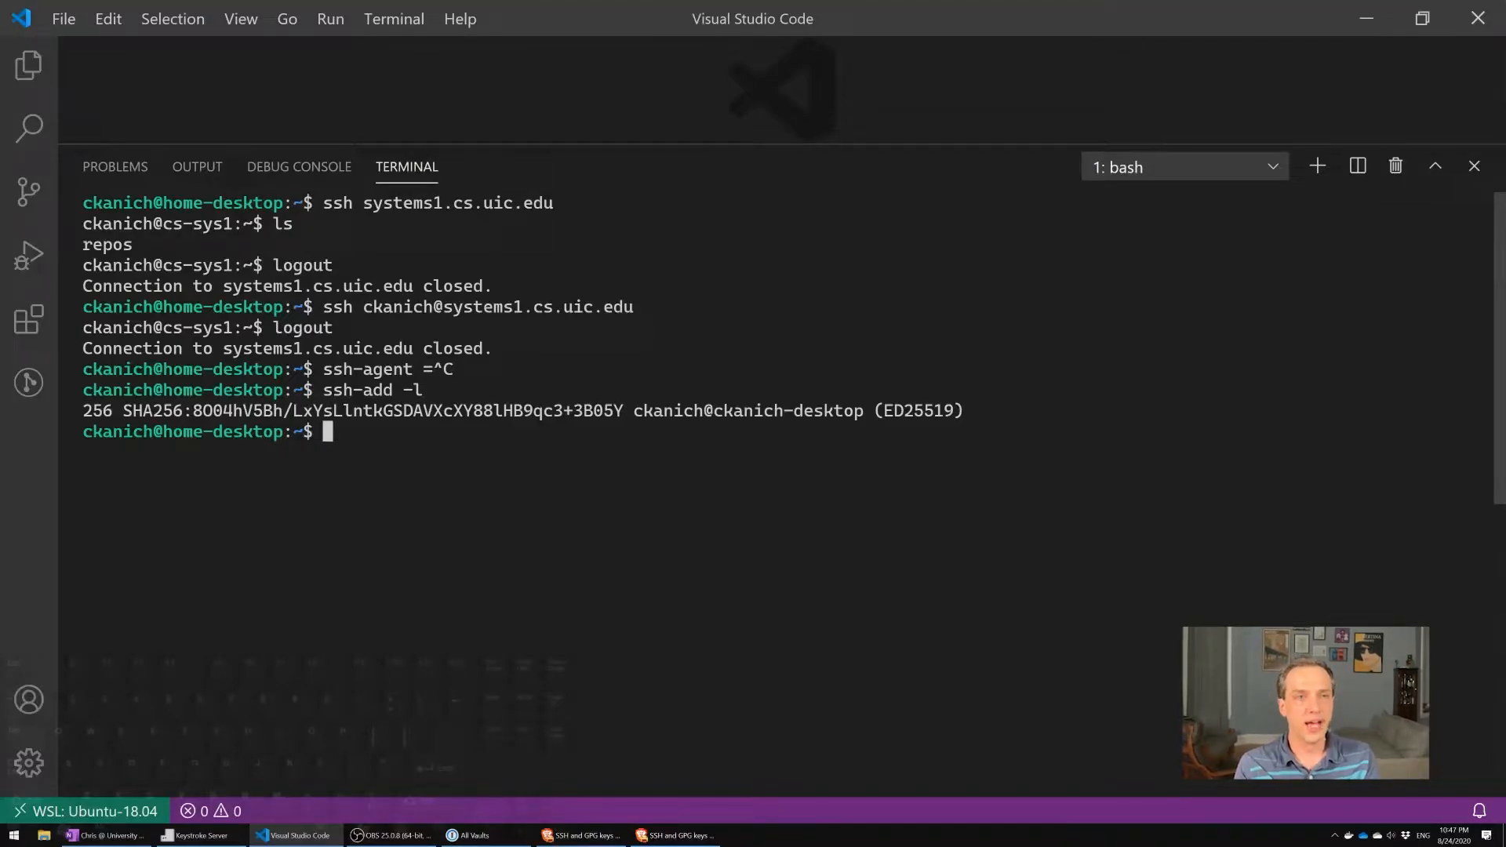
{"action": "type", "text": "optional"}
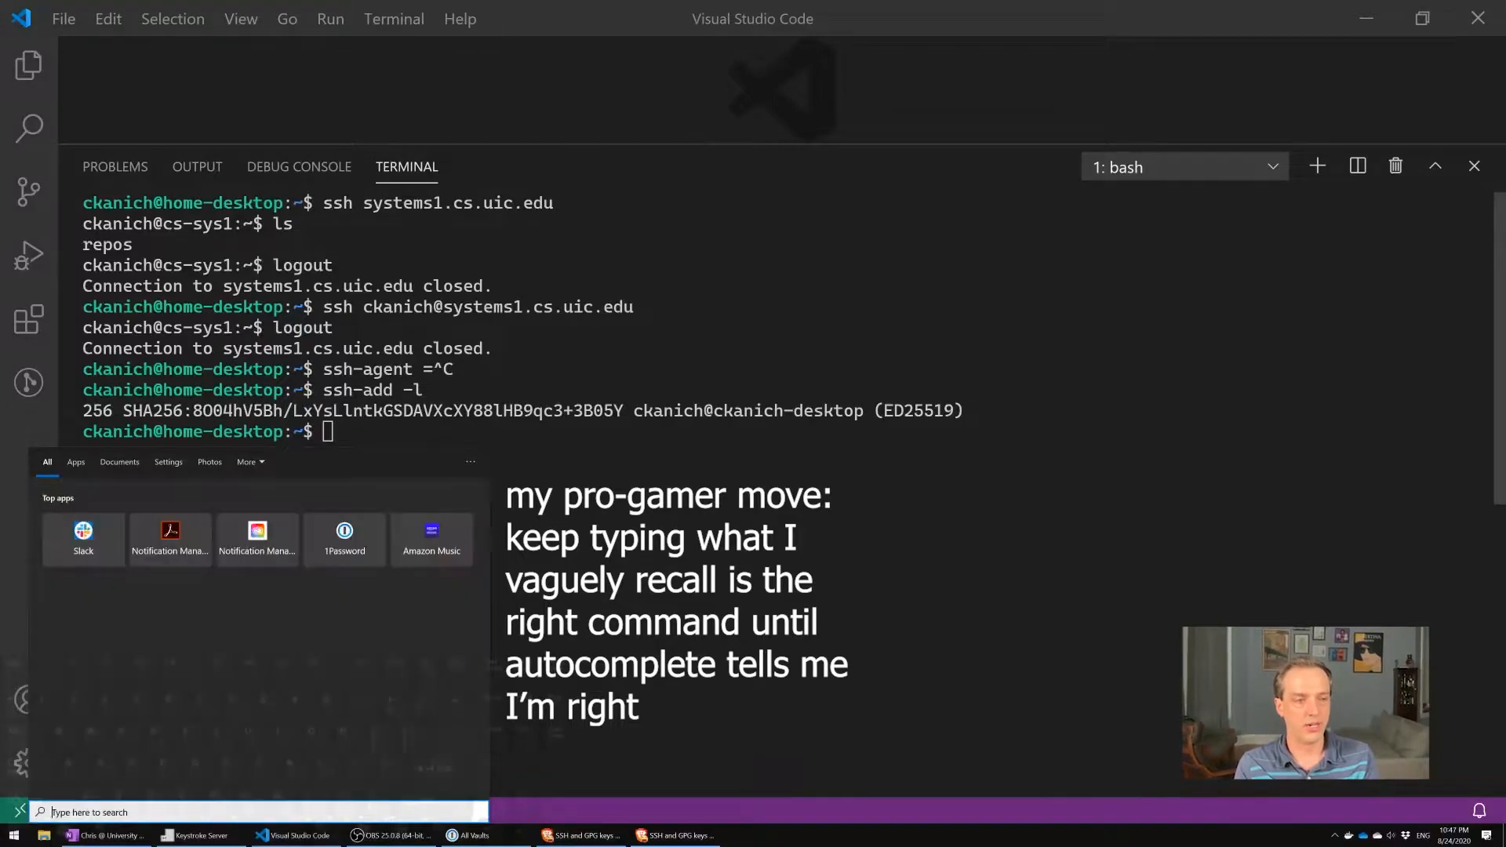
Step: Find Manage optional features and check that OpenSSH Client is installed
{"action": "type", "text": "install optional"}
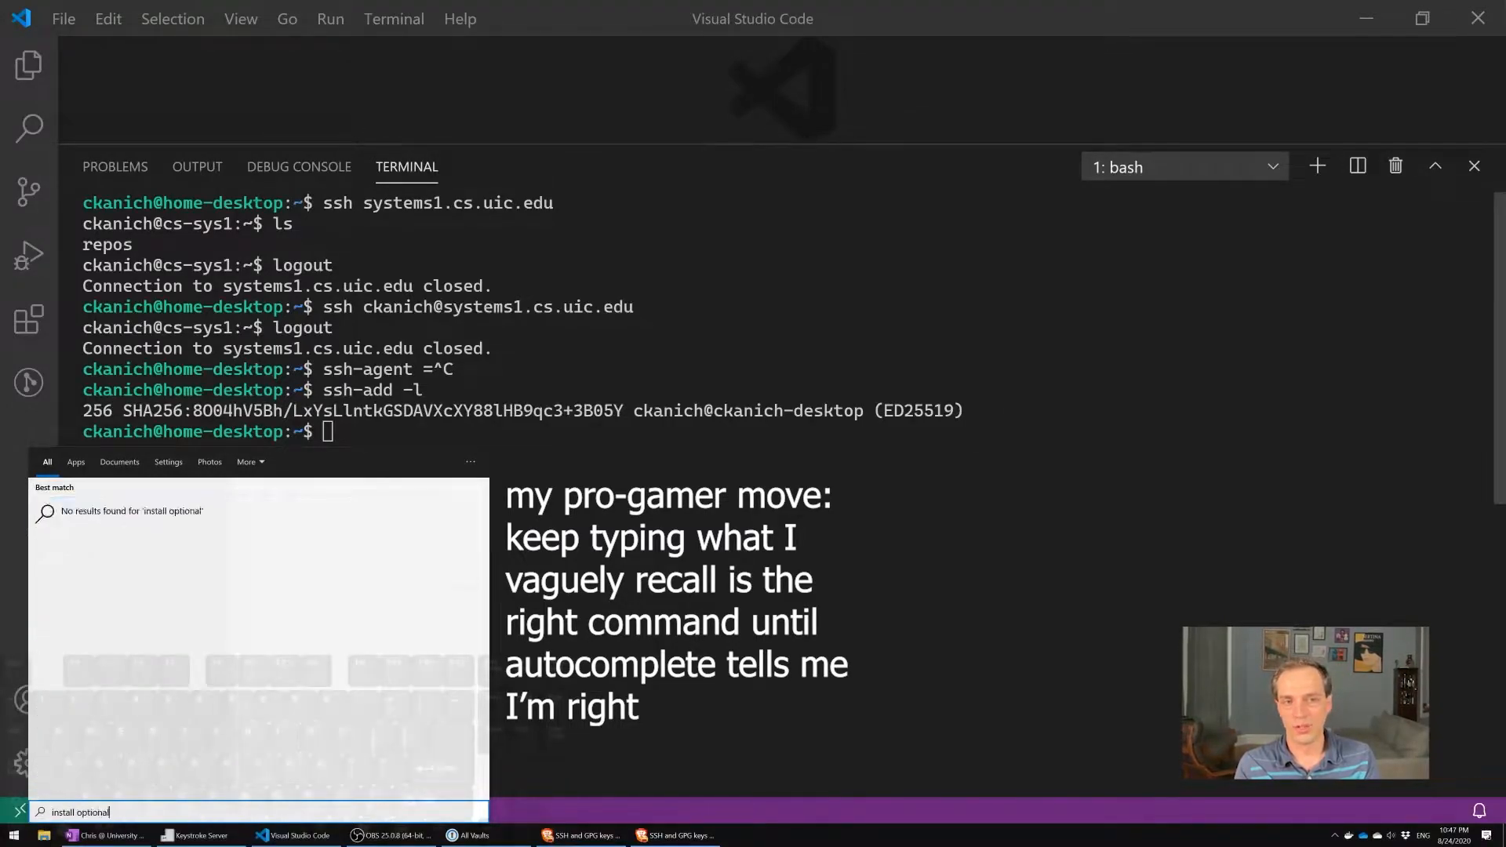
{"action": "type", "text": "featyures"}
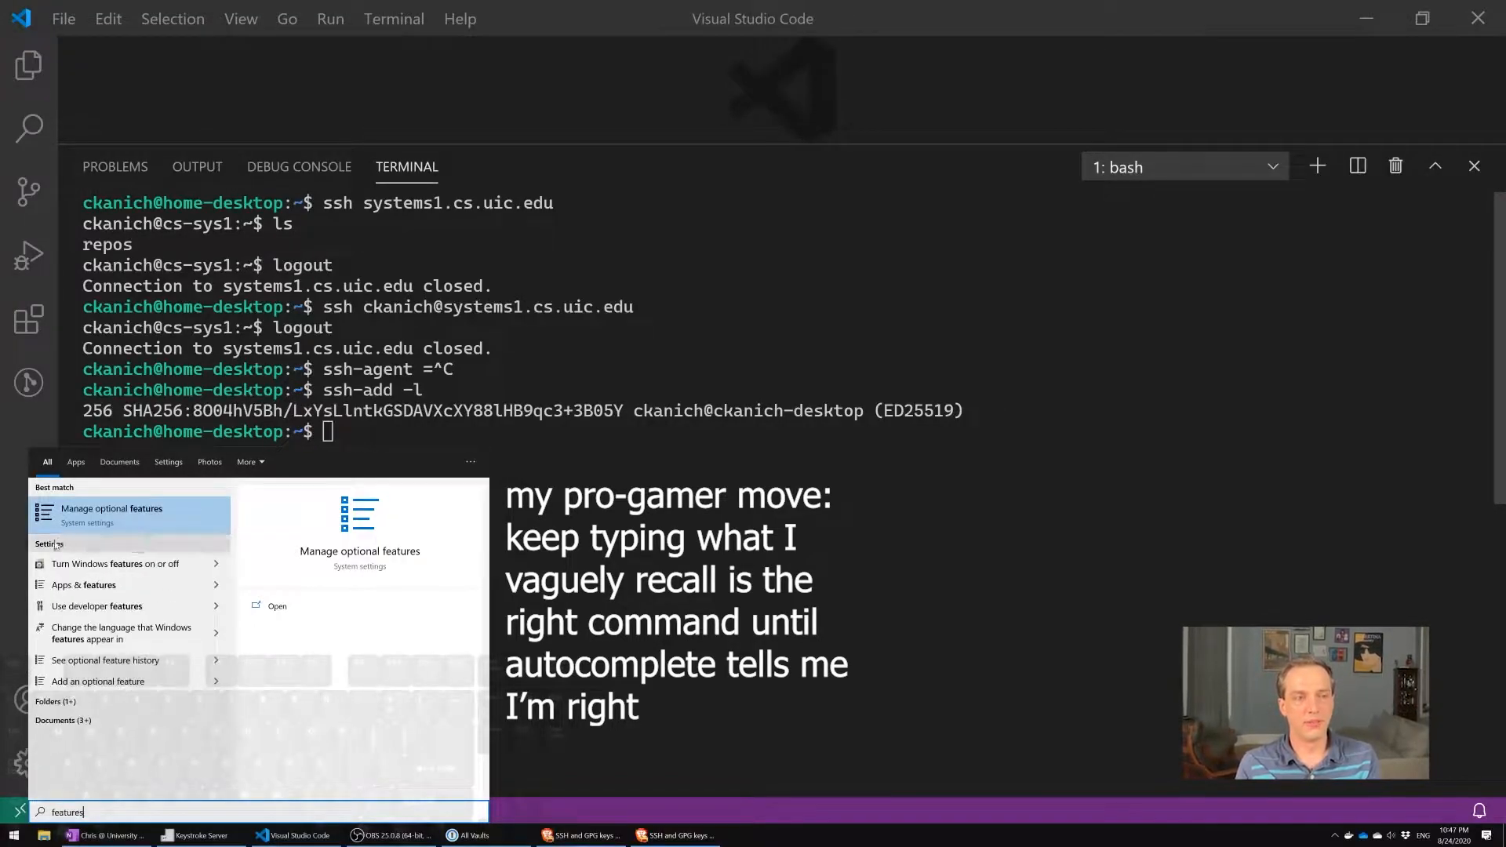
{"action": "left_click", "coordinate": [111, 508]}
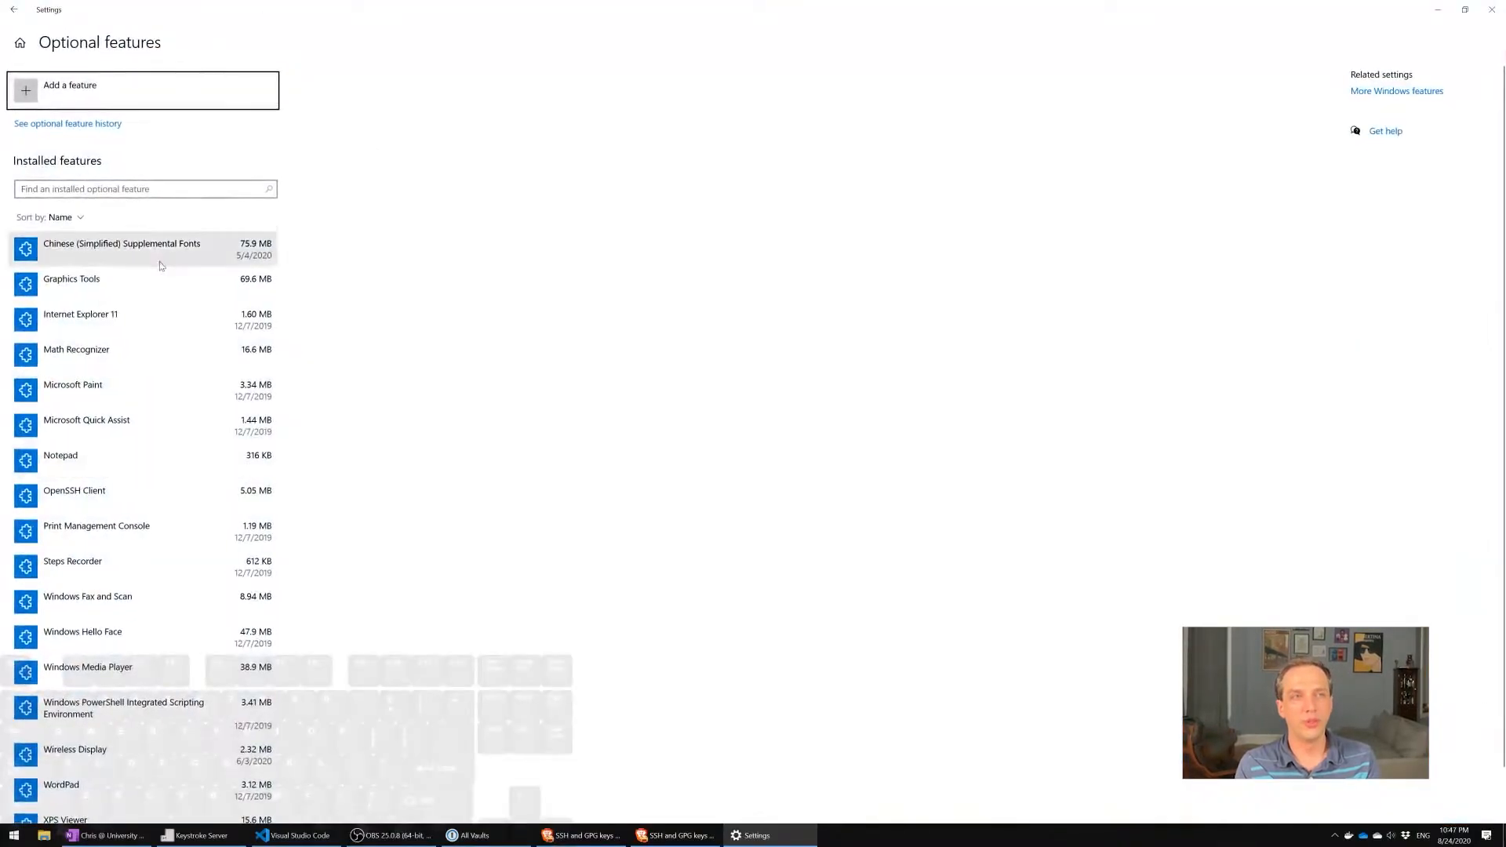
{"action": "type", "text": "ssh"}
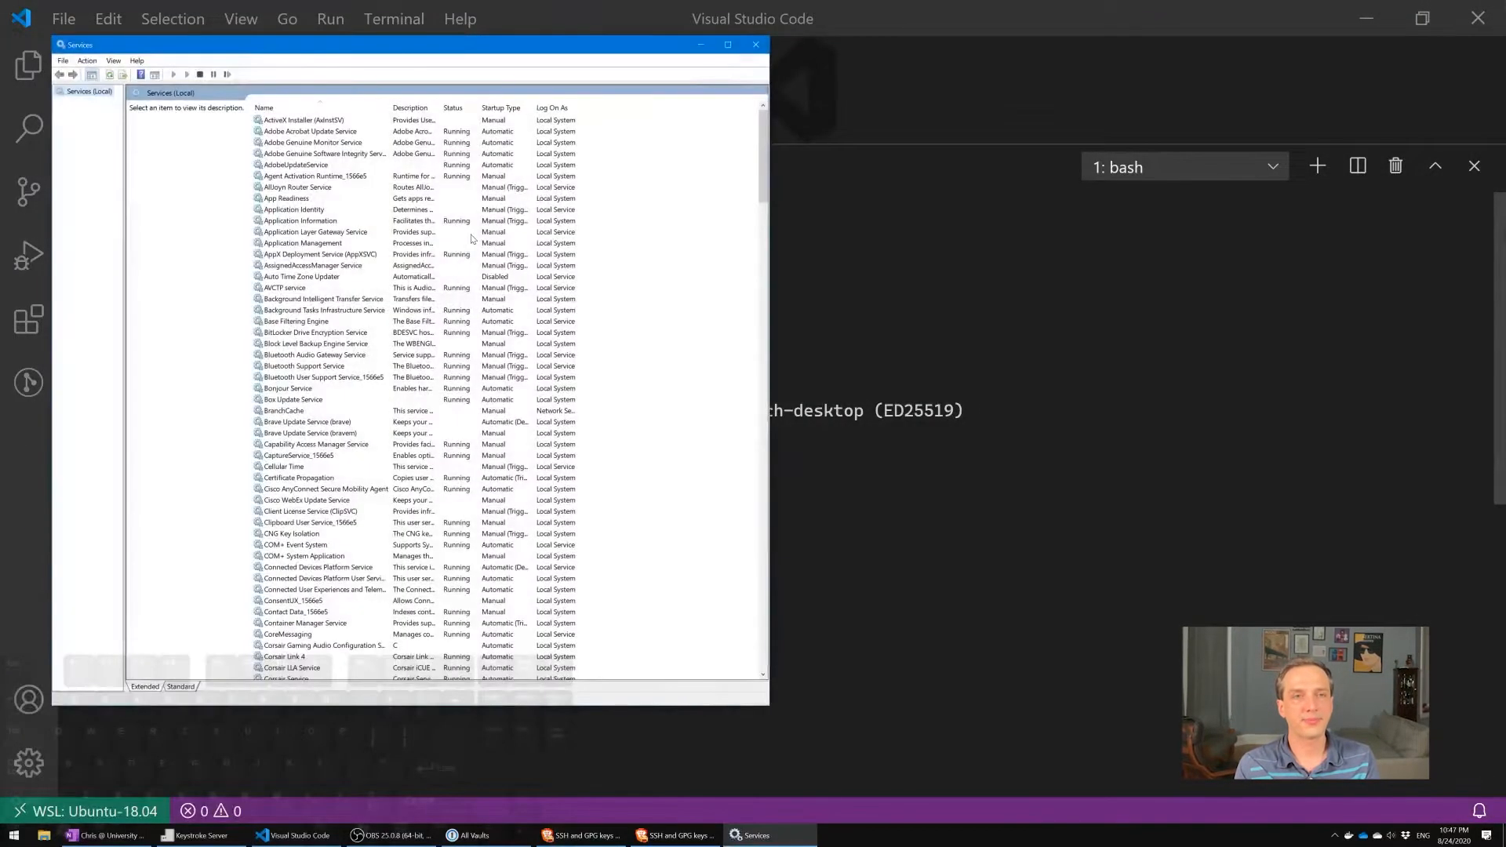
Step: Check OpenSSH Authentication Agent properties show Automatic and Running, cancel, and close Services
{"action": "left_click", "coordinate": [312, 142]}
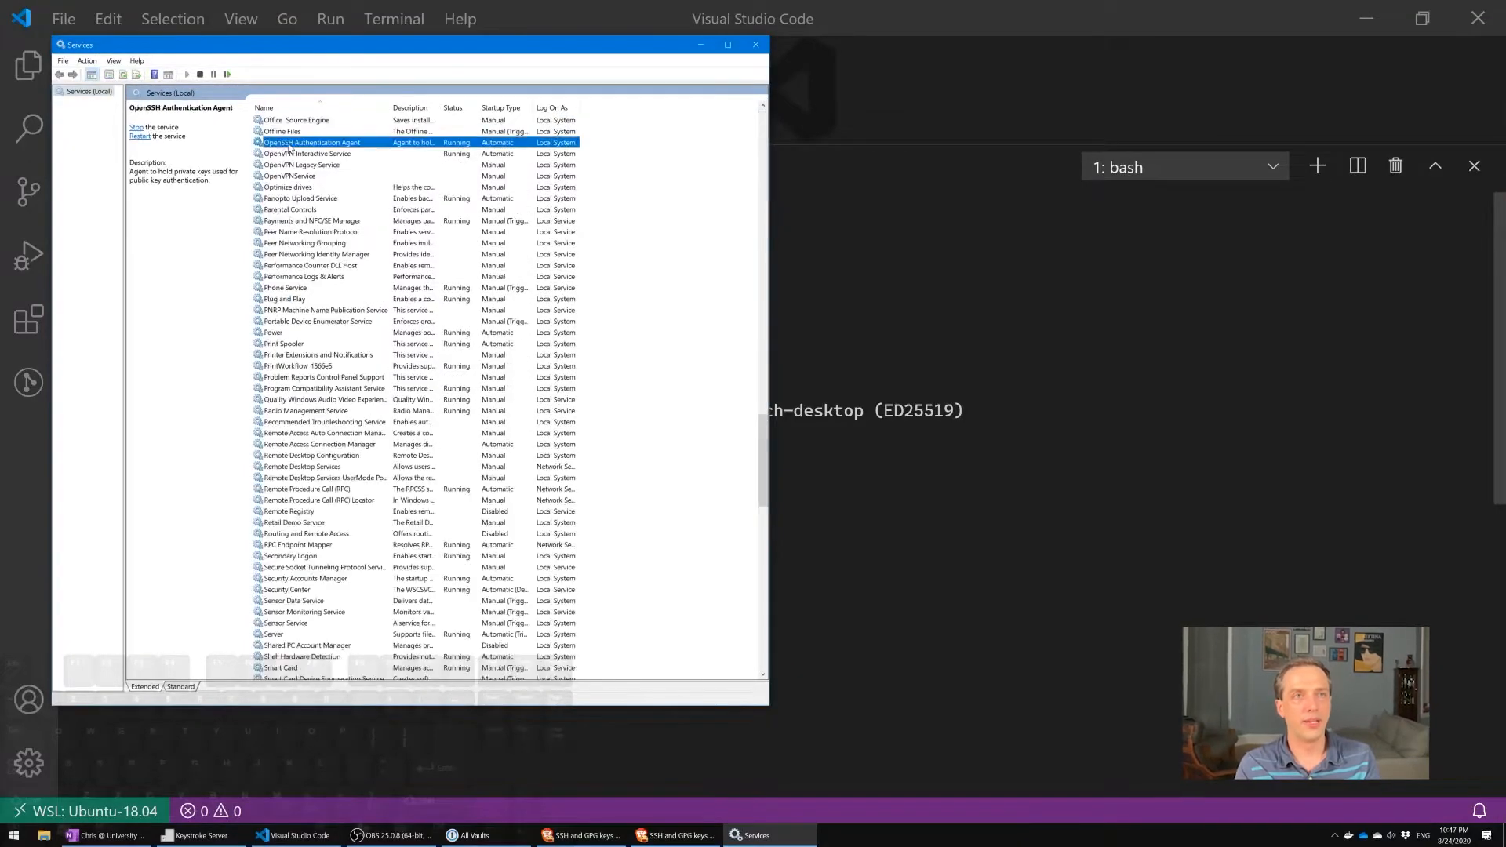
{"action": "right_click", "coordinate": [312, 142]}
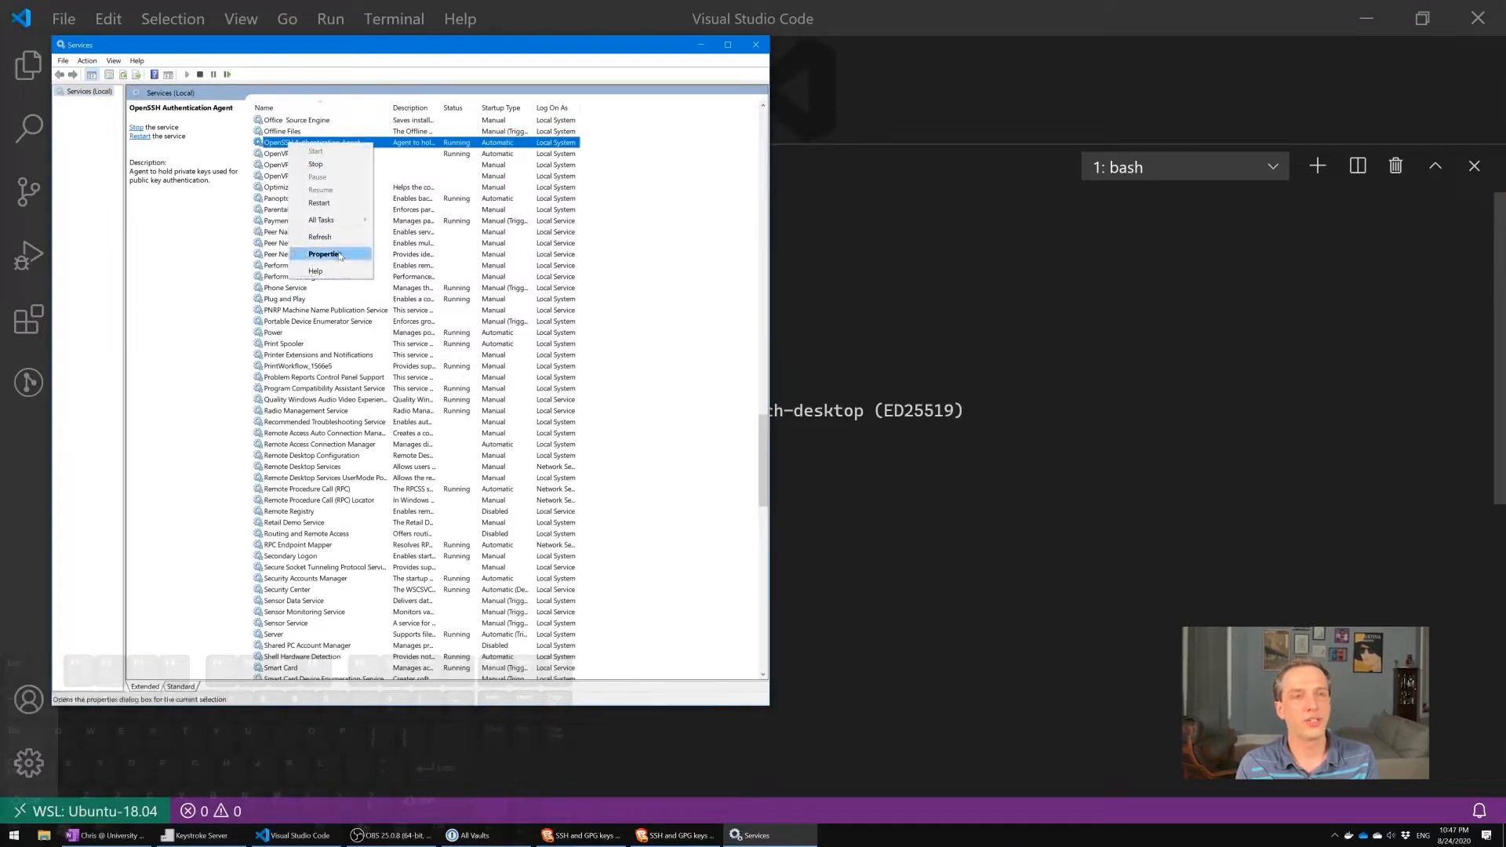
{"action": "left_click", "coordinate": [324, 253]}
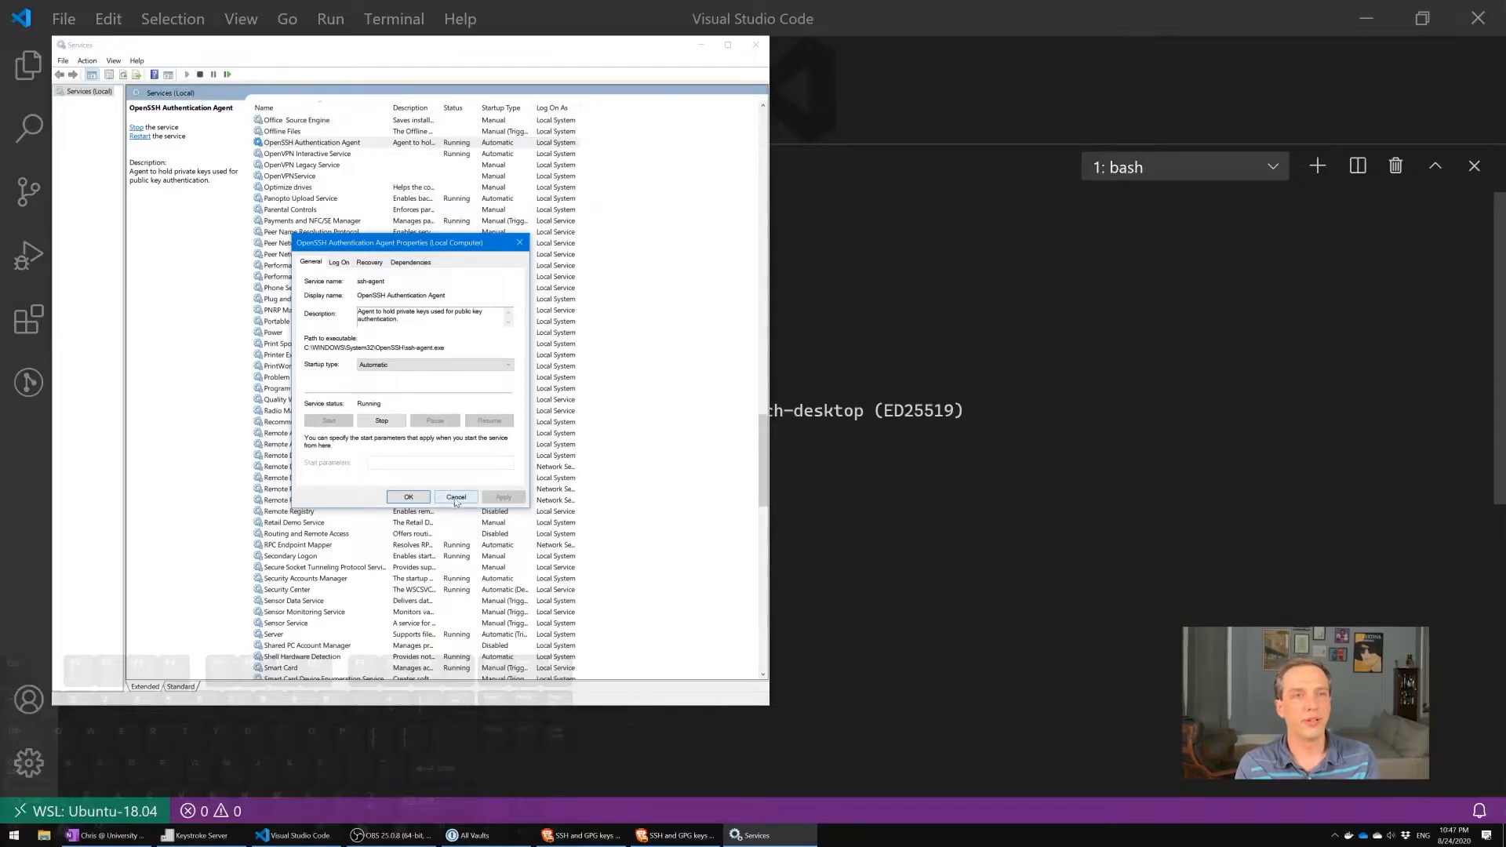
{"action": "left_click", "coordinate": [457, 497]}
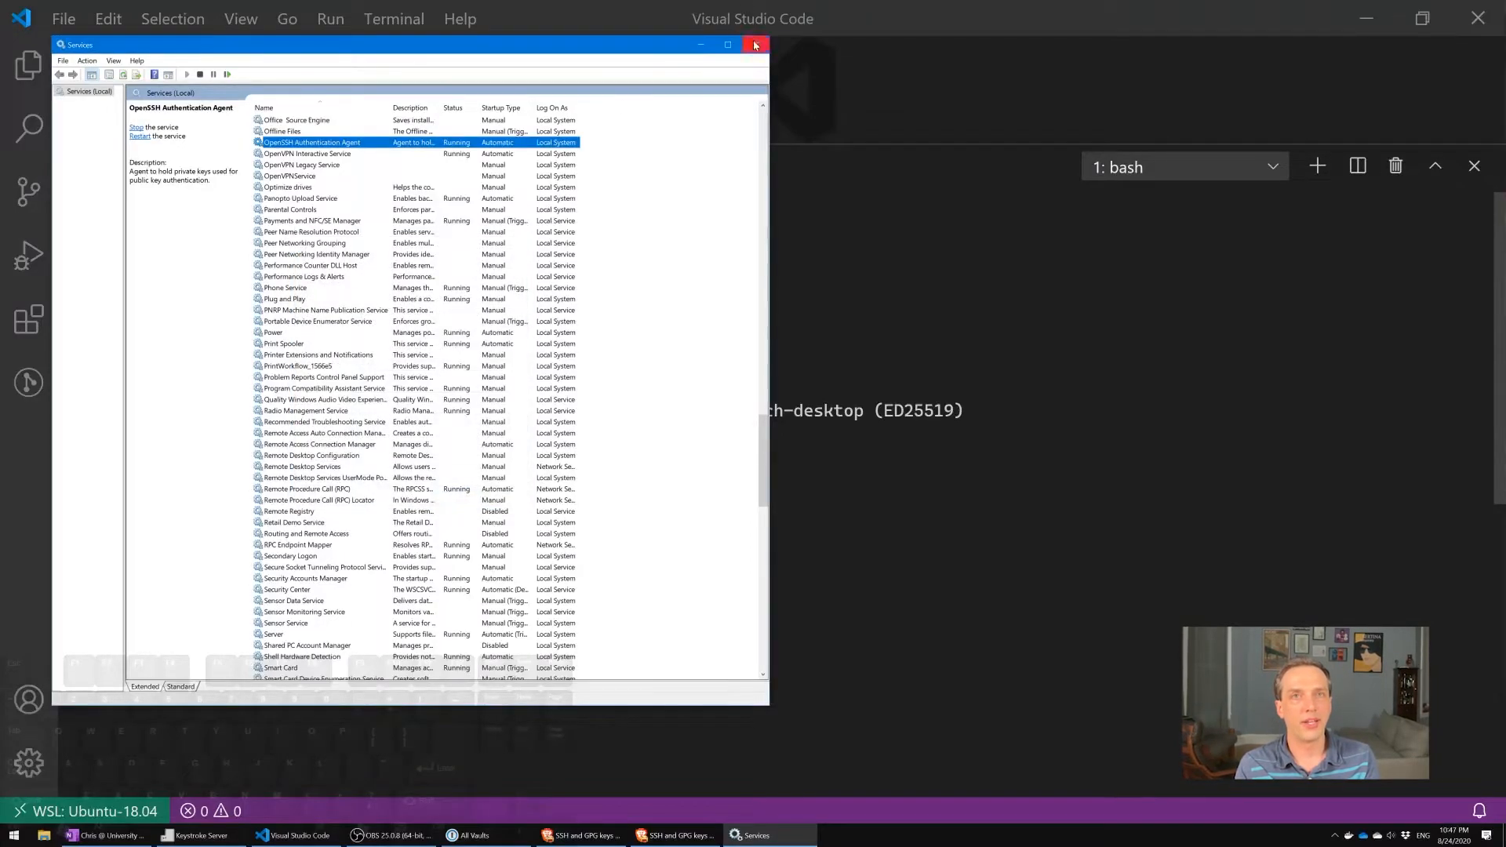
{"action": "left_click", "coordinate": [755, 44]}
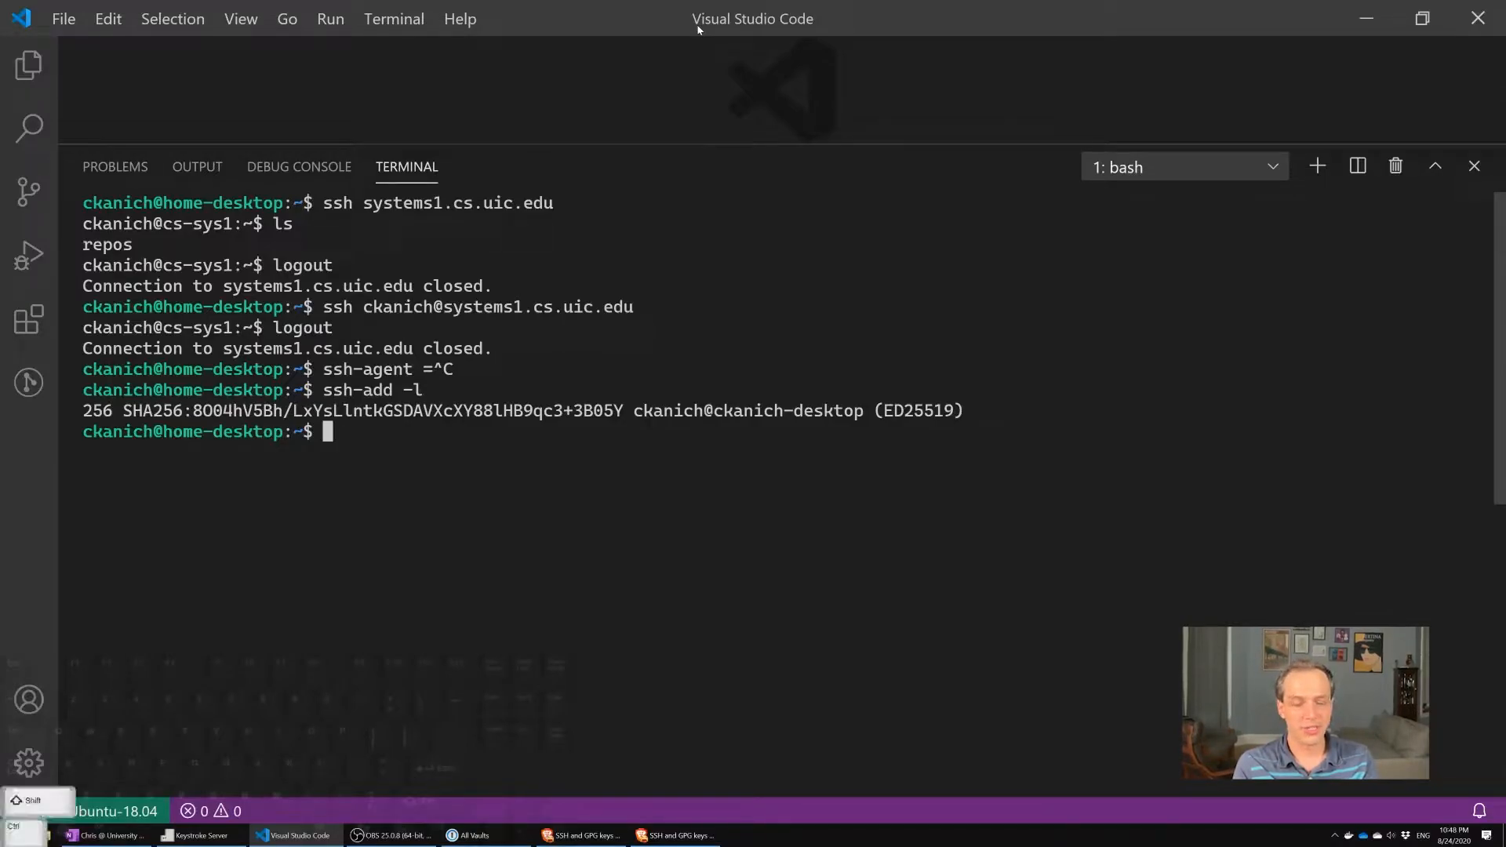
Step: Add a second bash terminal from the terminal panel's + button
{"action": "left_click", "coordinate": [1317, 166]}
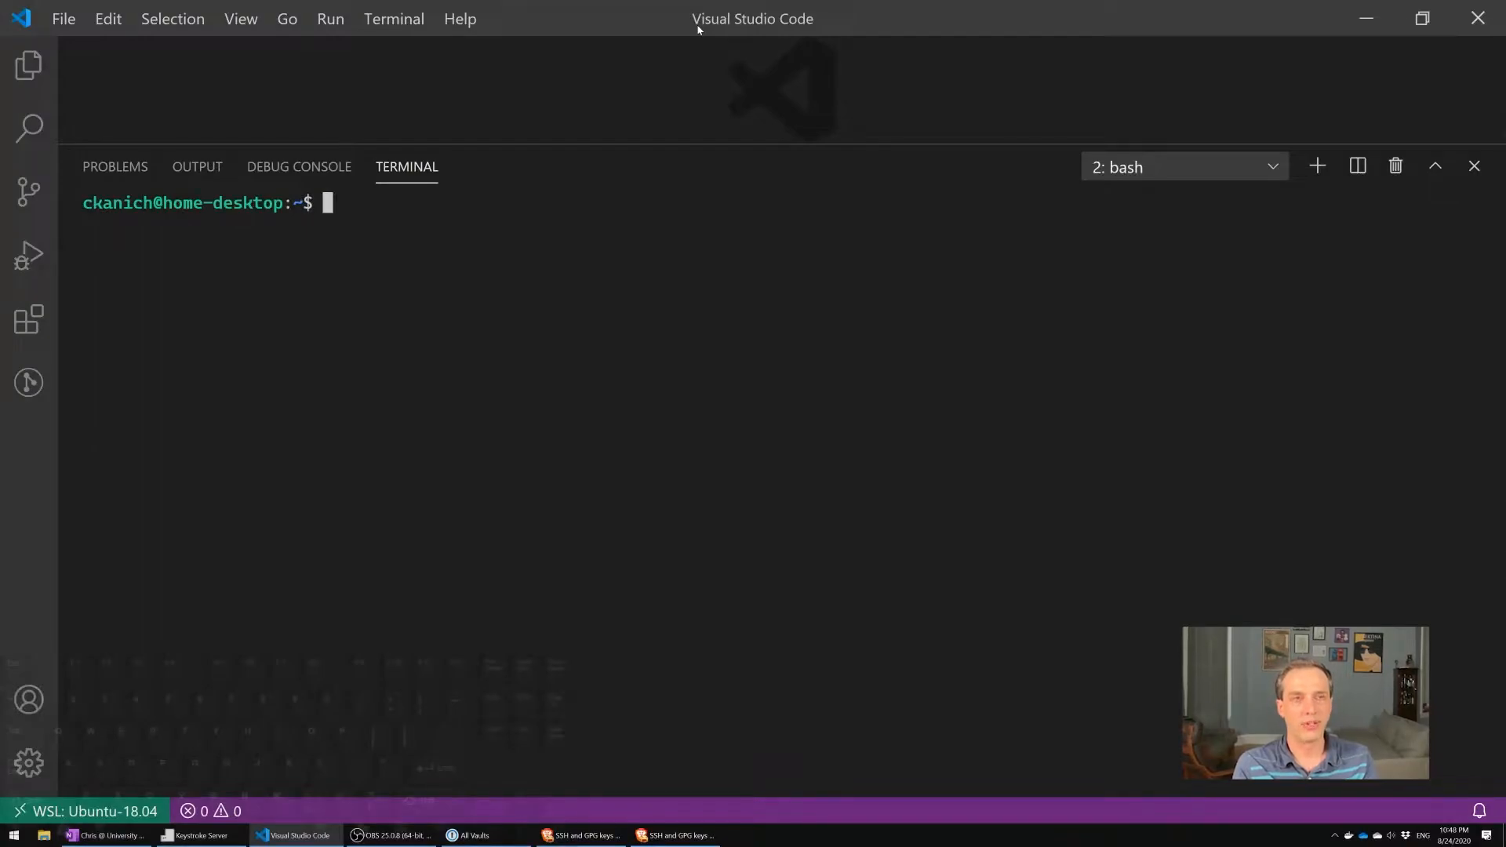
Step: Filter env for ssh, unset SSH_AUTH_SOCK and WSL_AUTH_SOCK, then retry ssh
{"action": "type", "text": "env | s"}
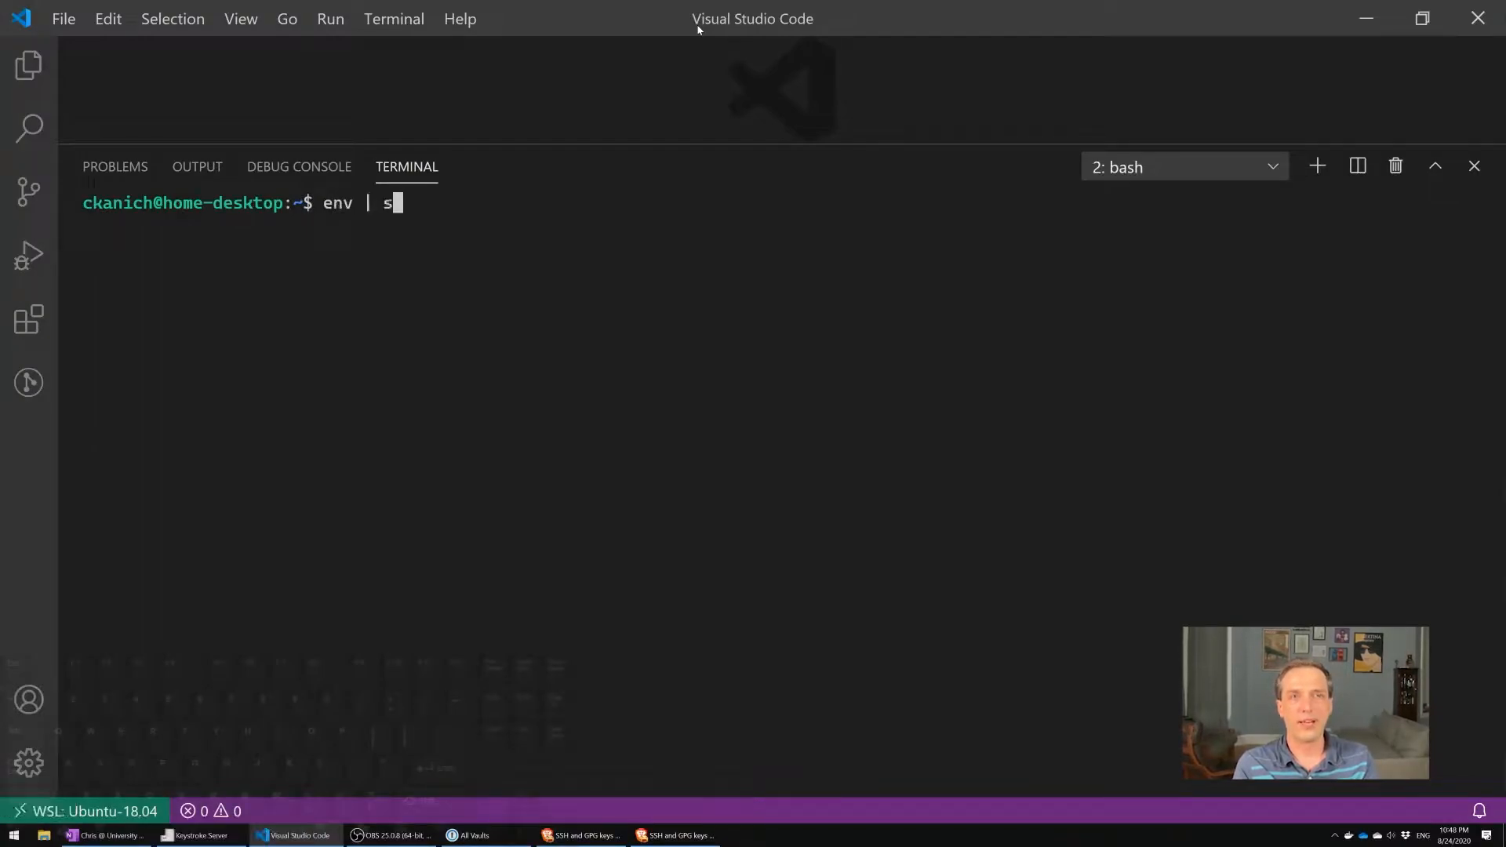
{"action": "key", "text": "Enter"}
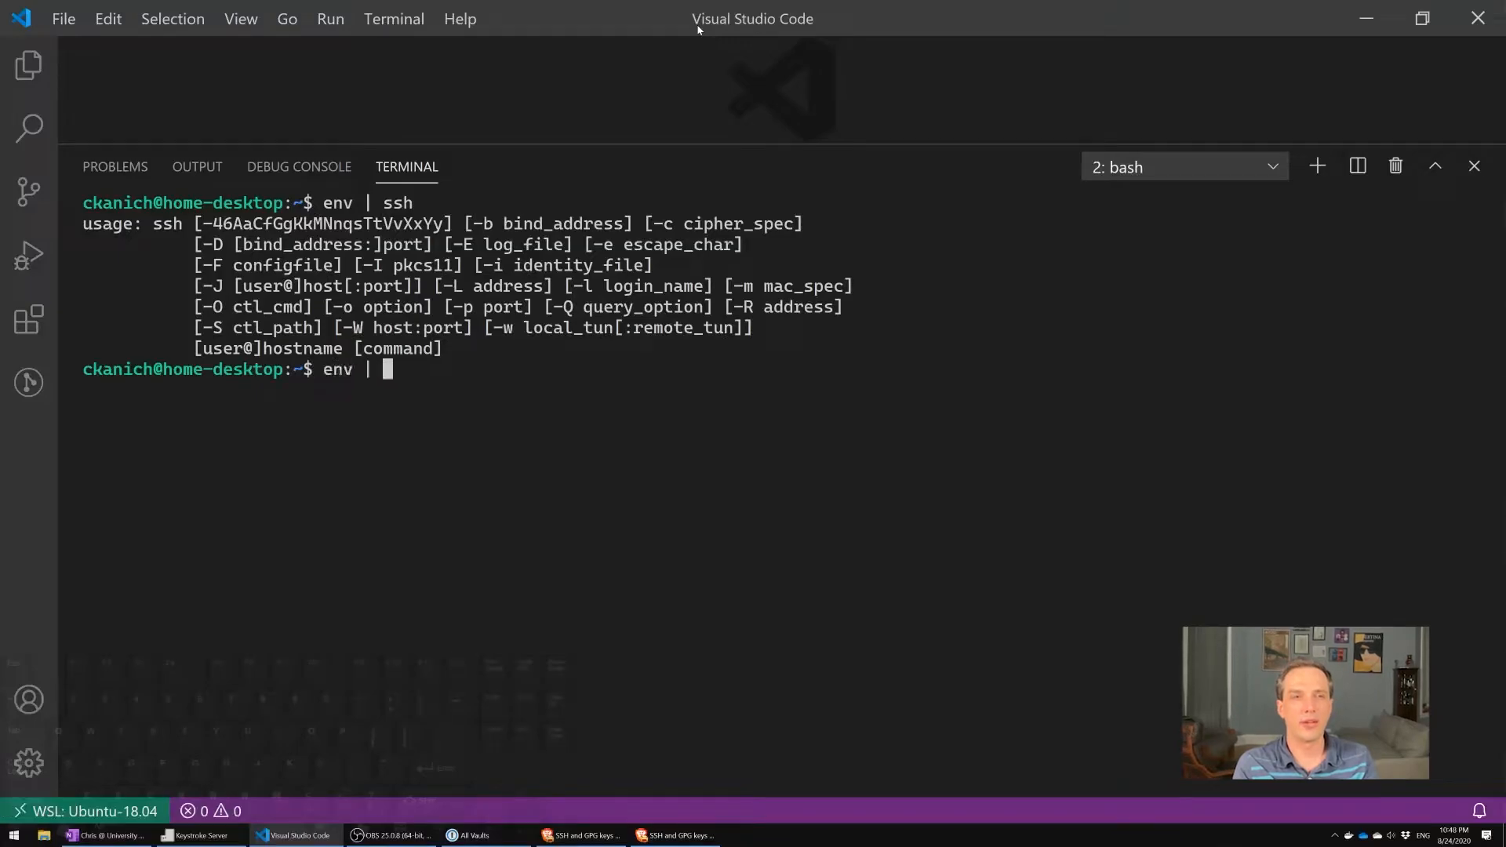
{"action": "type", "text": "grep ssh"}
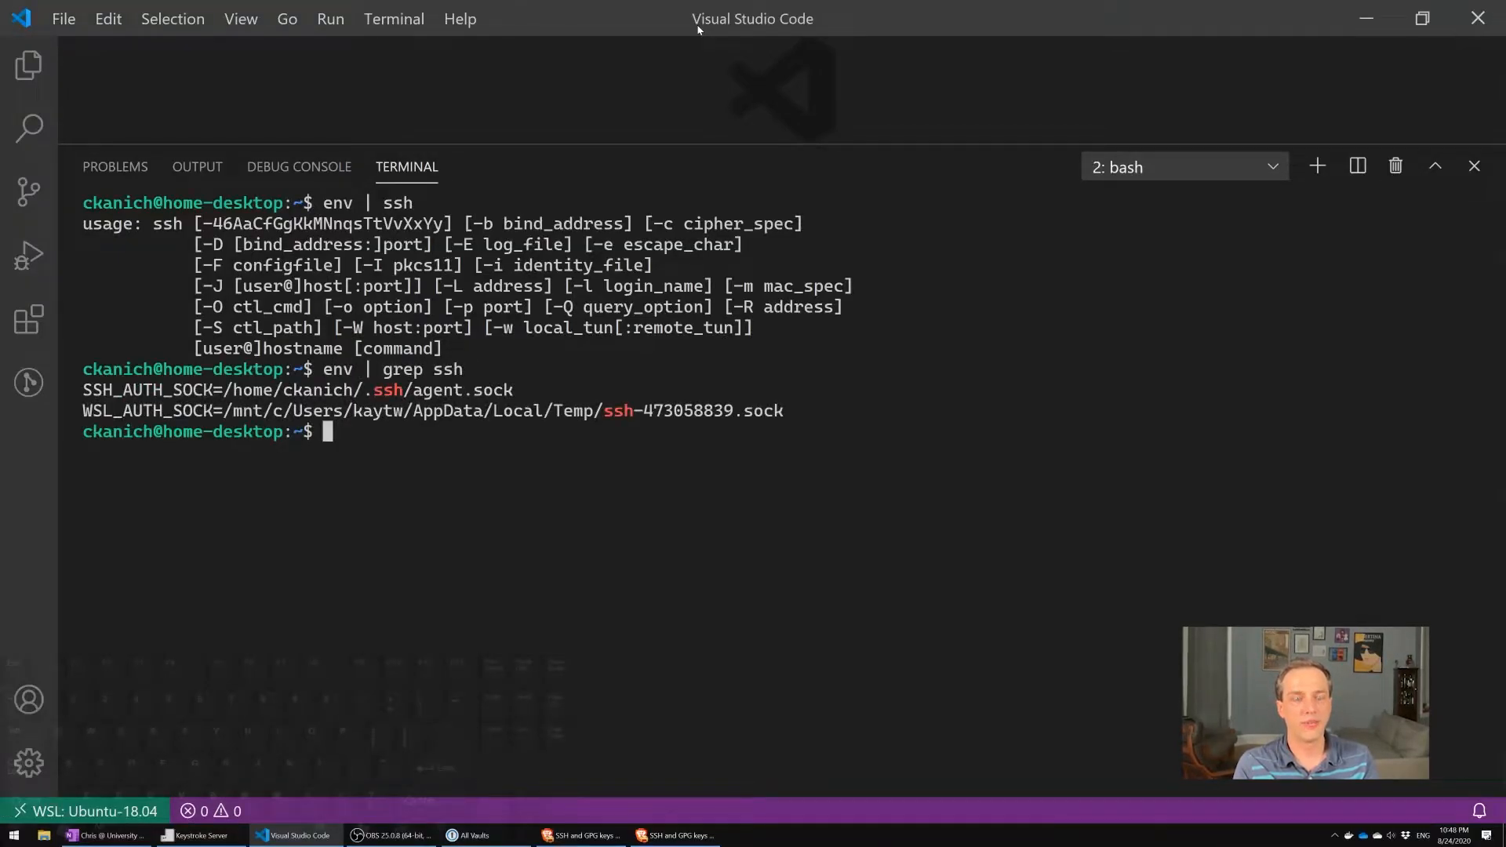
{"action": "type", "text": "u"}
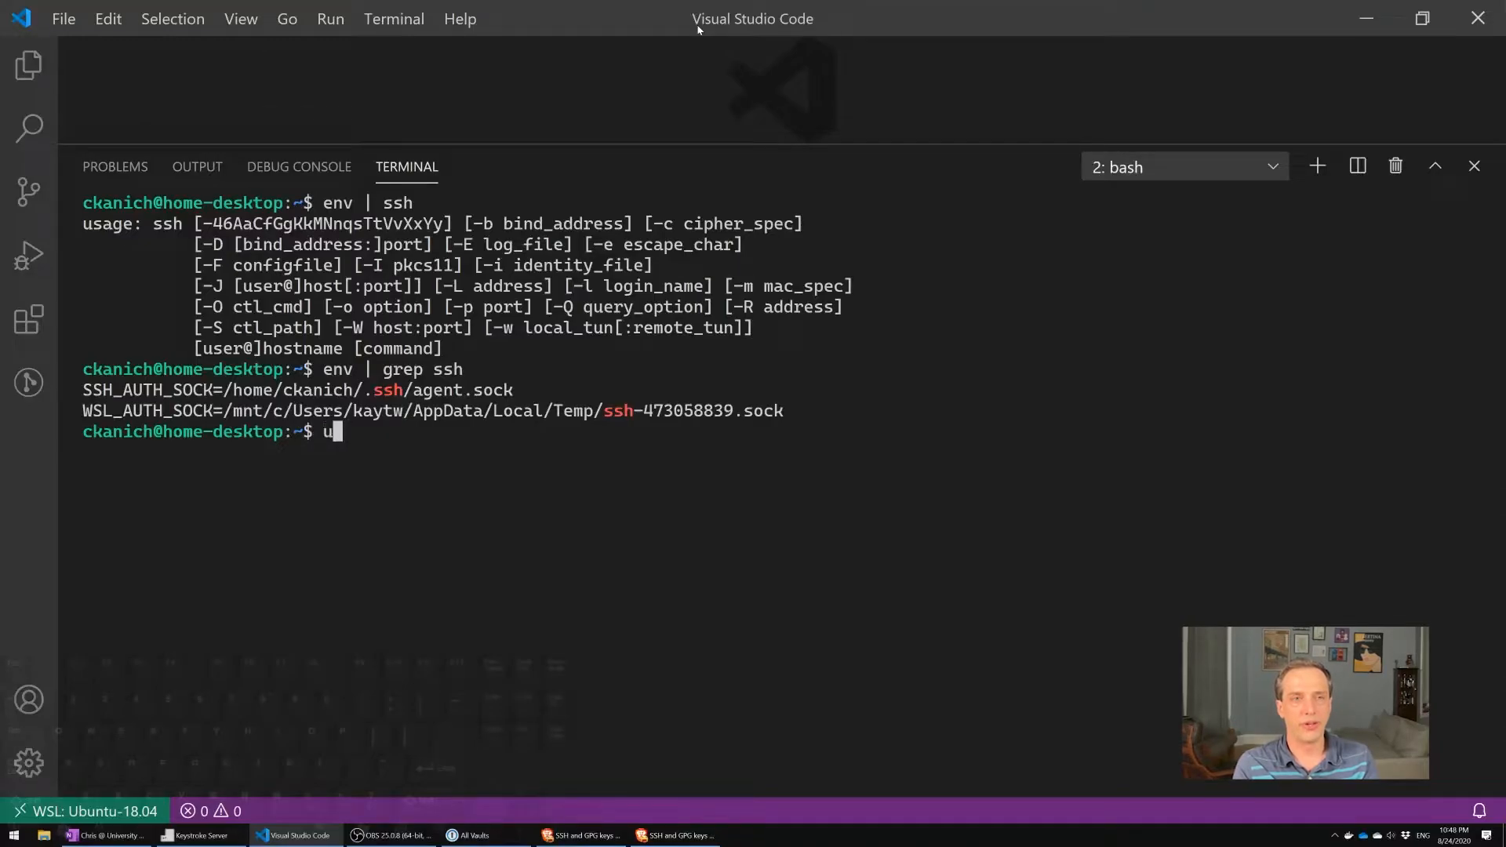
{"action": "type", "text": "nset SSH_AUTH_SOCK"}
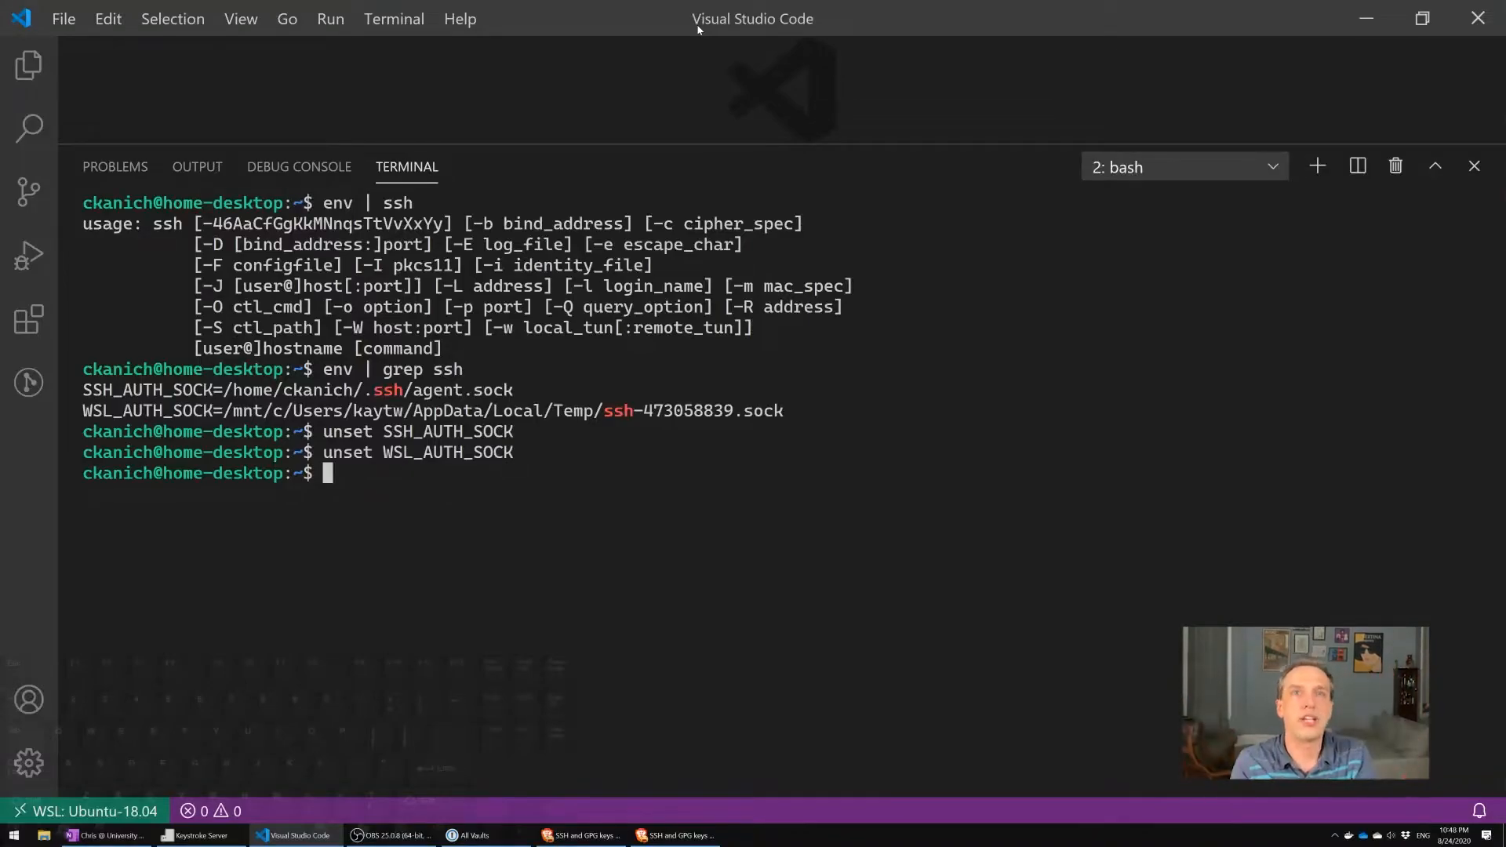
{"action": "type", "text": "ssh"}
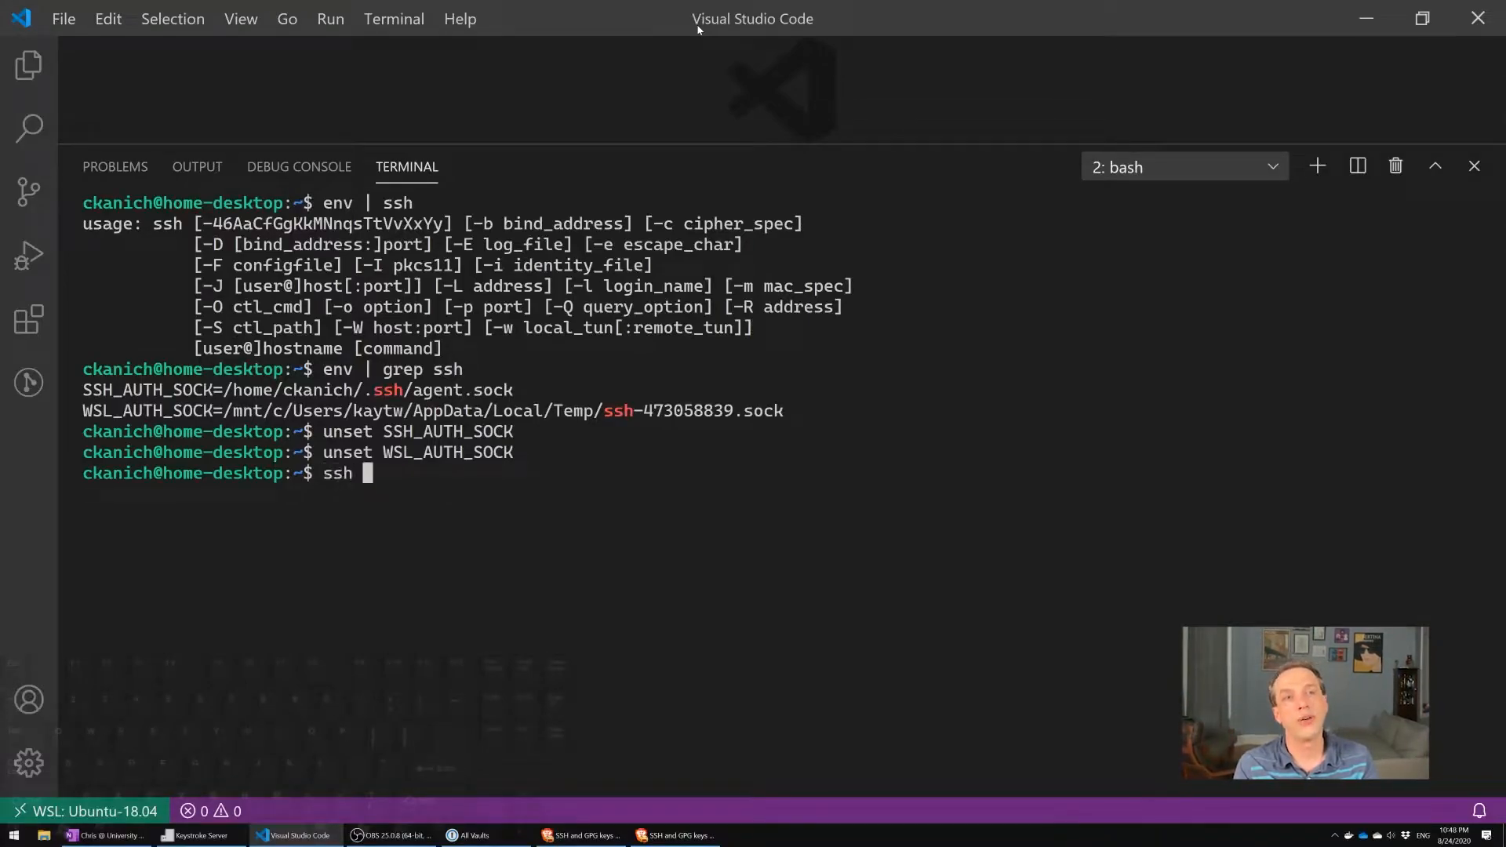
{"action": "key", "text": "ctrl+r"}
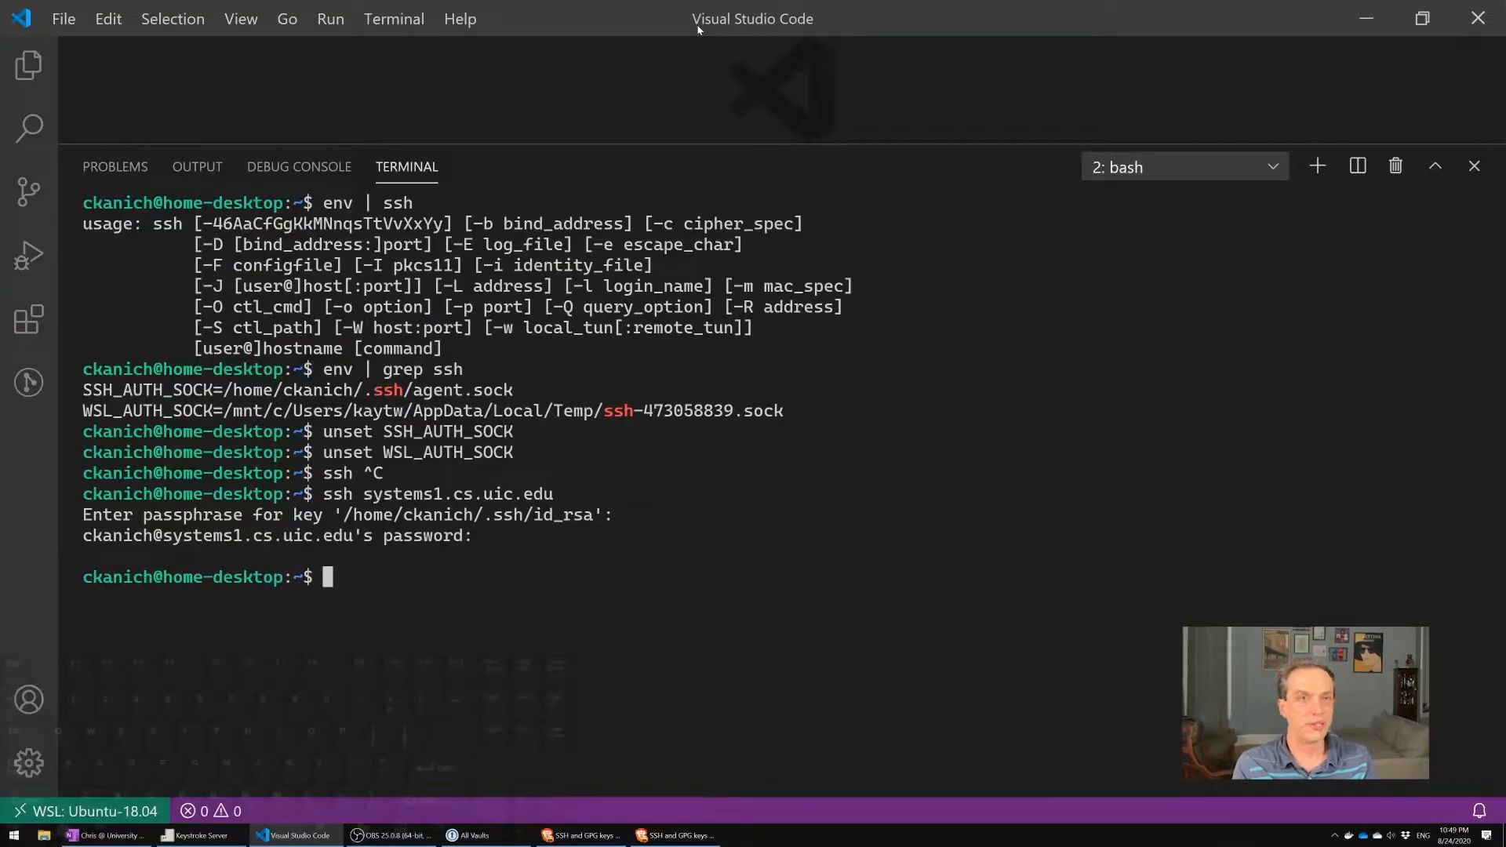
Step: Remove the old key files with rm .ssh/id_rsa*
{"action": "type", "text": "r"}
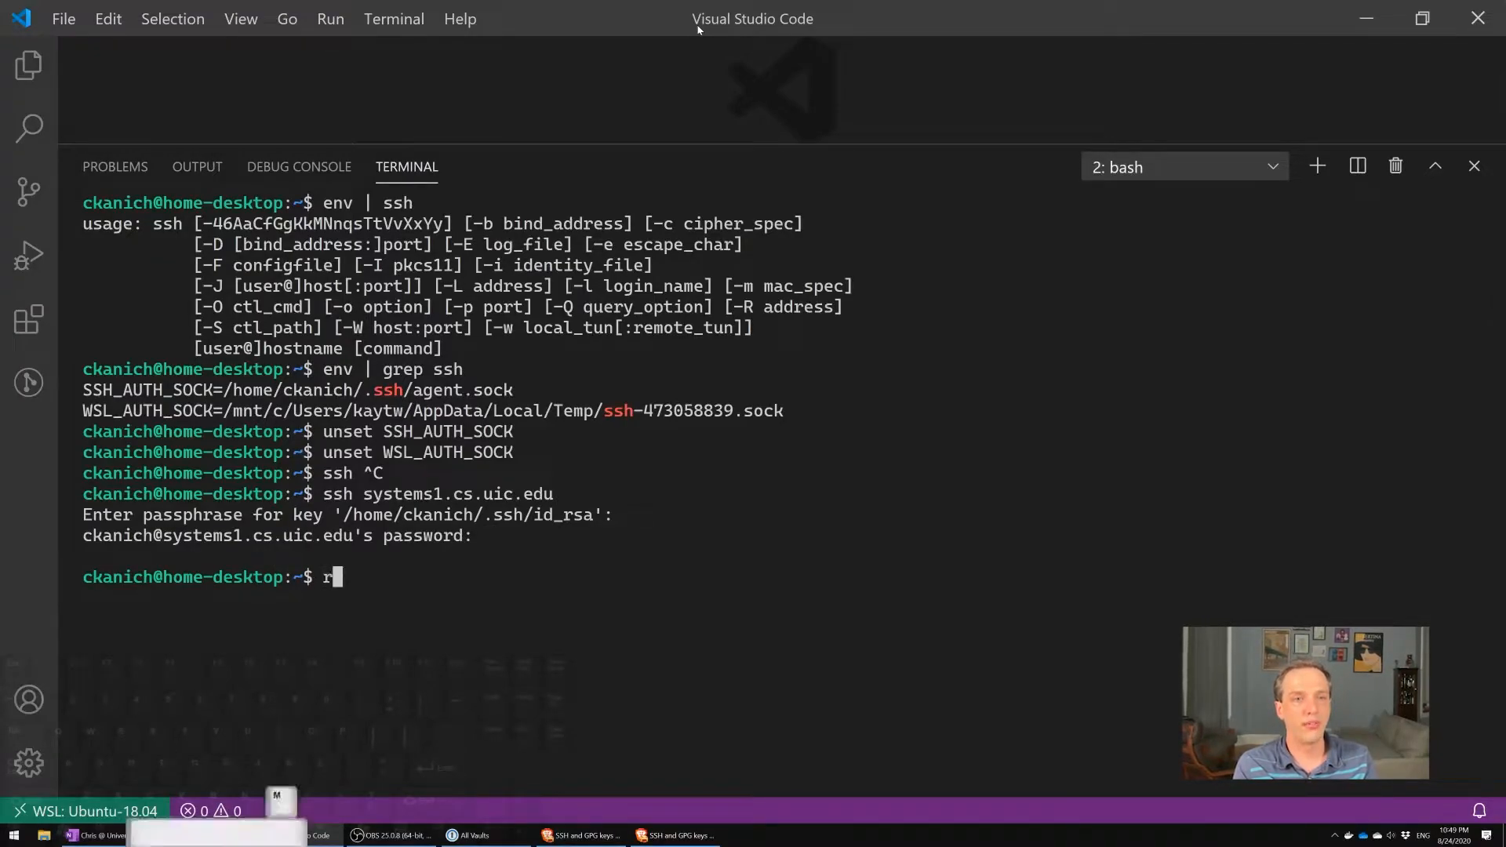
{"action": "type", "text": "m .ssh"}
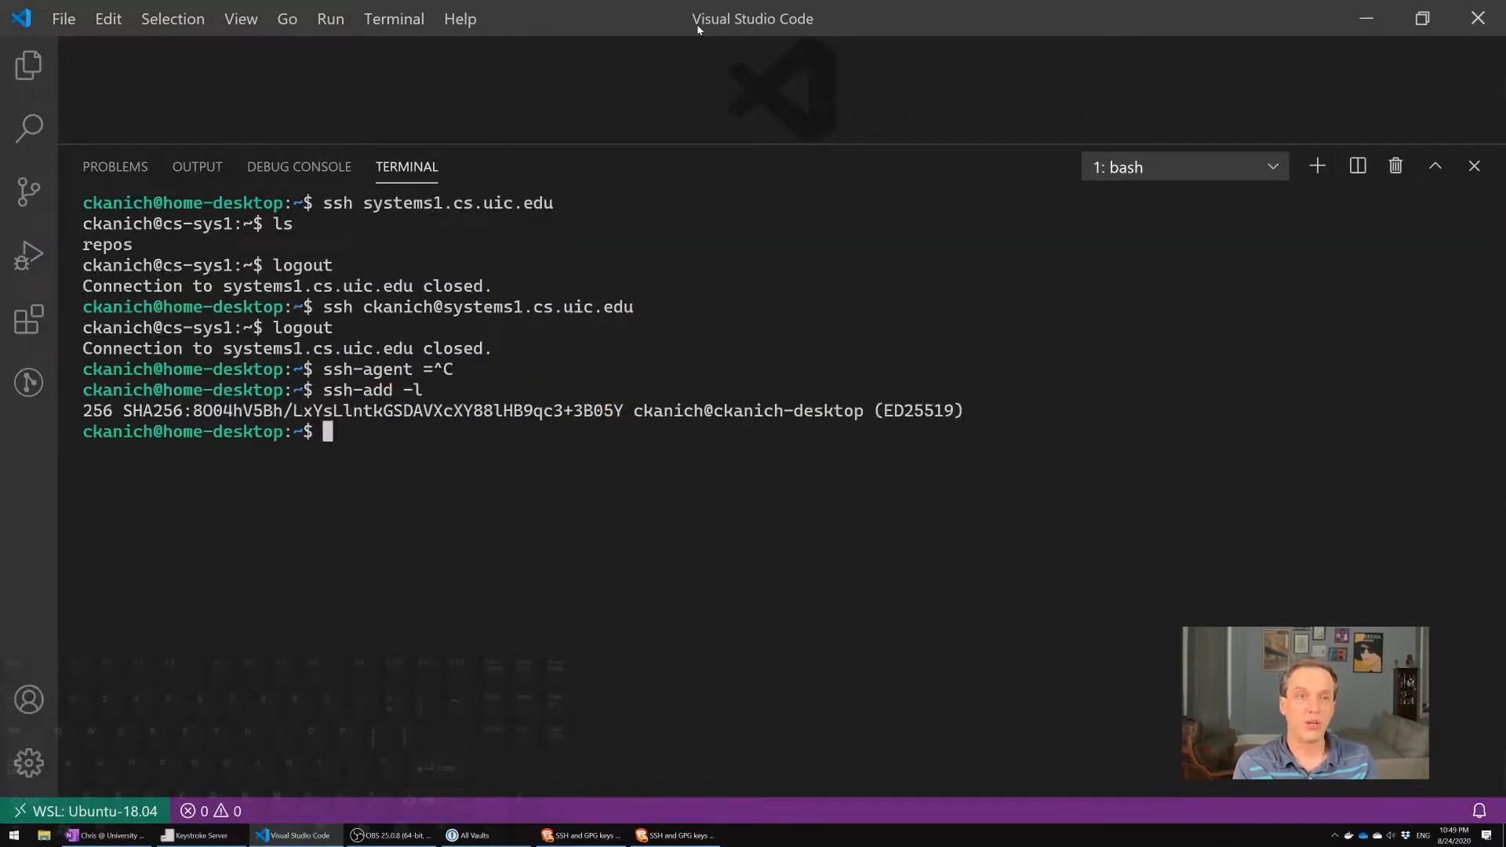
{"action": "key", "text": "ctrl+r"}
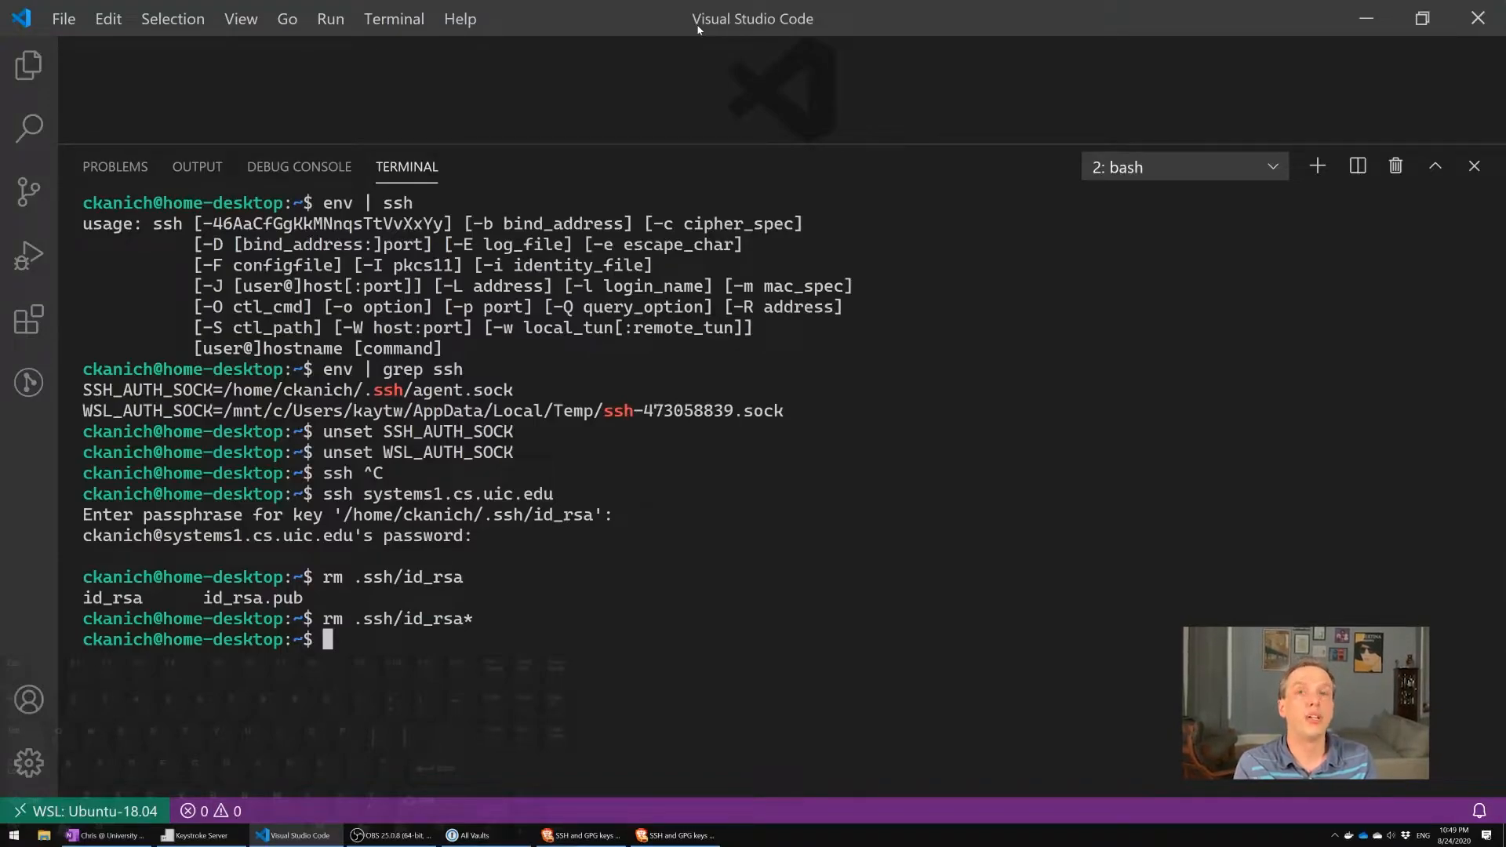
{"action": "type", "text": "ss"}
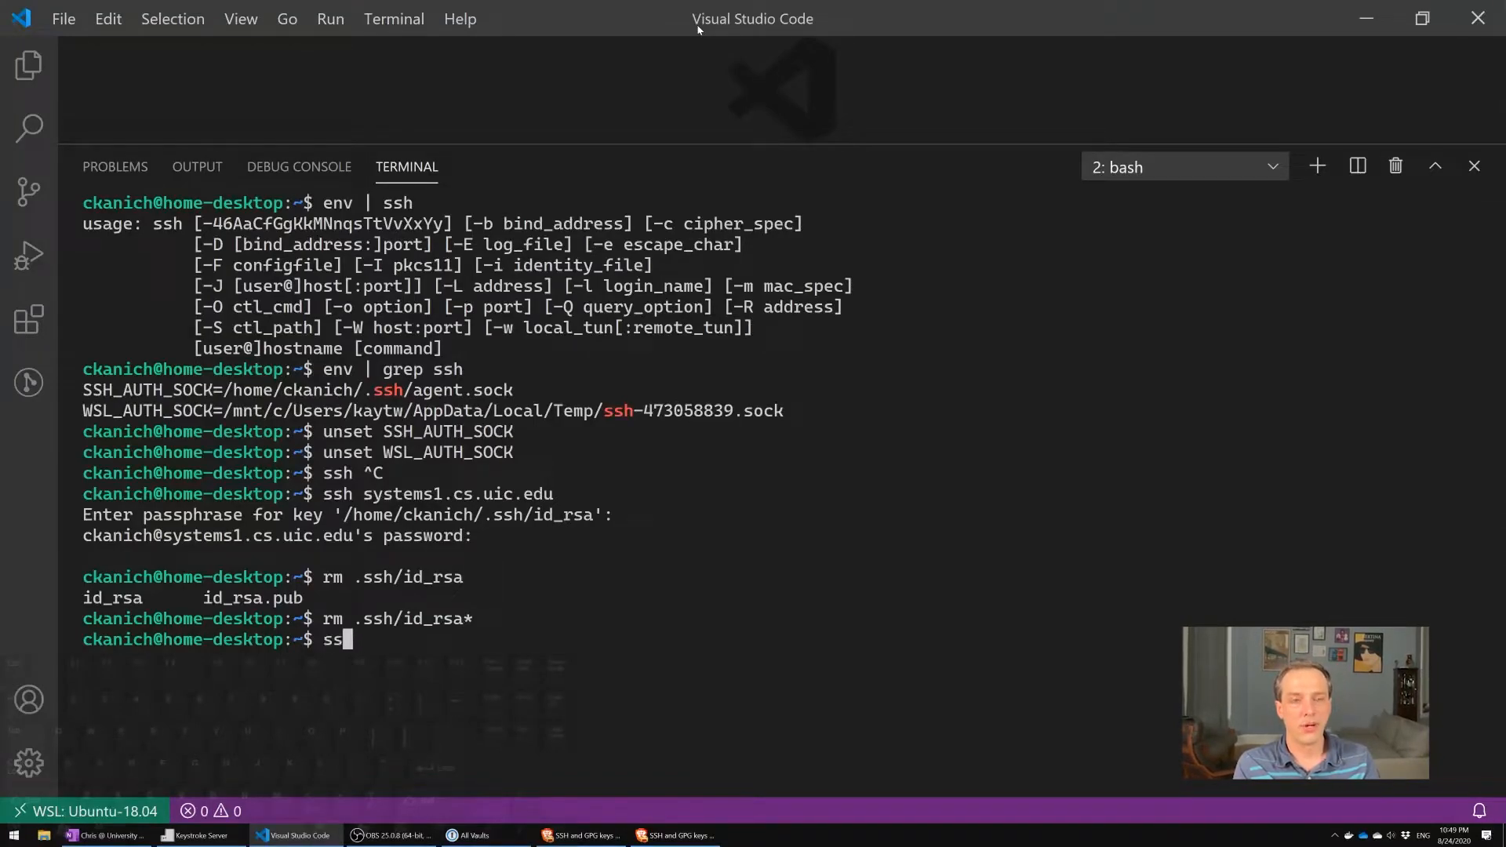
Step: Run ssh-keygen with the default path and passphrase to create id_rsa and id_rsa.pub
{"action": "type", "text": "h-keygen"}
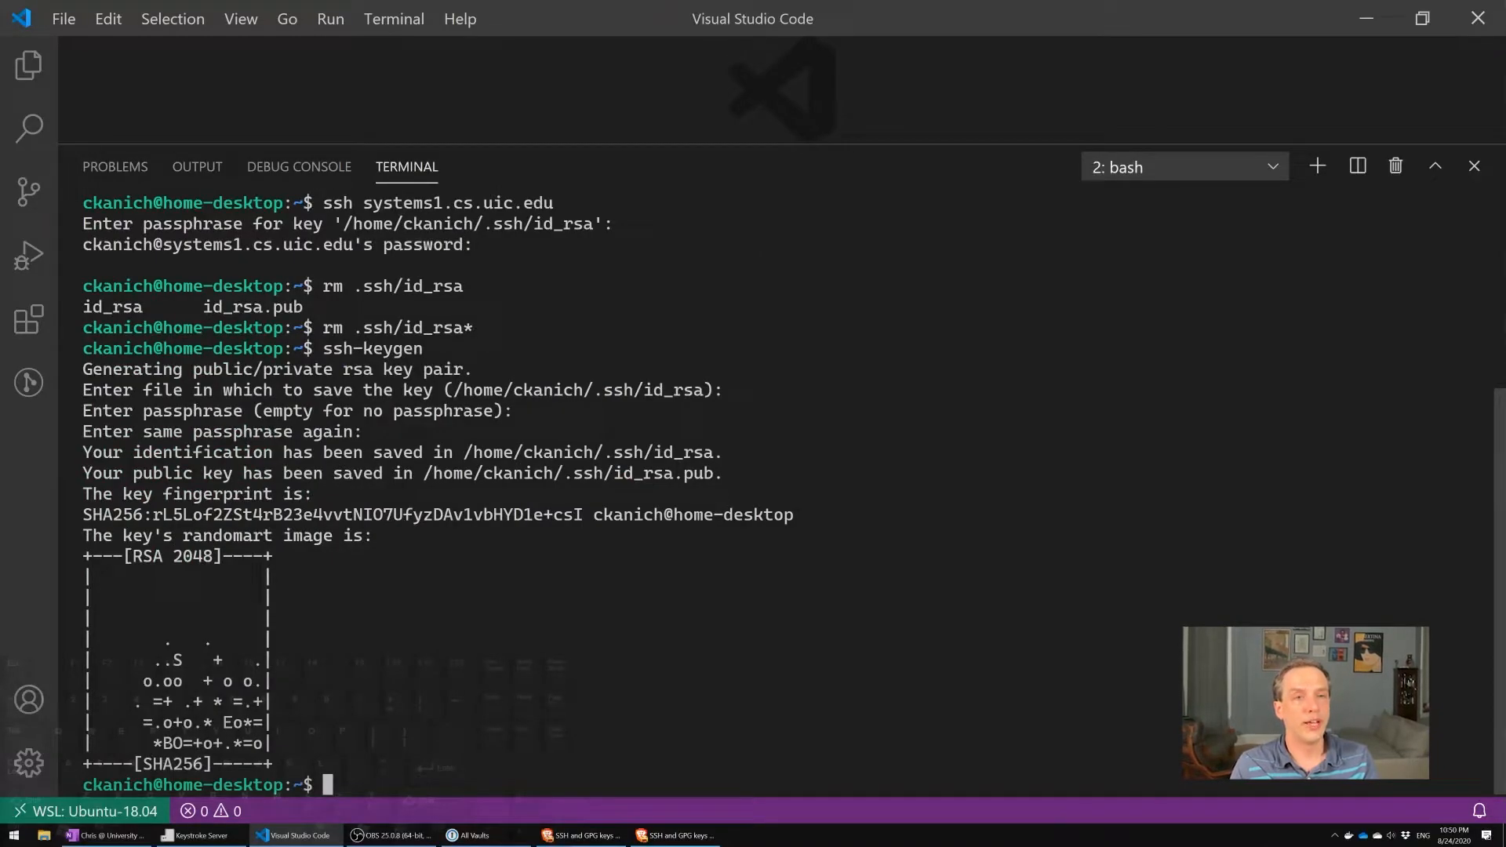
{"action": "left_click_drag", "start_coordinate": [82, 452], "coordinate": [566, 451]}
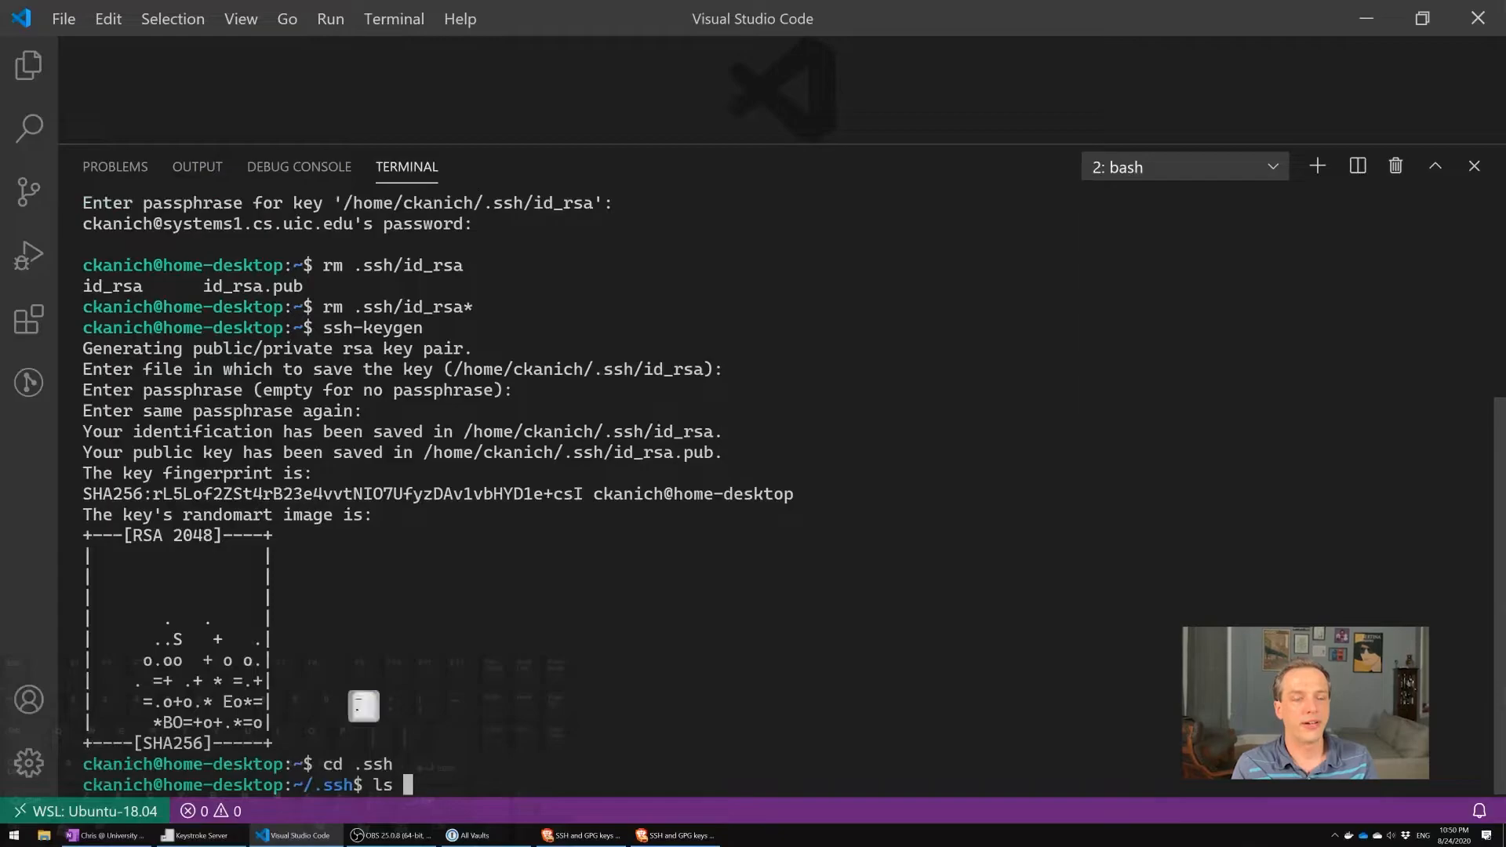
Step: List the .ssh folder with ls -lh and print id_rsa.pub and id_rsa
{"action": "type", "text": "-lh"}
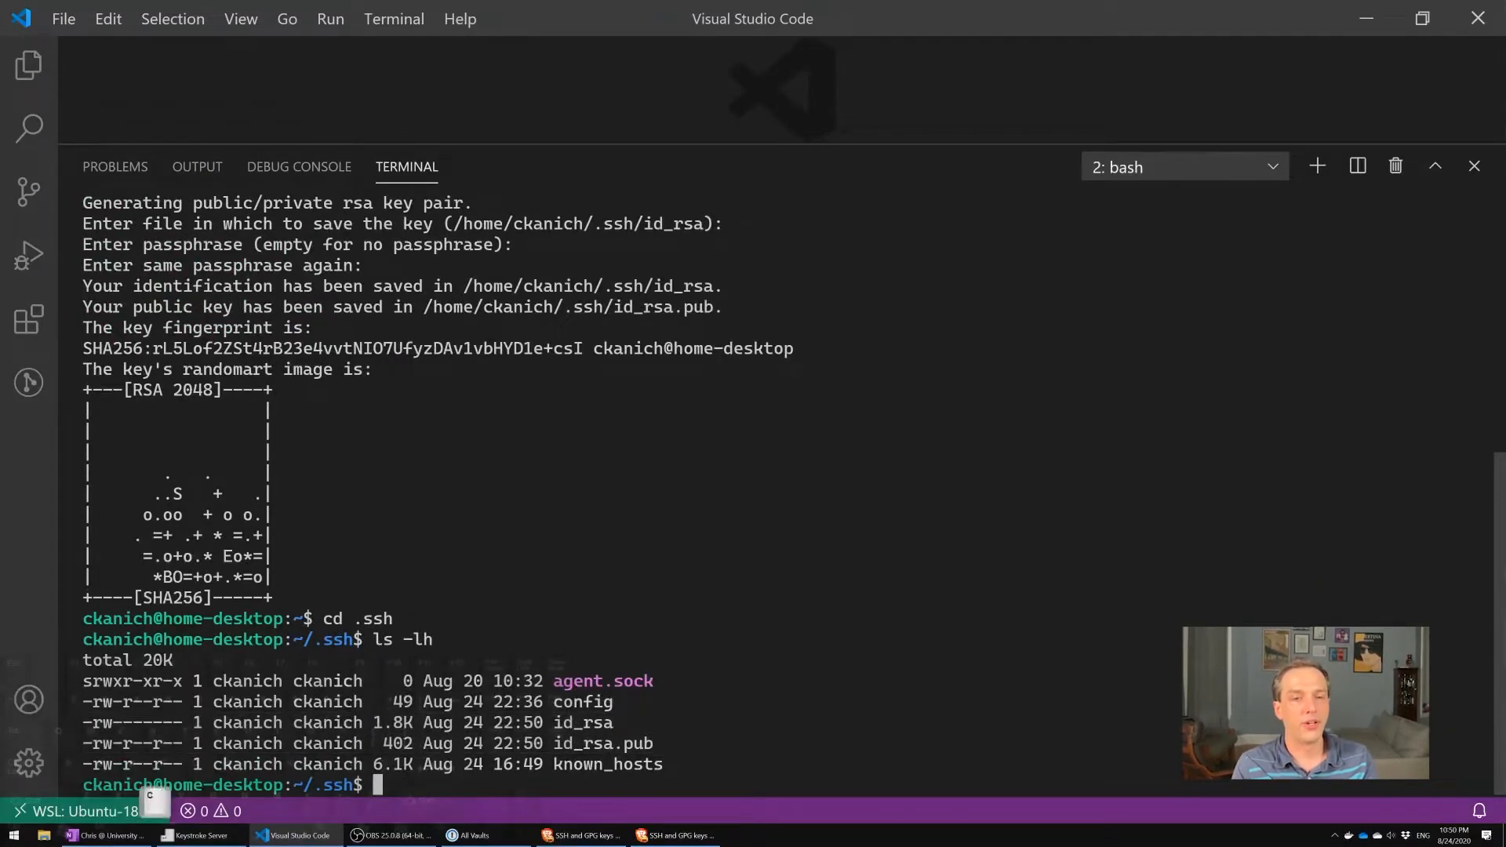
{"action": "type", "text": "cat id_rsa.pub"}
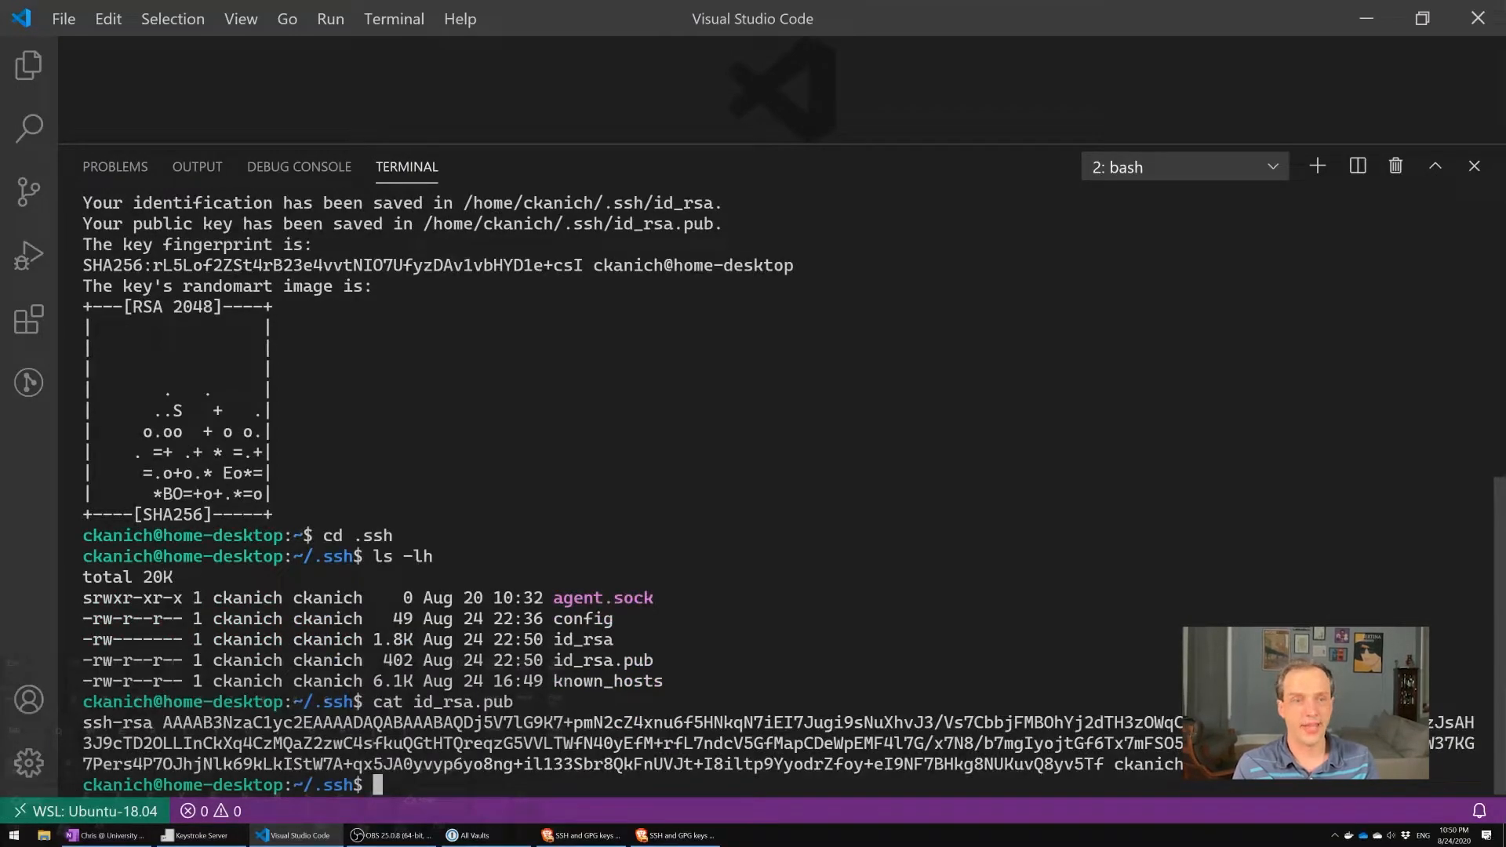
{"action": "type", "text": "cat i"}
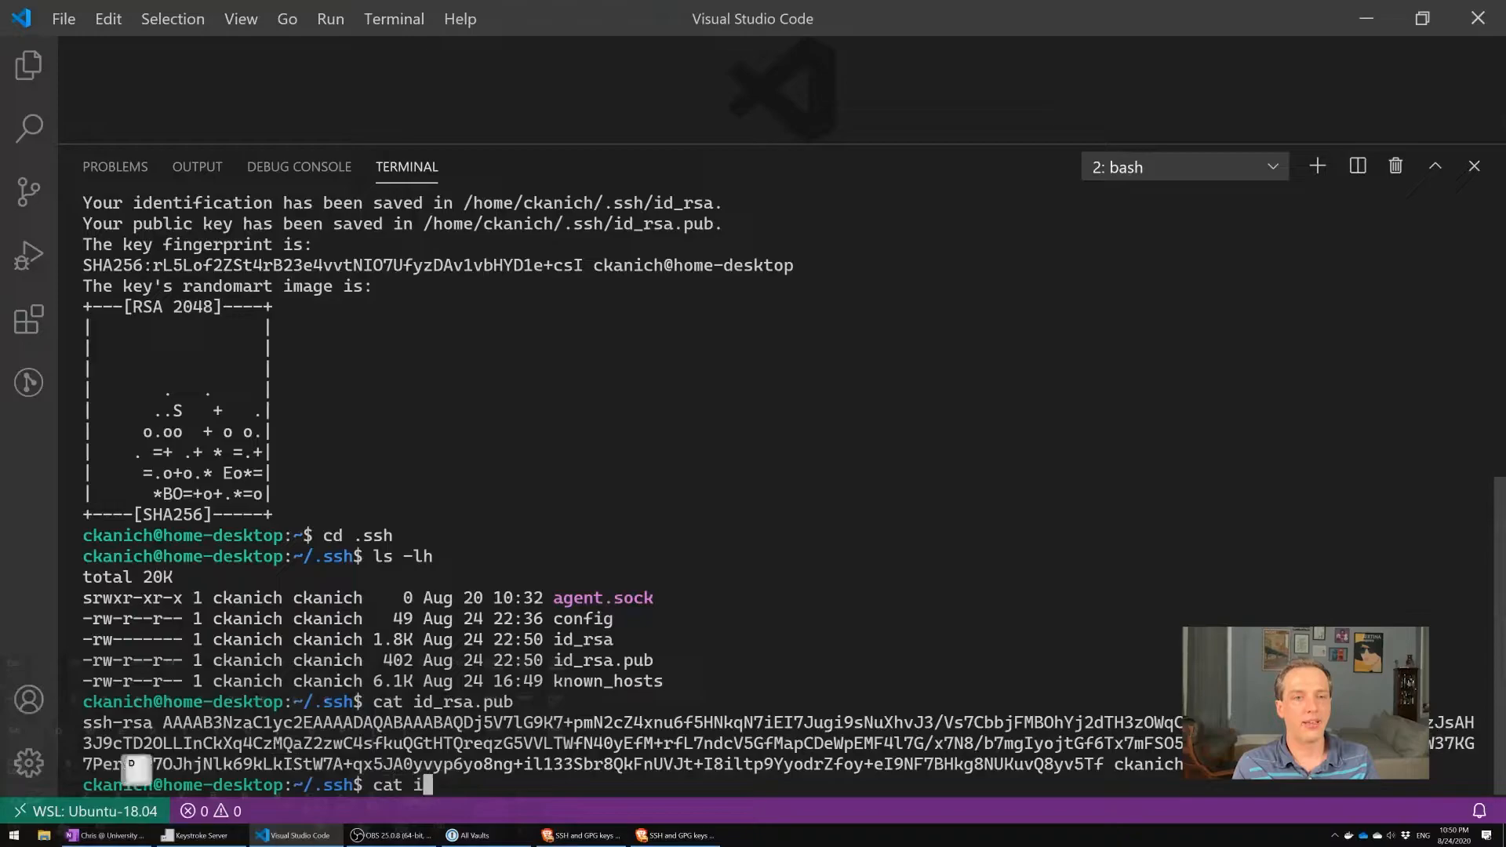
{"action": "type", "text": "id_rsa"}
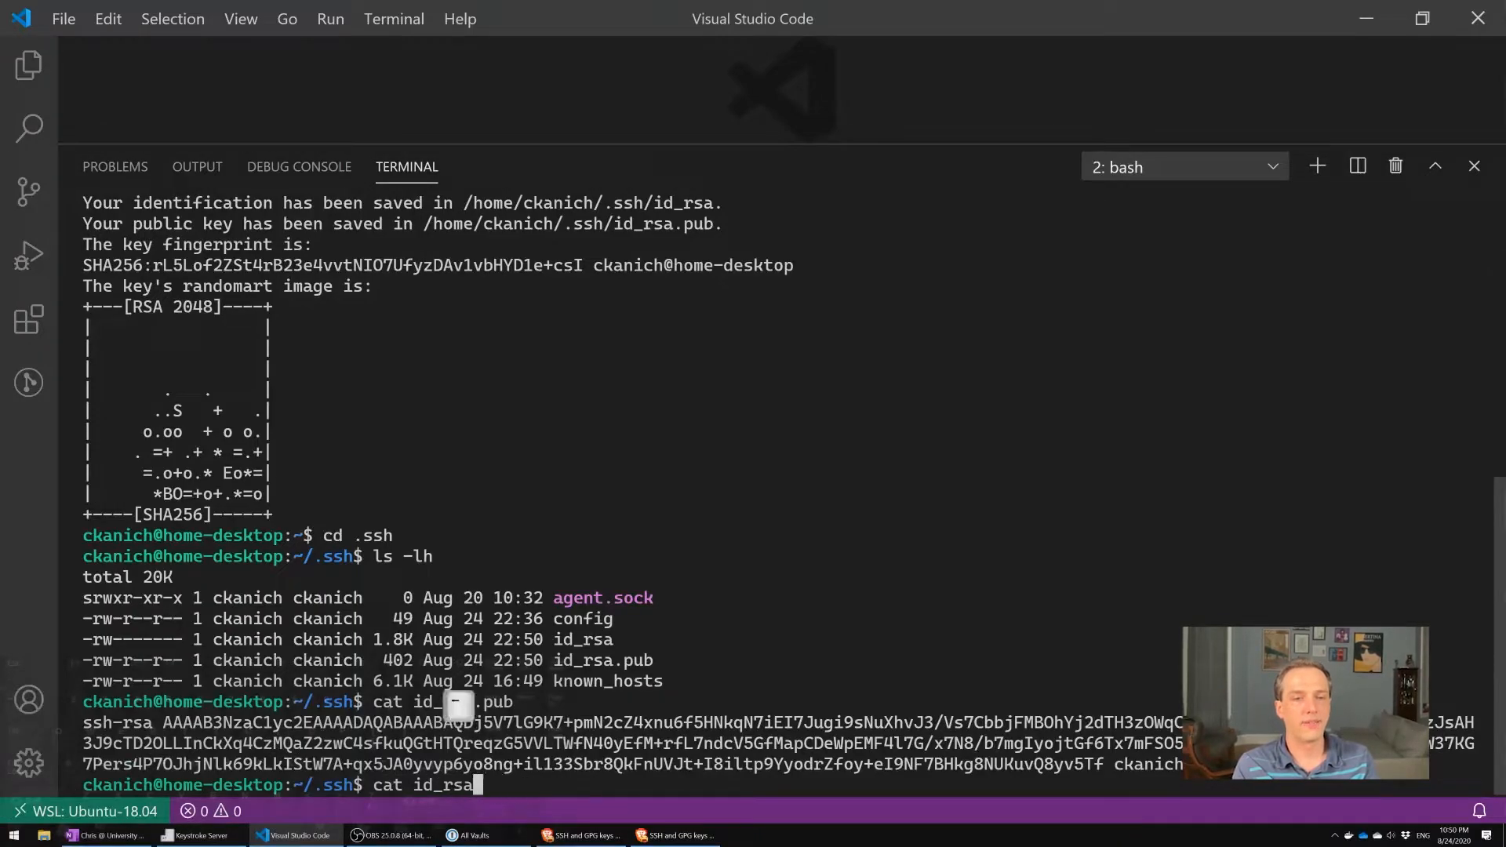
{"action": "key", "text": "Return"}
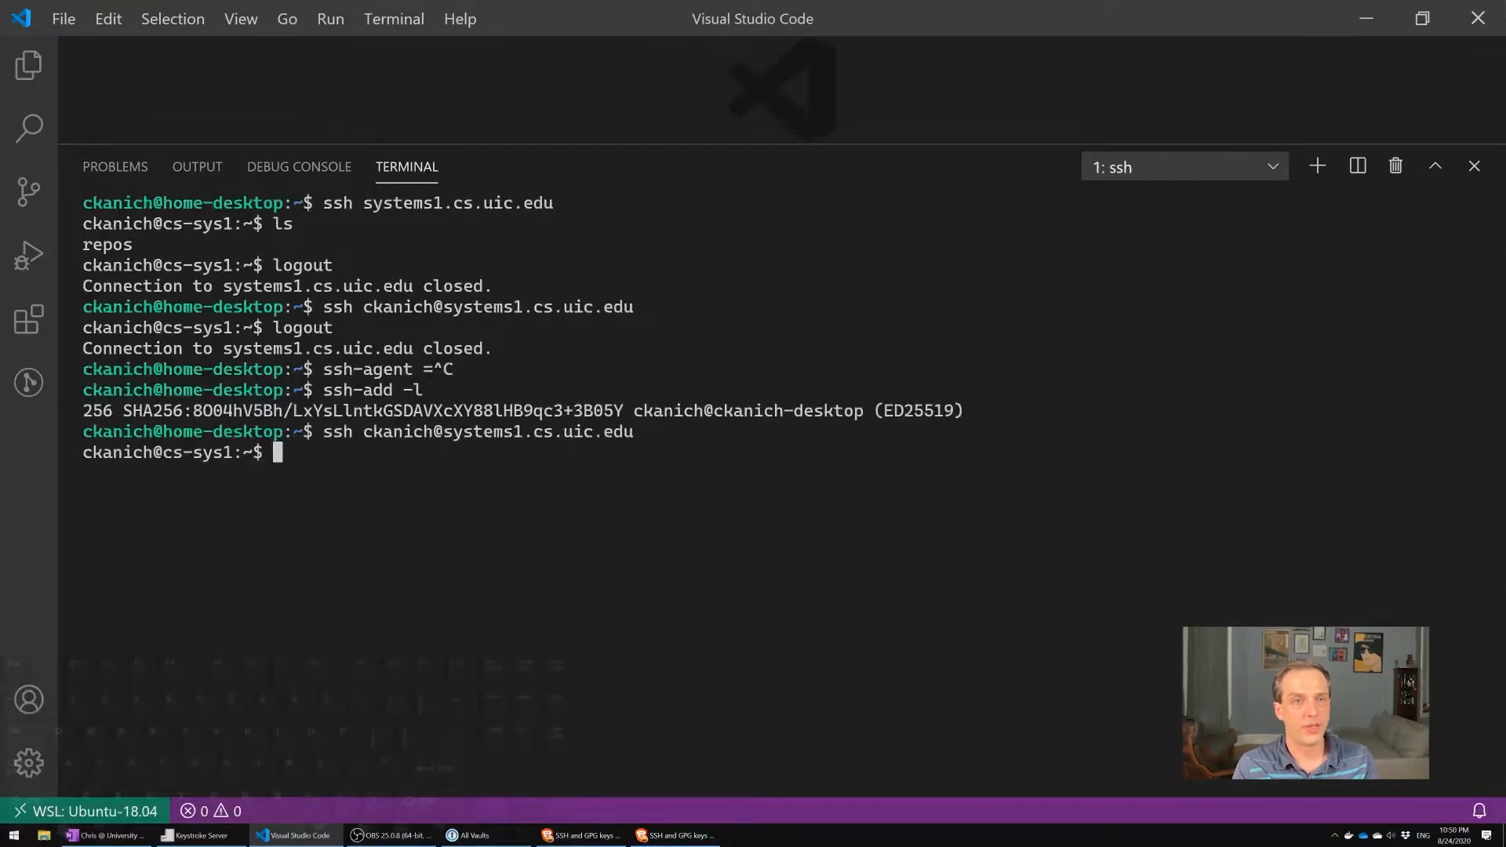
Step: On the remote host, open .ssh/authorized_keys in vim, paste the id_rsa.pub line and save
{"action": "type", "text": "ls"}
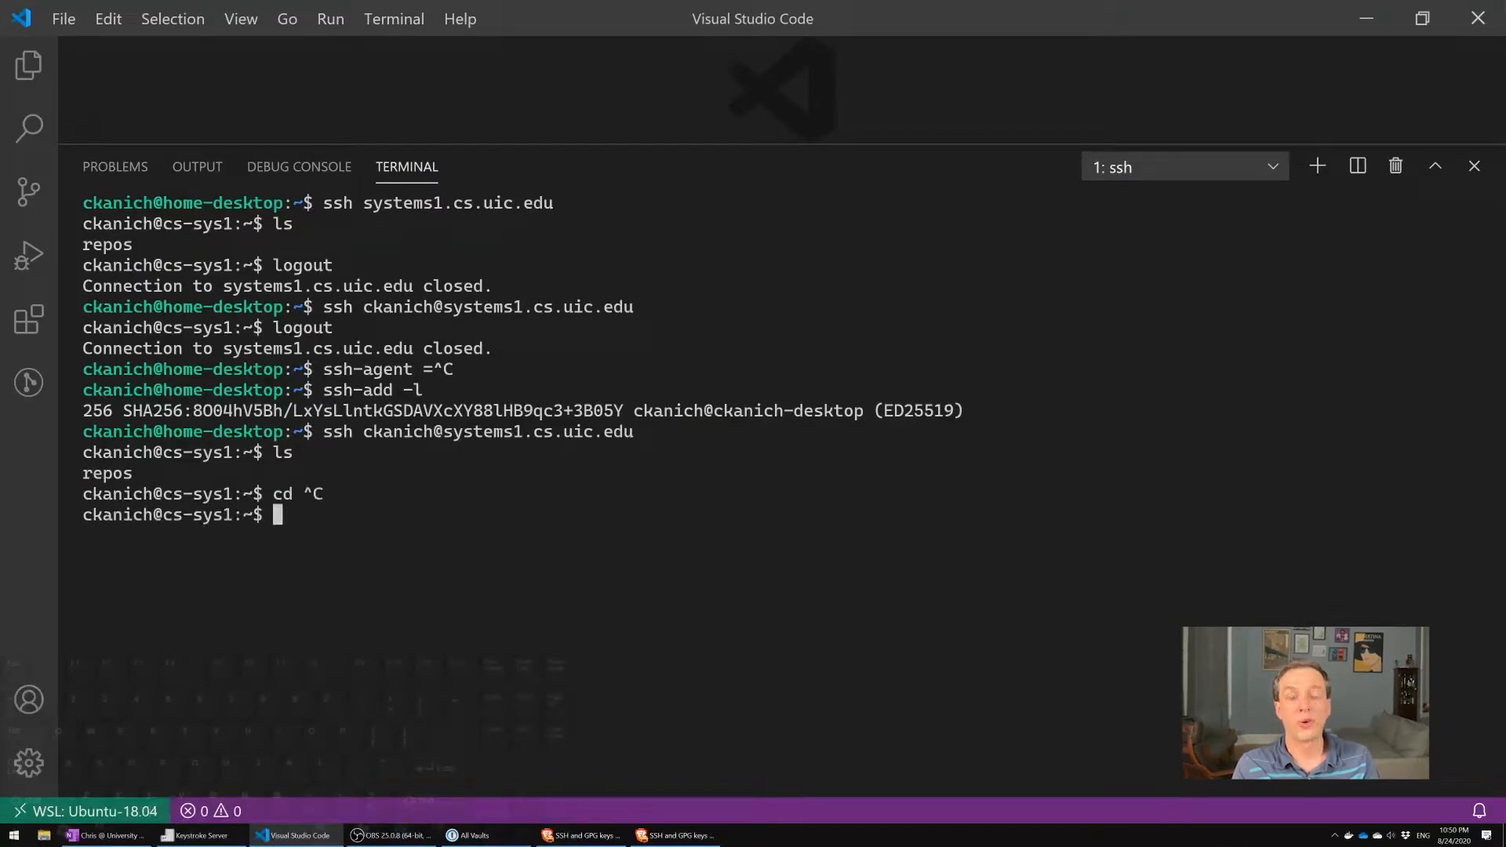
{"action": "type", "text": "mkdir .ssh"}
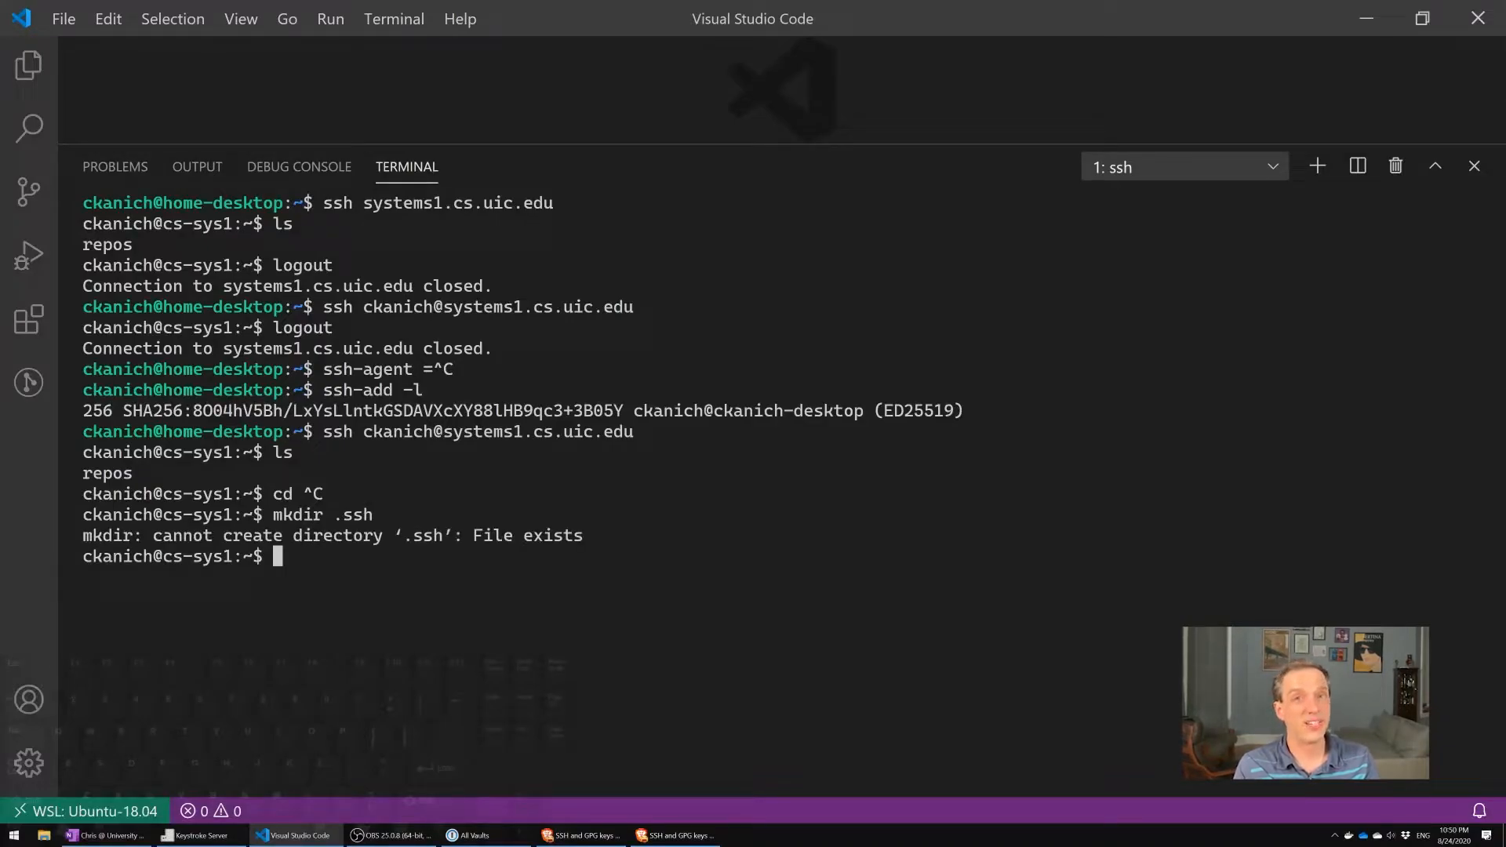
{"action": "type", "text": "cd .ssh"}
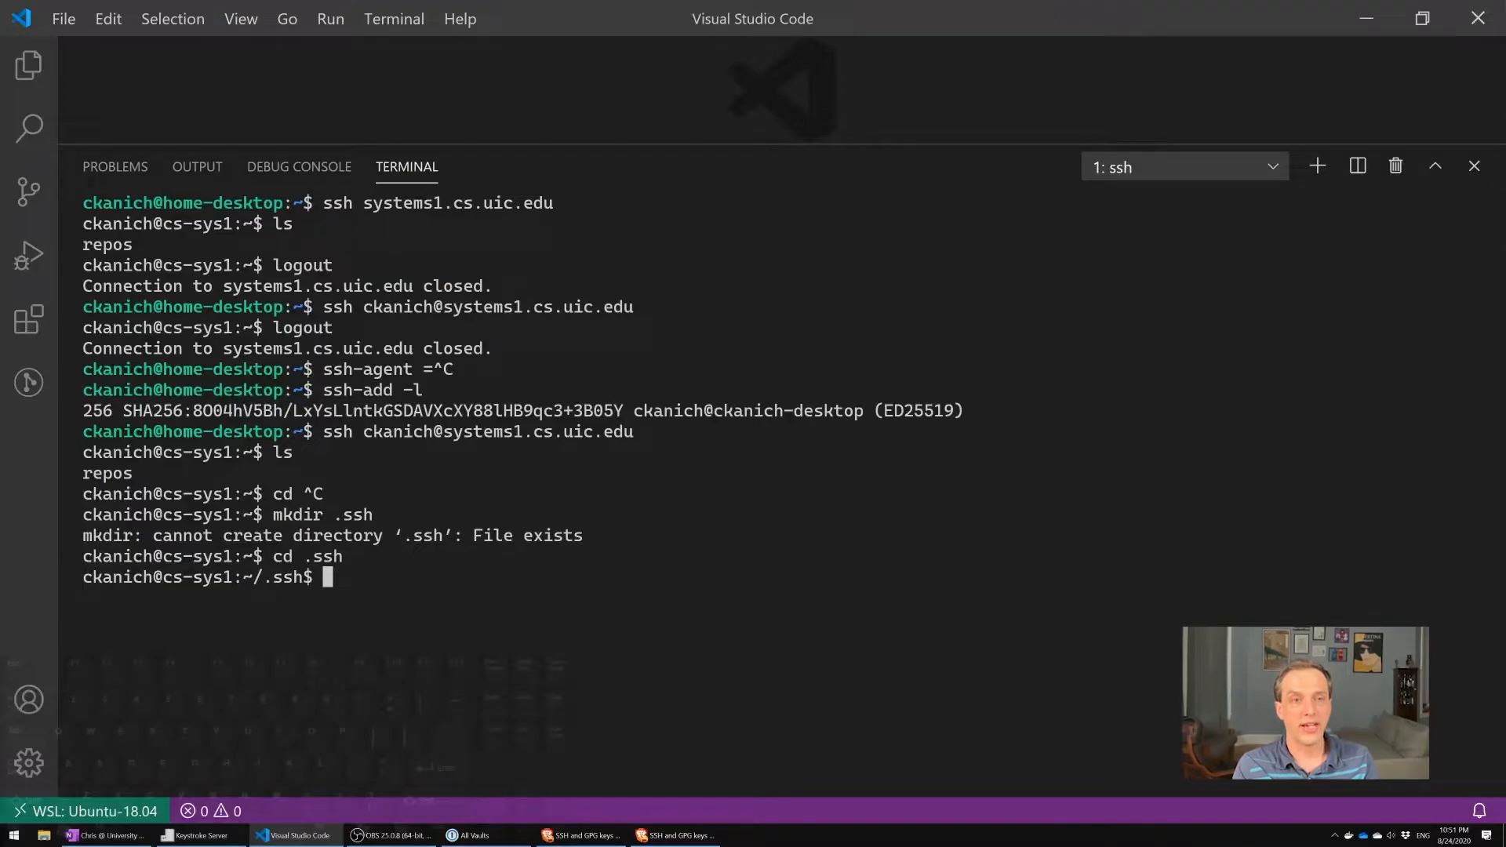
{"action": "type", "text": "vim auit"}
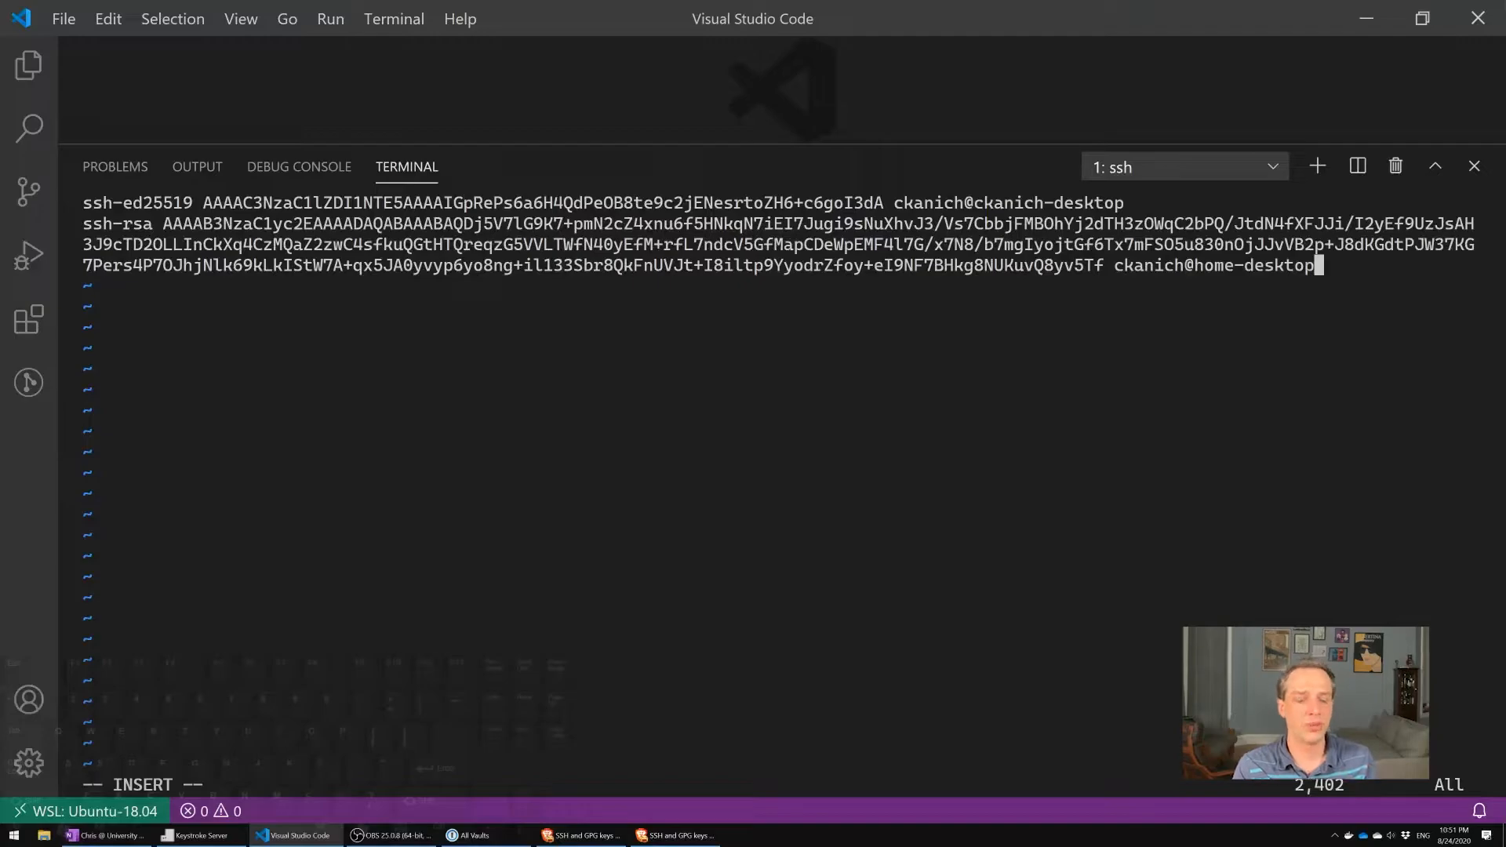
{"action": "type", "text": ":w"}
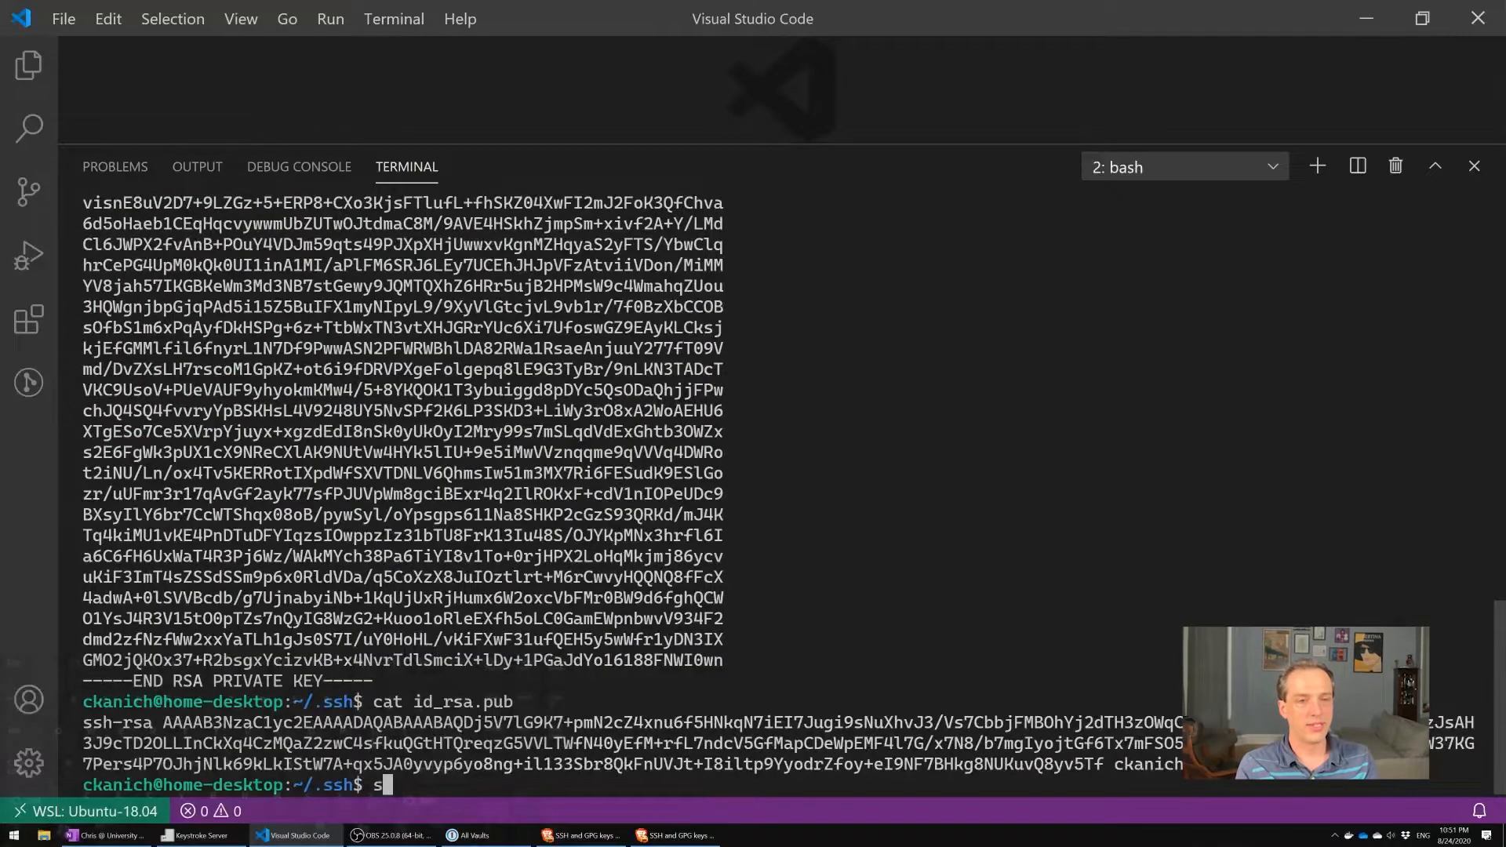
Step: Run ssh-add -l, which cannot reach an agent, then list the .ssh folder with ls -lh
{"action": "type", "text": "sh-add -l"}
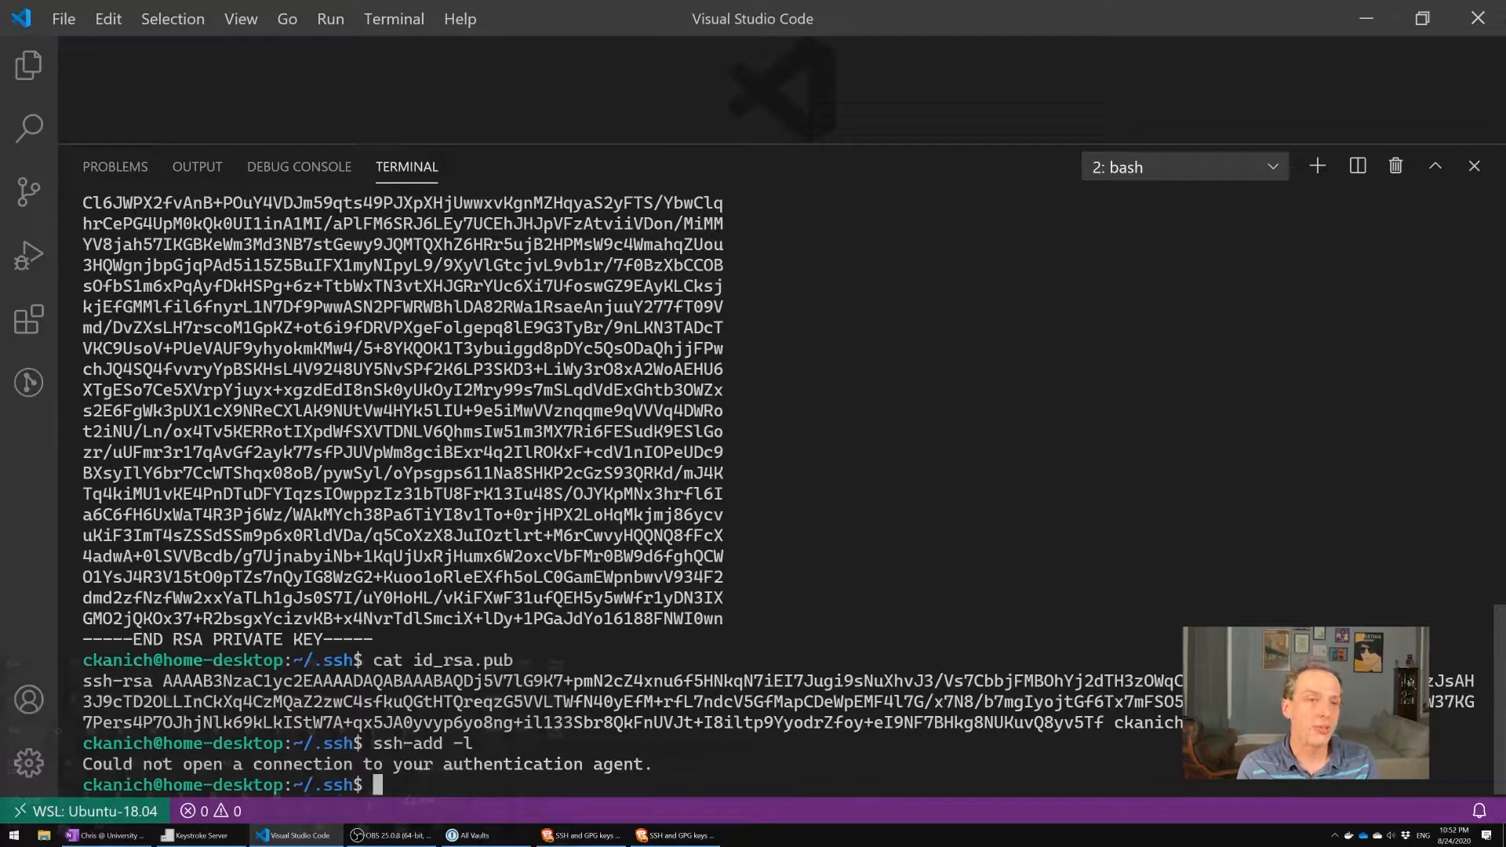
{"action": "type", "text": "ls -lh"}
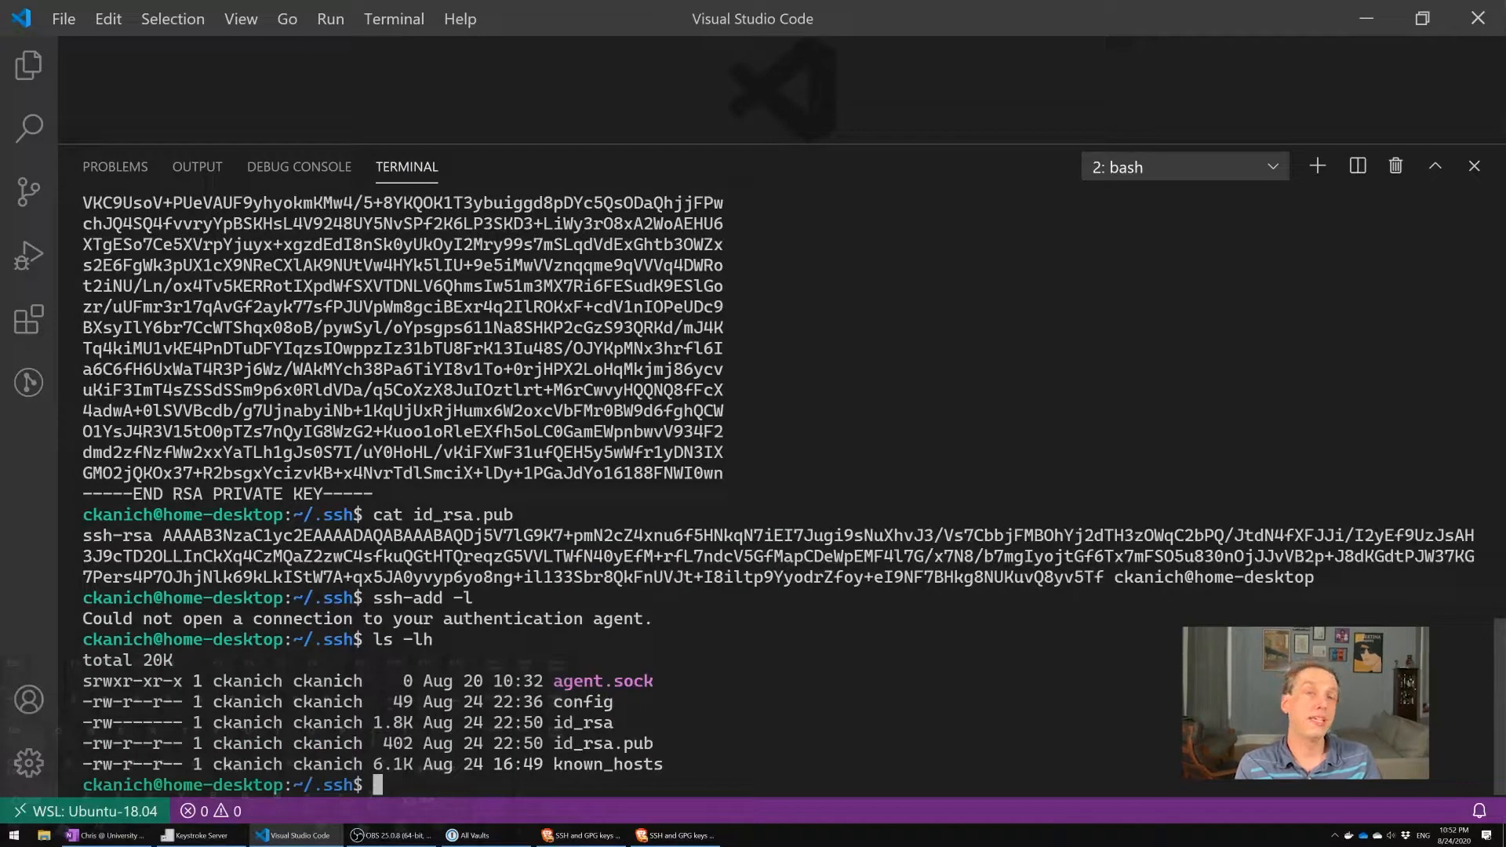
Step: Start an ssh command at the ~/.ssh prompt and search command history with Ctrl+R
{"action": "type", "text": "ssh"}
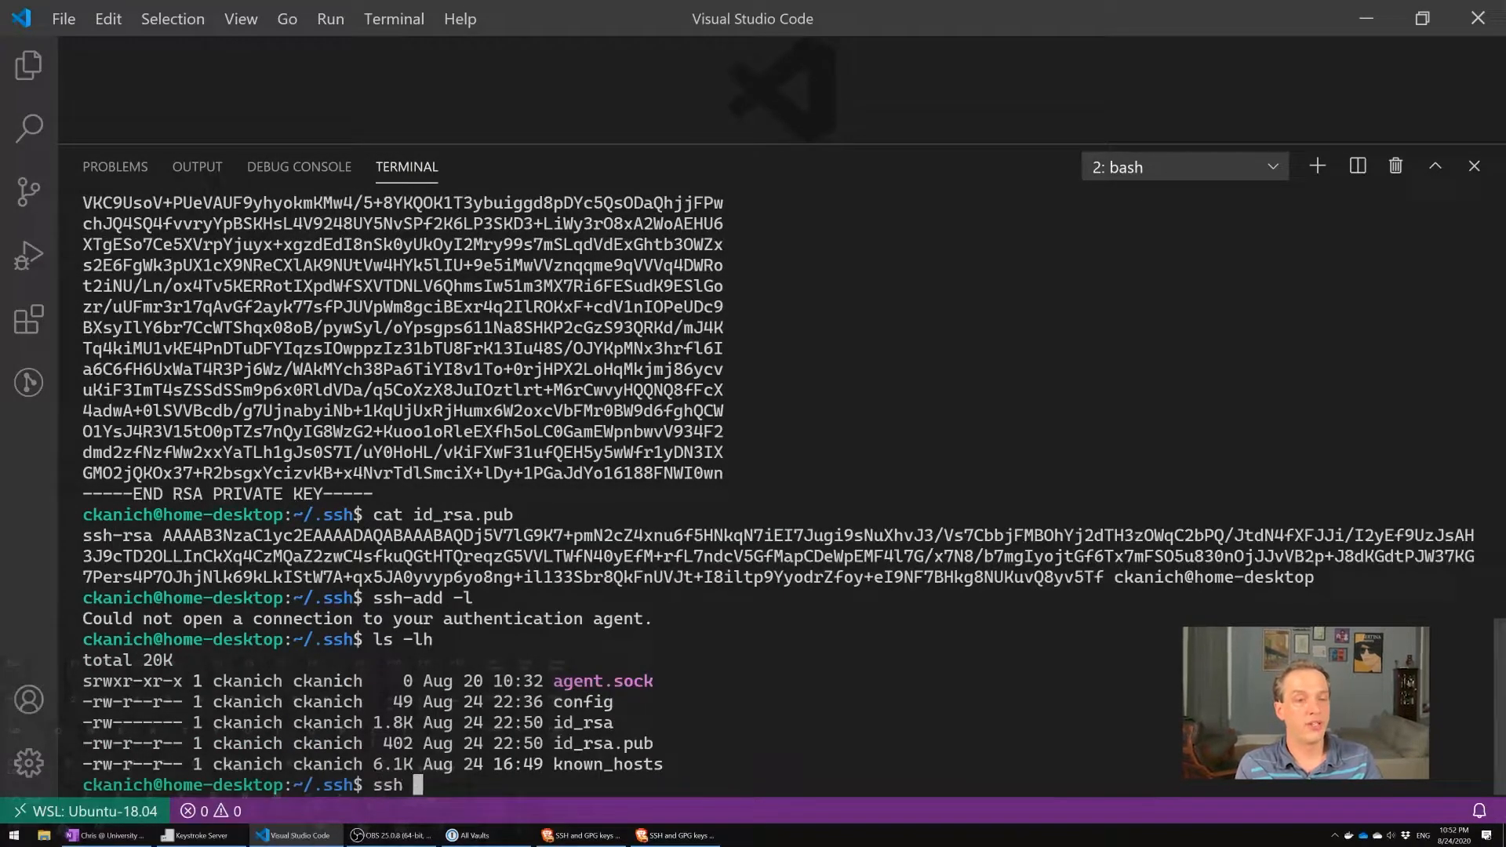
{"action": "key", "text": "ctrl+r"}
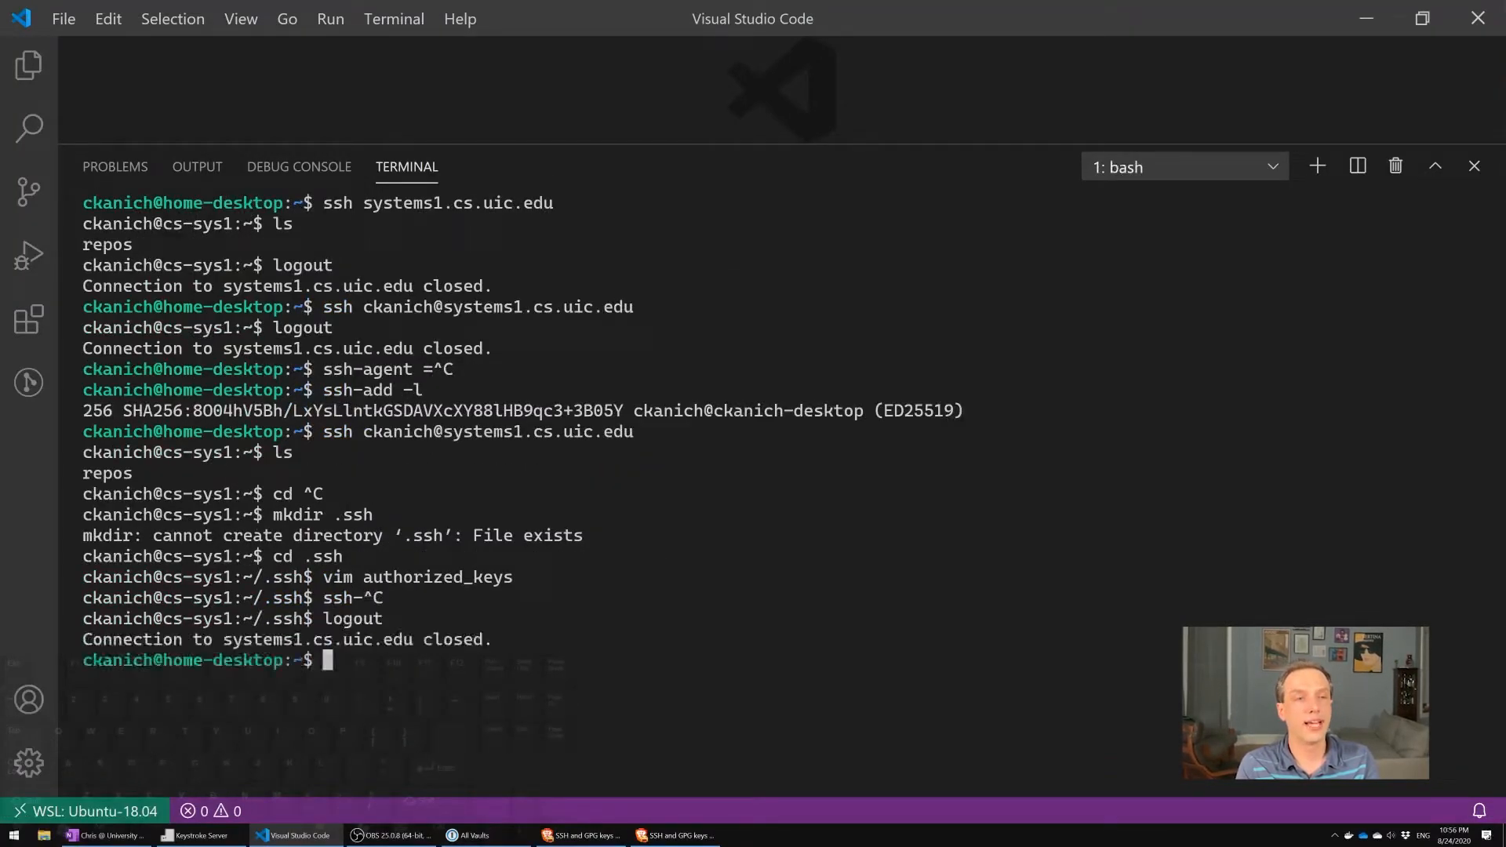
Step: Add ~/.ssh/id_rsa to the agent, confirm ssh-add -l lists both keys, and print id_rsa.pub
{"action": "type", "text": "ssh-add -l"}
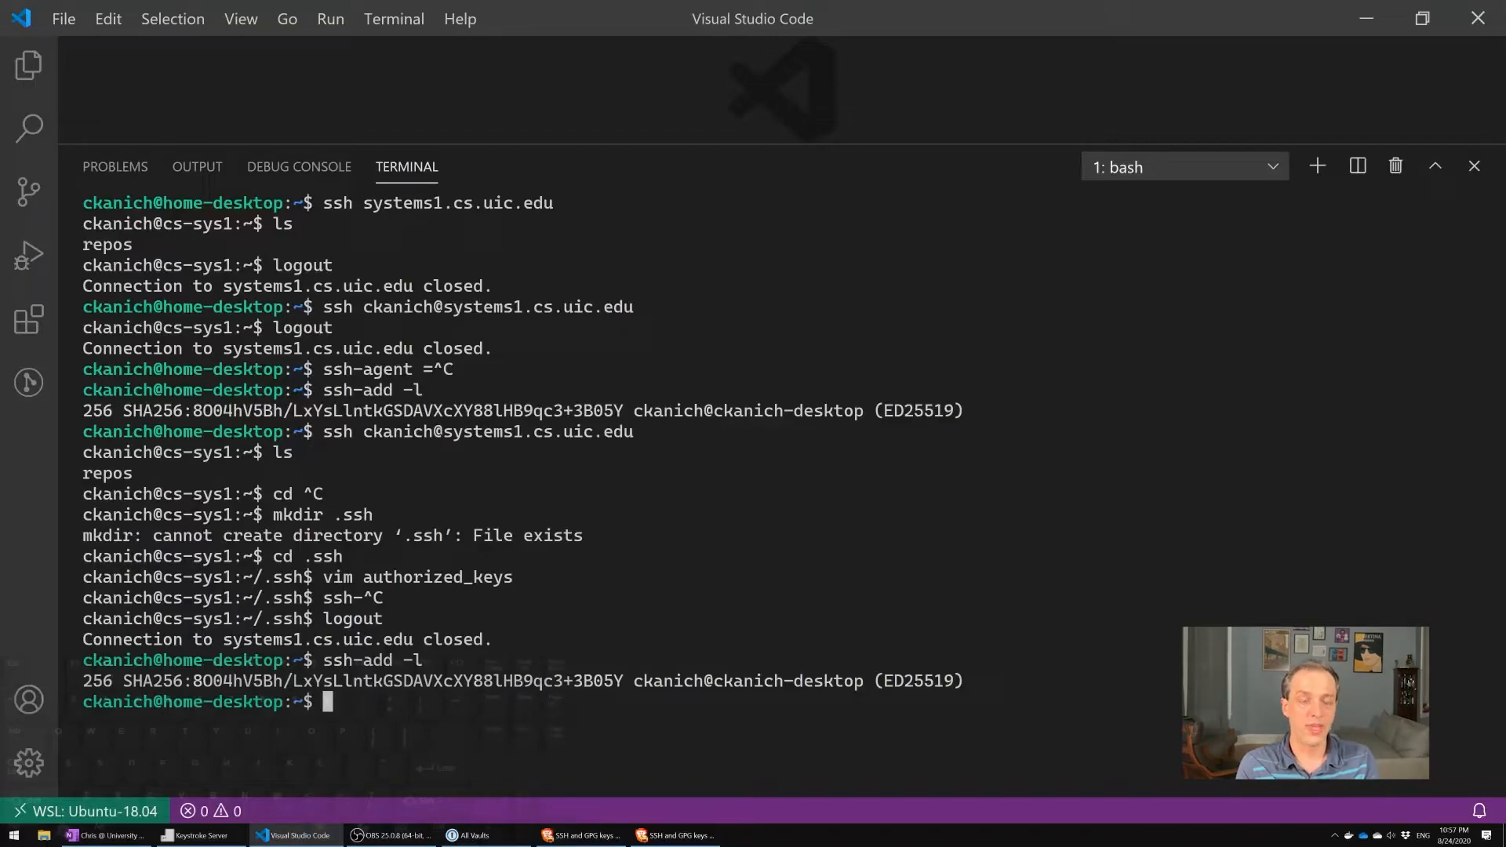
{"action": "type", "text": "ssh-add ~/"}
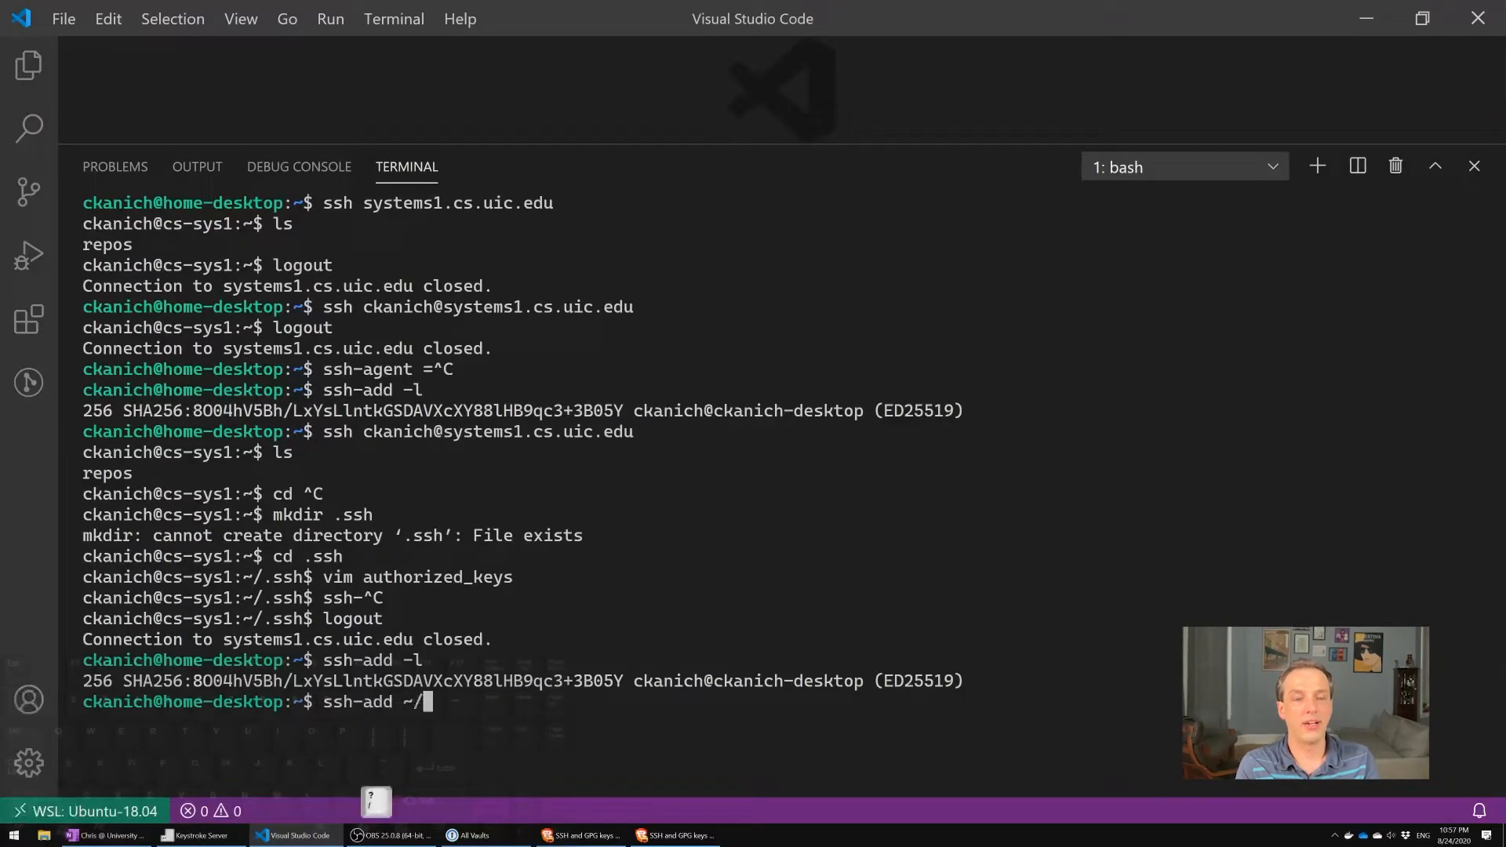
{"action": "type", "text": ".ssh/id_rsa"}
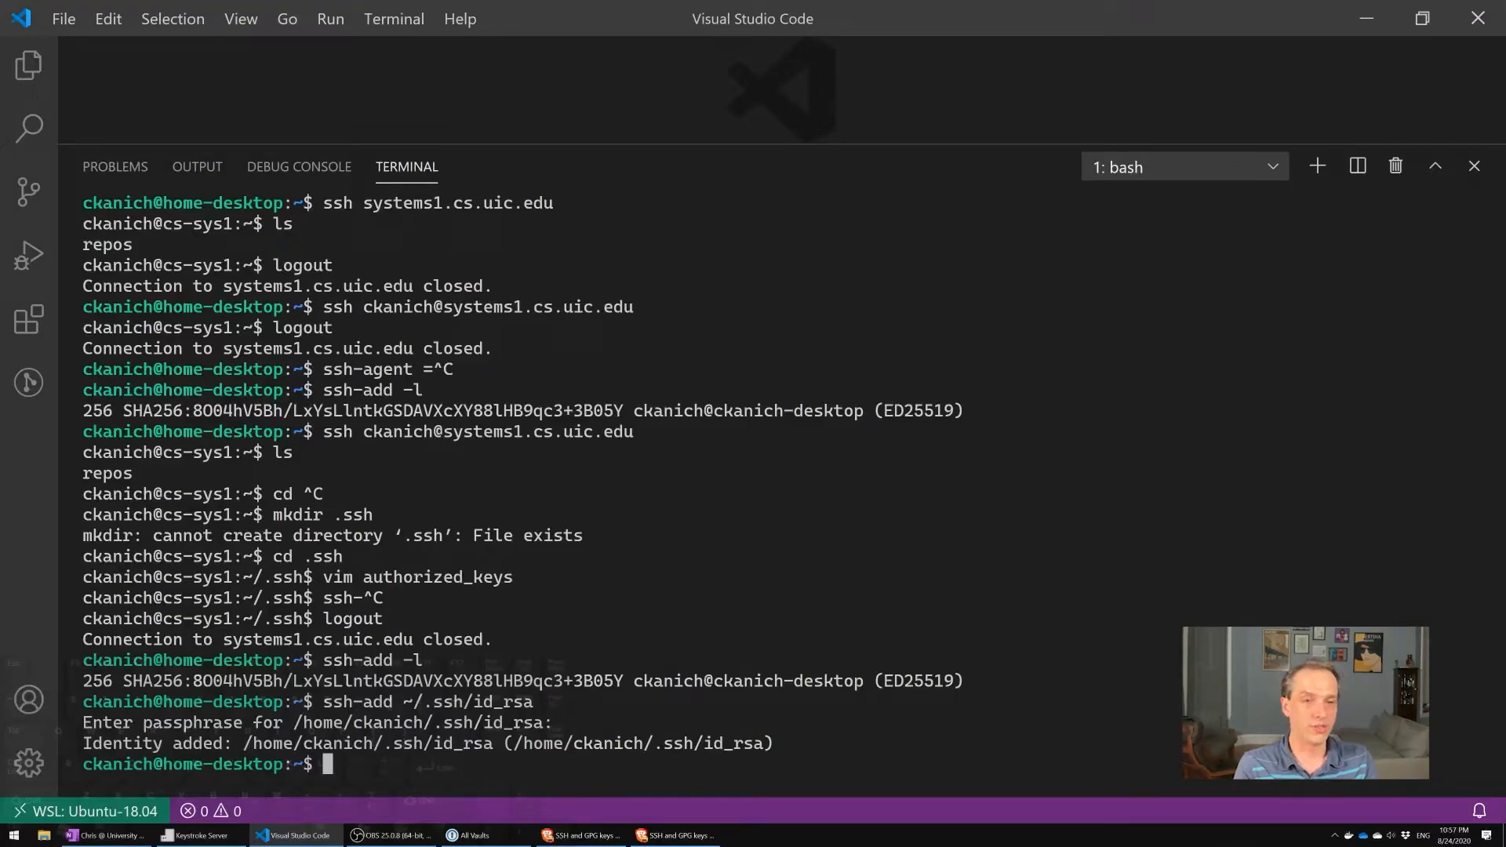
{"action": "type", "text": "ssh-add -l"}
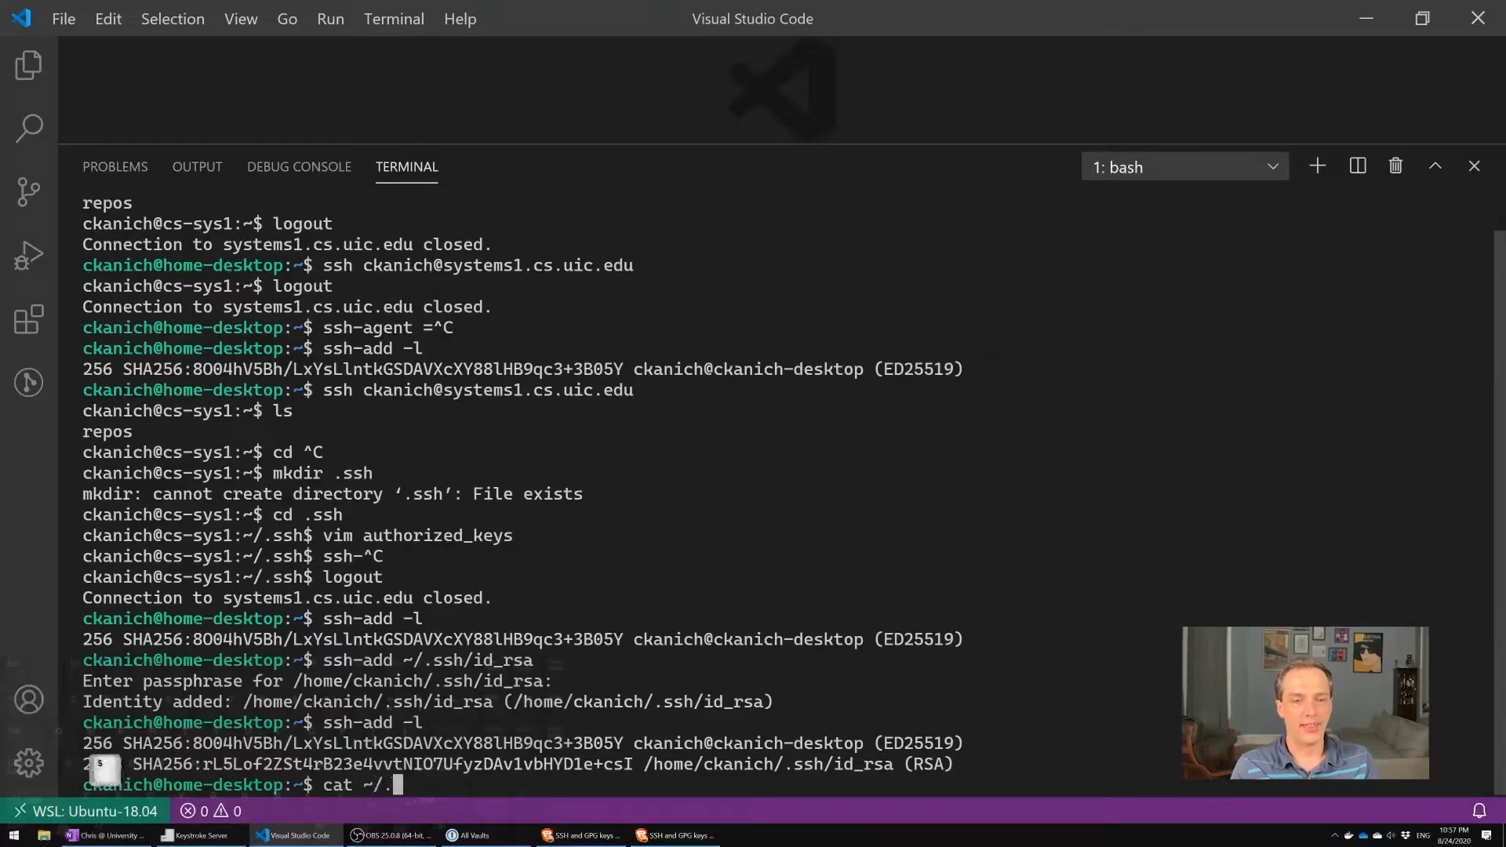
{"action": "key", "text": "Return"}
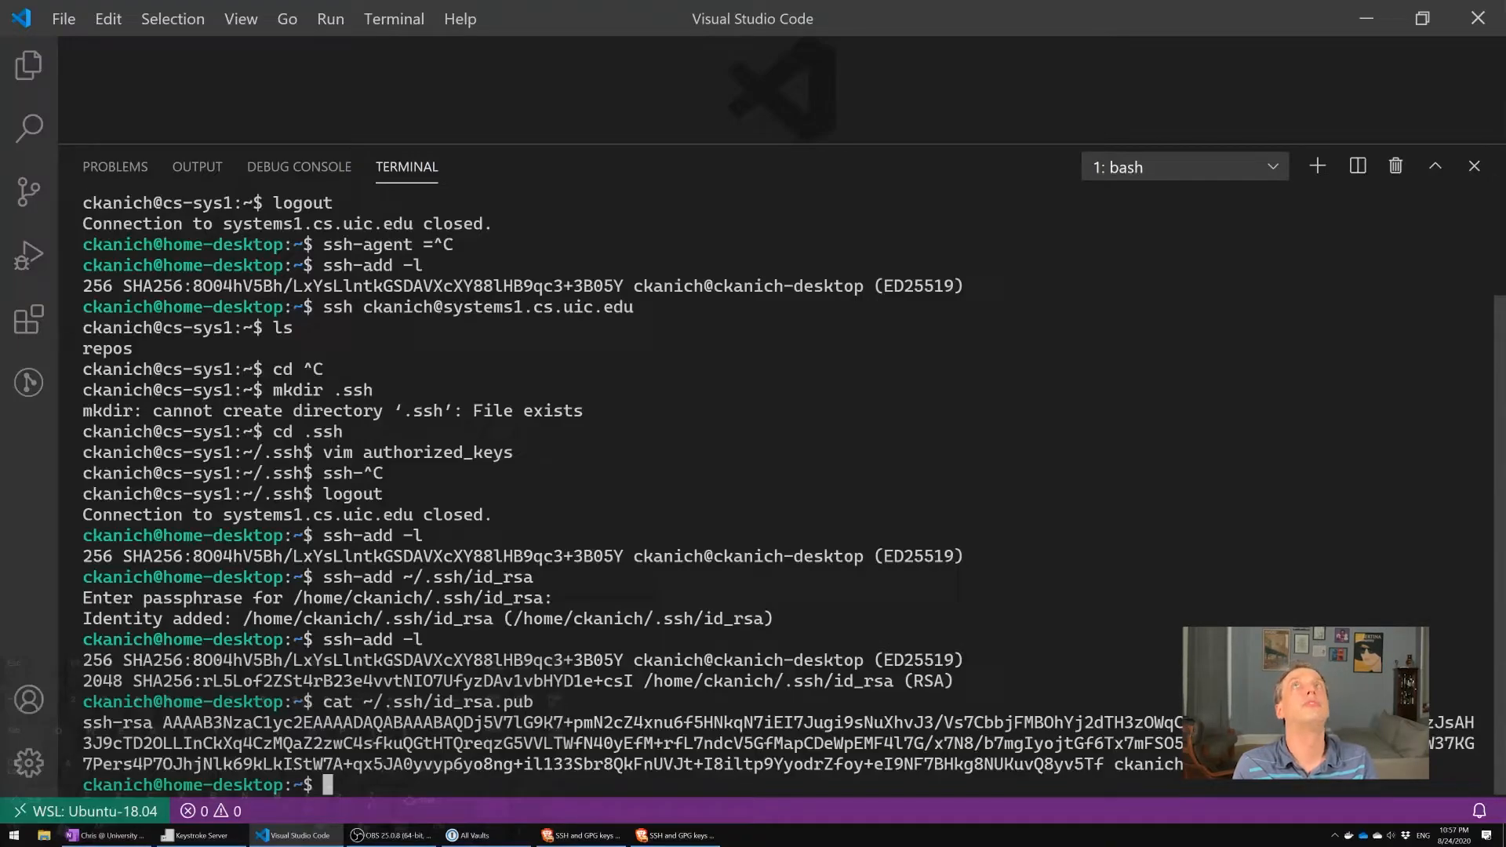
Step: Clear the terminal, leaving only the empty home-desktop prompt
{"action": "type", "text": "ssh"}
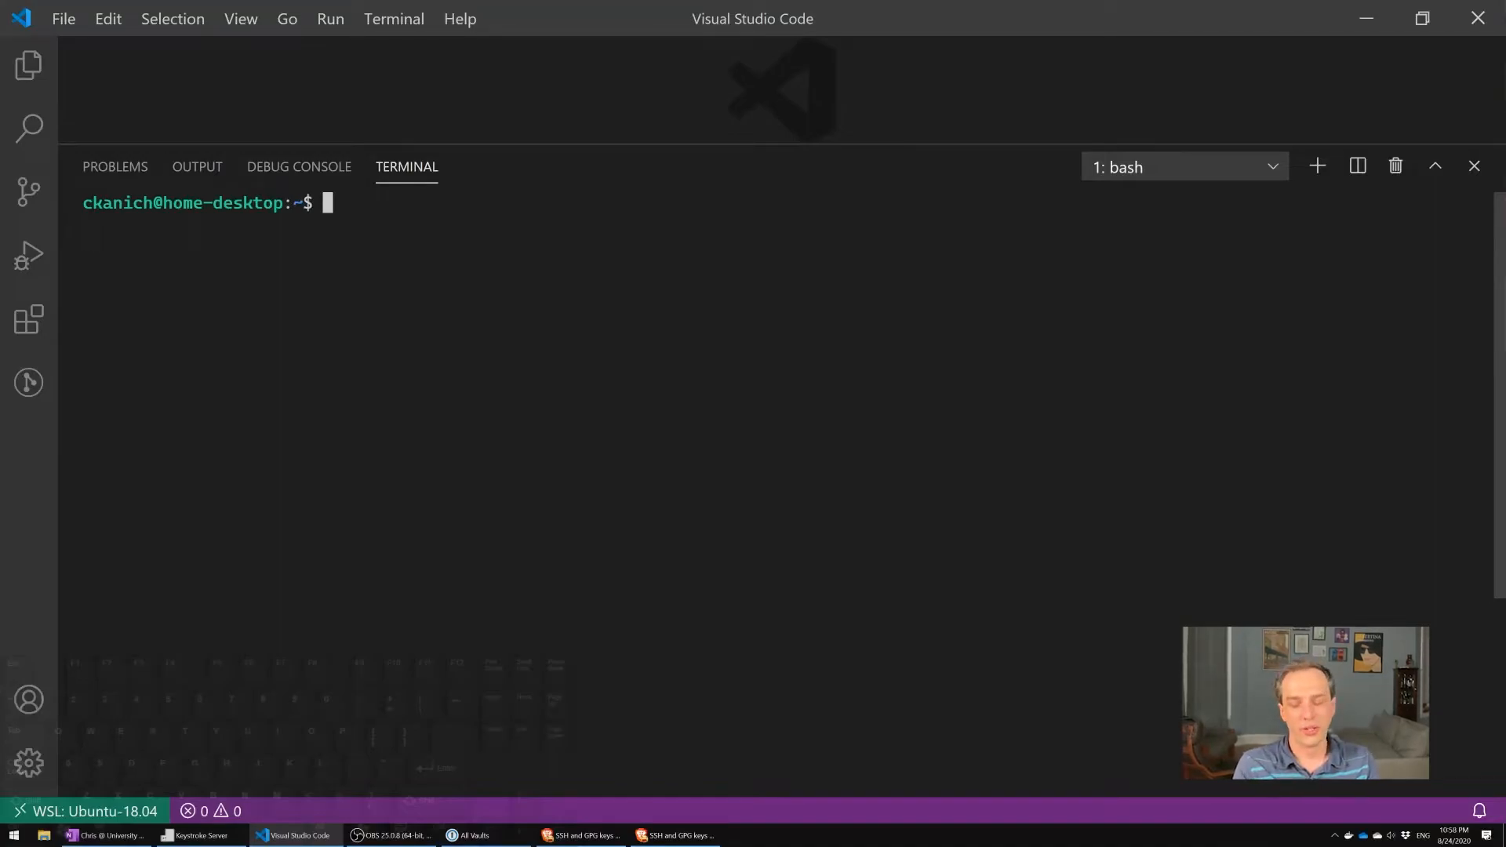
{"action": "type", "text": "ssh git@github.com"}
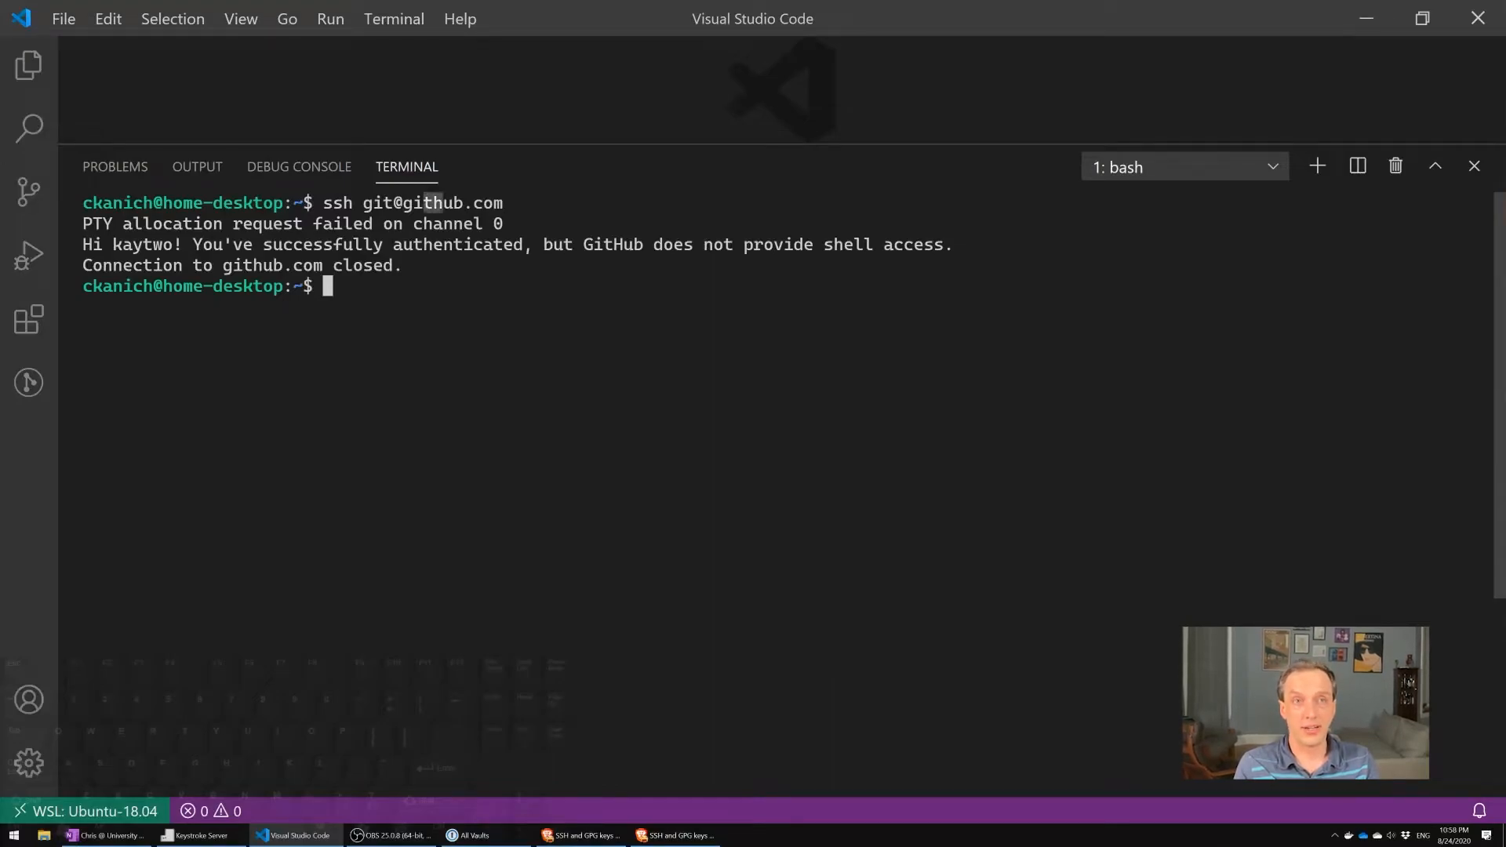
{"action": "double_click", "coordinate": [142, 244]}
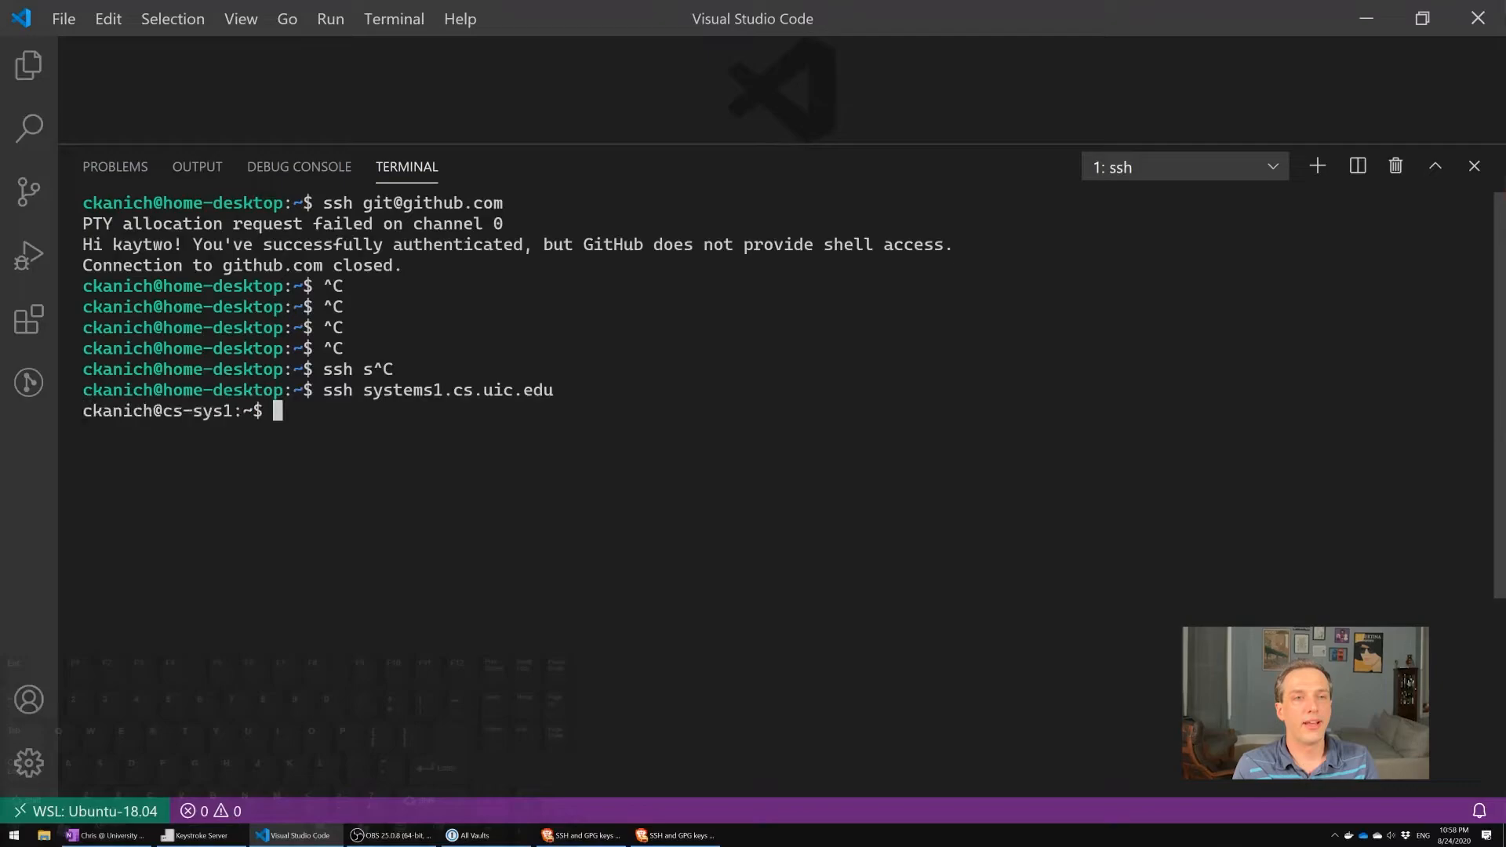
Step: On systems1, see GitHub deny publickey access and no agent reachable, then log out
{"action": "type", "text": "ssh git@github.com"}
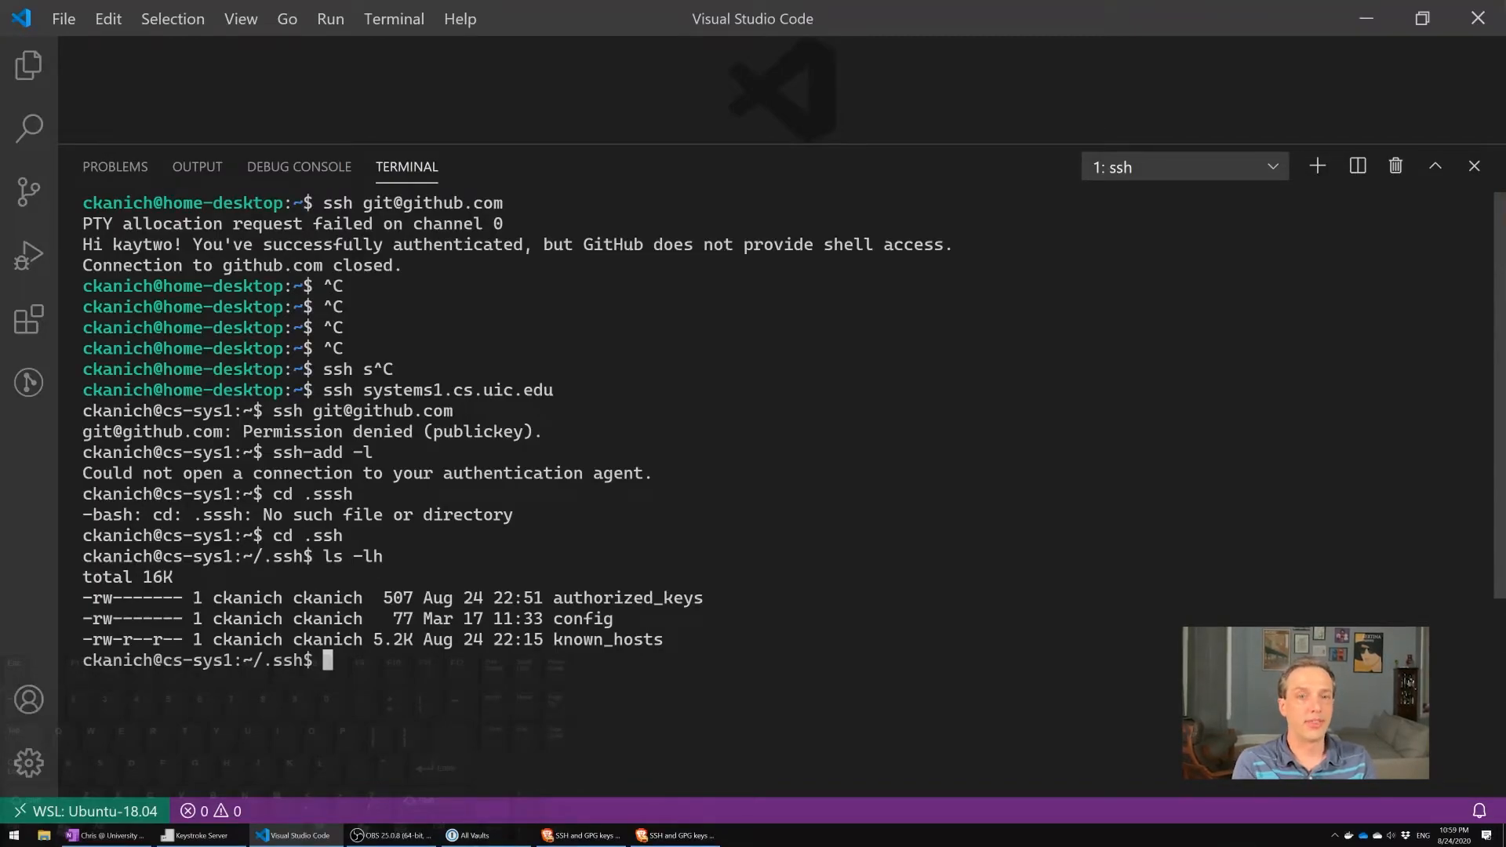
{"action": "type", "text": "logout"}
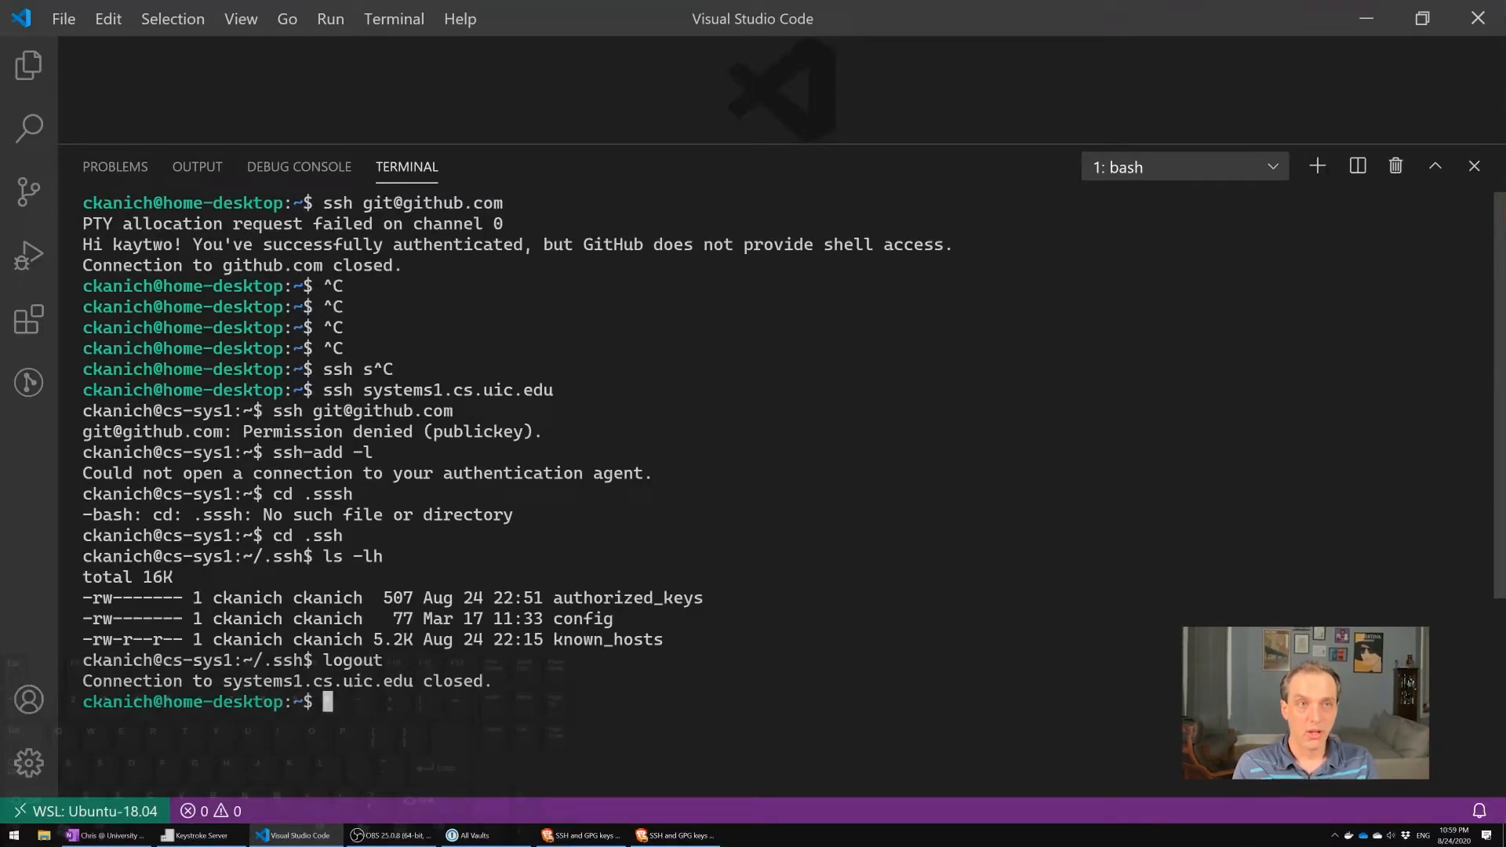
Step: List both local agent keys with ssh-add -l, then open an empty ~/.ssh/config in vim
{"action": "type", "text": "ssh- ad"}
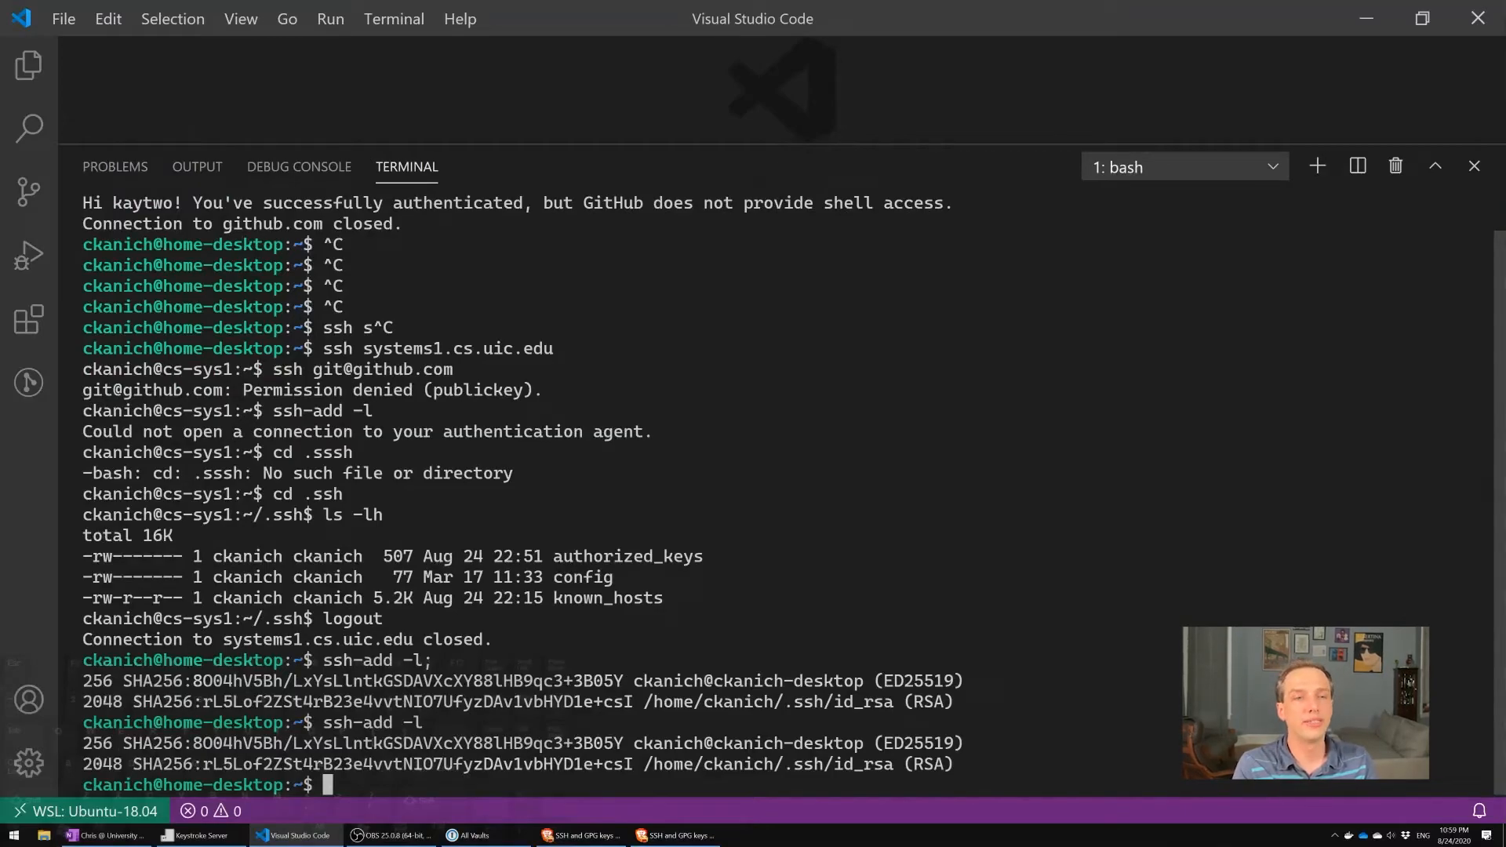
{"action": "type", "text": "vim ~/.ss"}
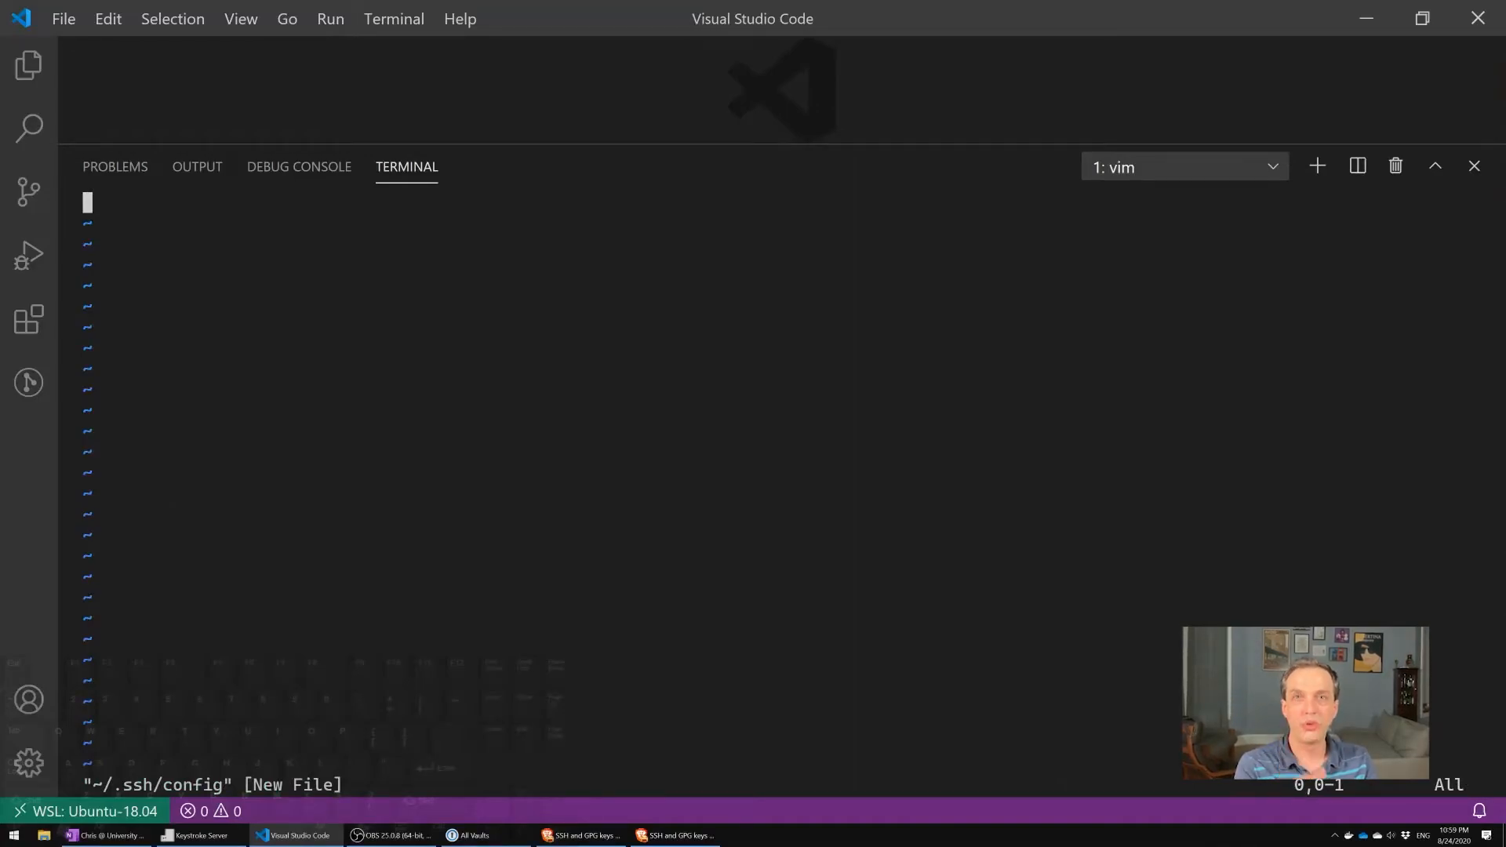
Step: Write 'Host *.uic.edu' with a User line and 'ForwardAgent yes' into ~/.ssh/config and save
{"action": "type", "text": "S"}
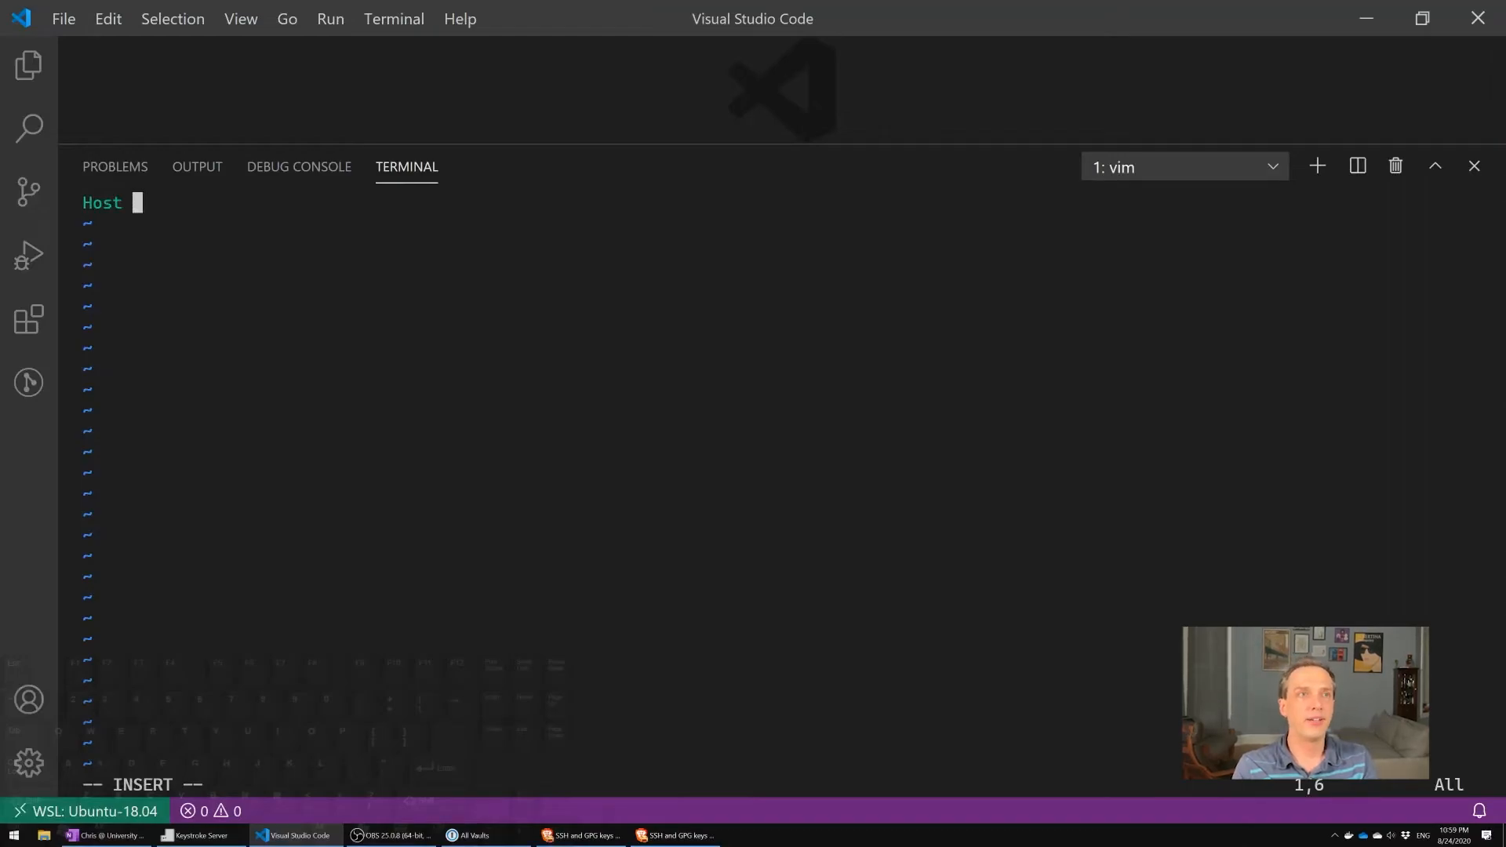
{"action": "type", "text": "*.uic.edu"}
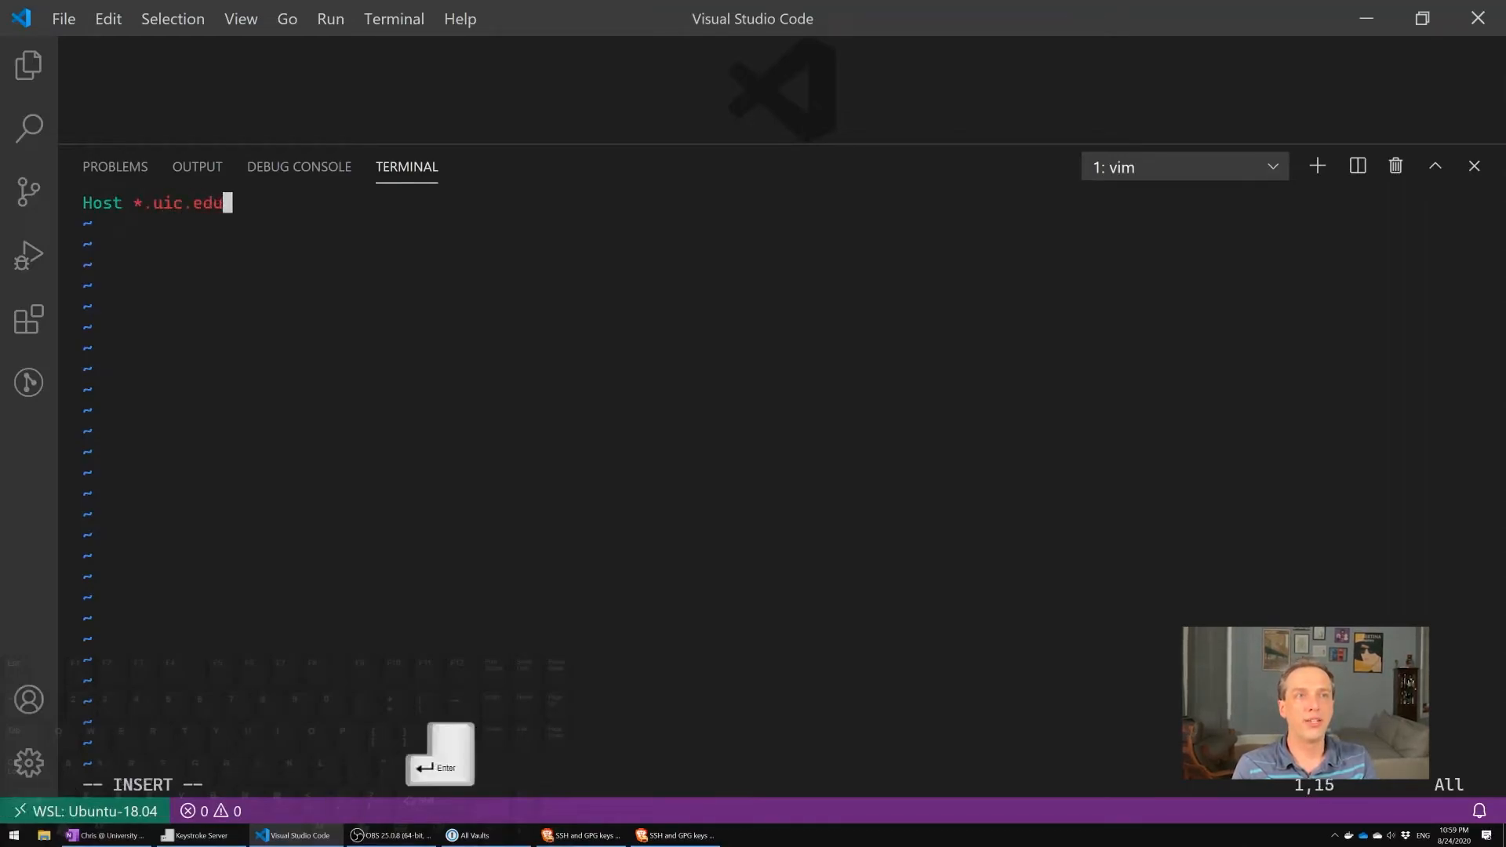
{"action": "type", "text": "User ckanich"}
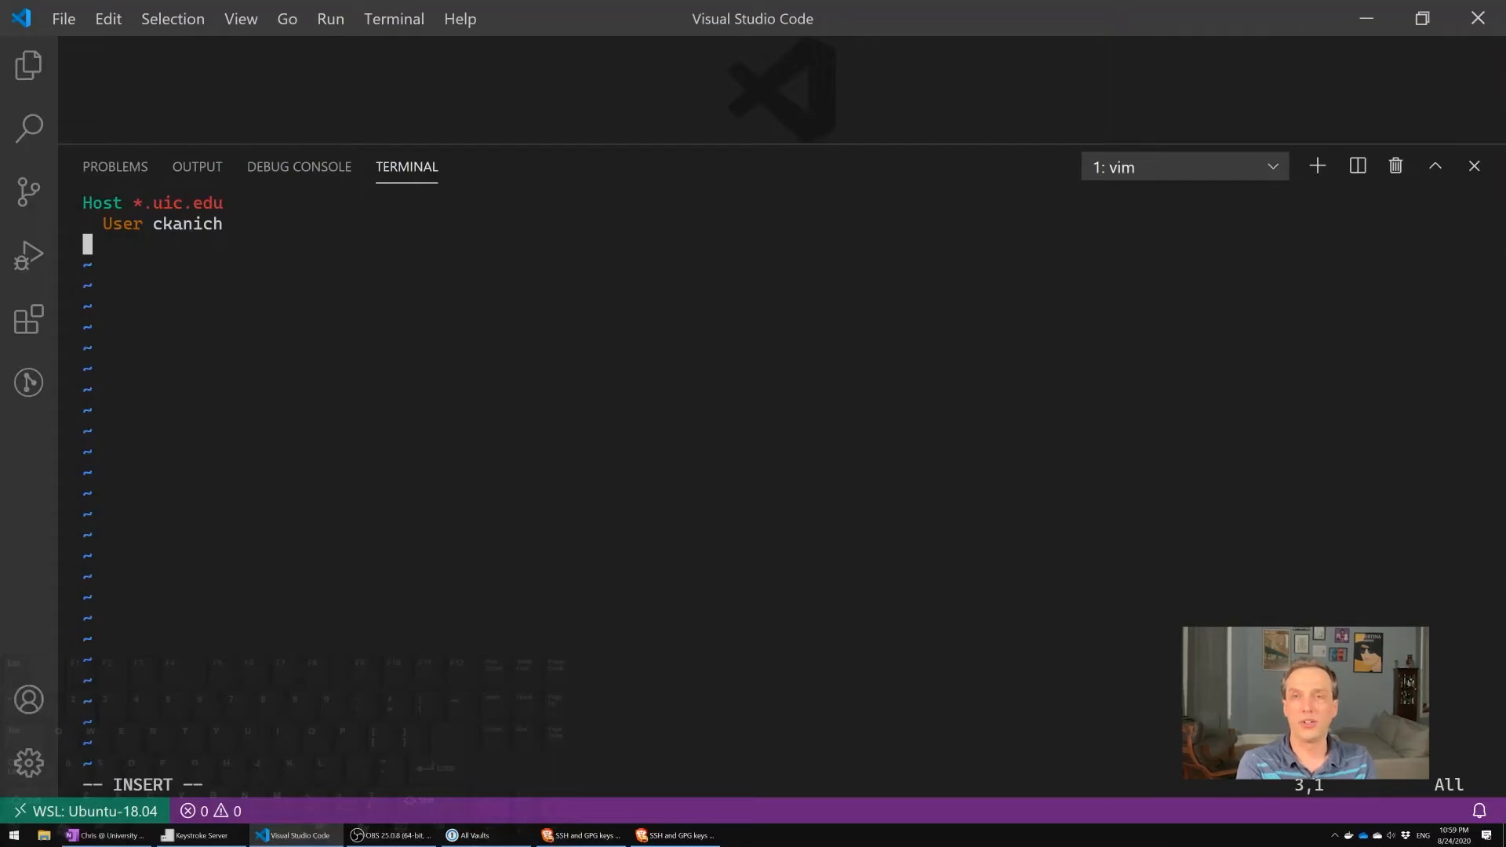
{"action": "type", "text": "Fo"}
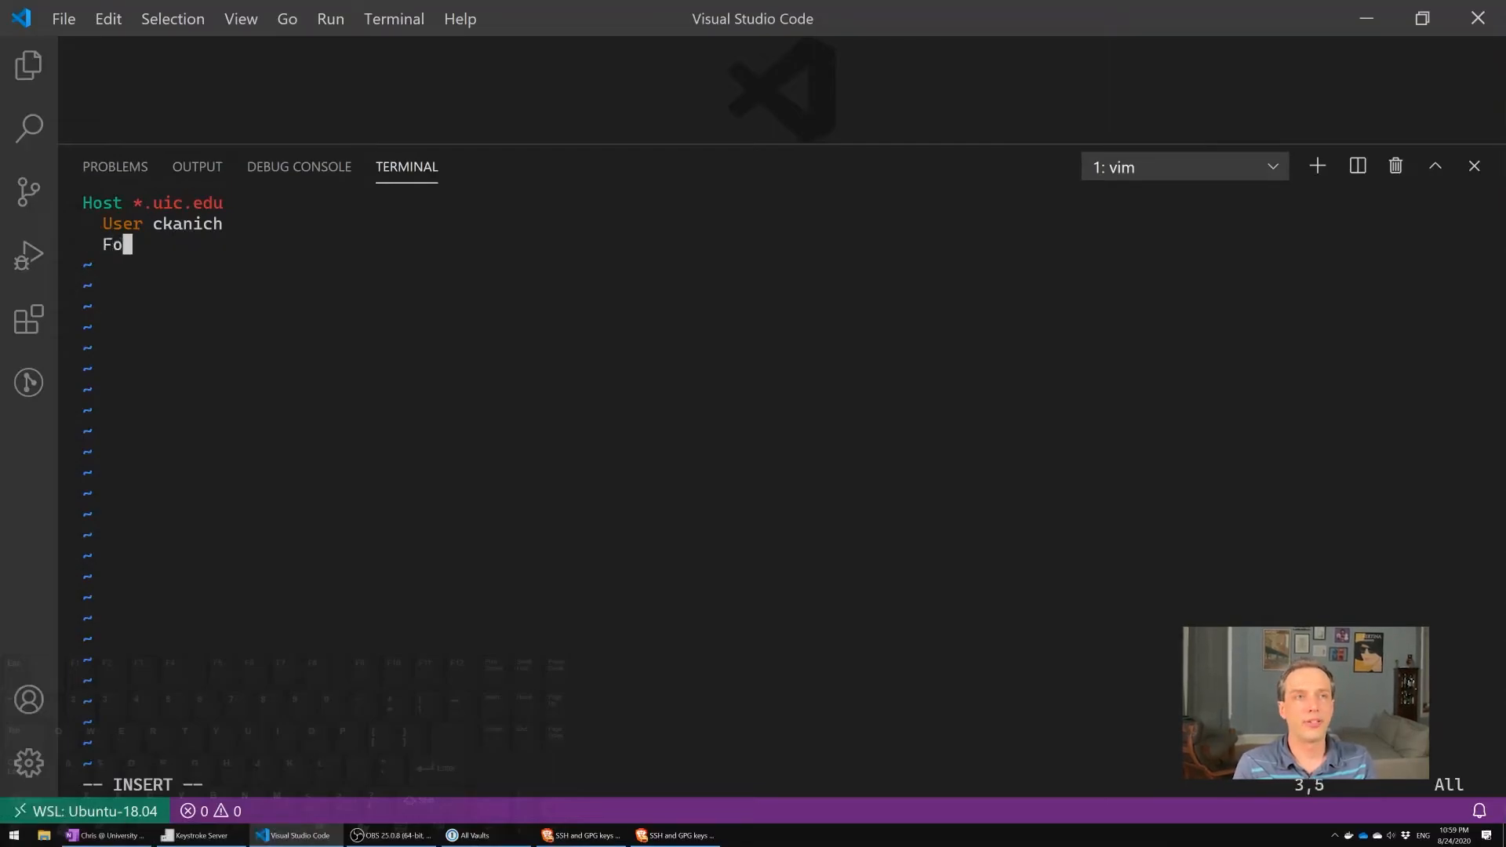
{"action": "type", "text": "rwardAgent ye"}
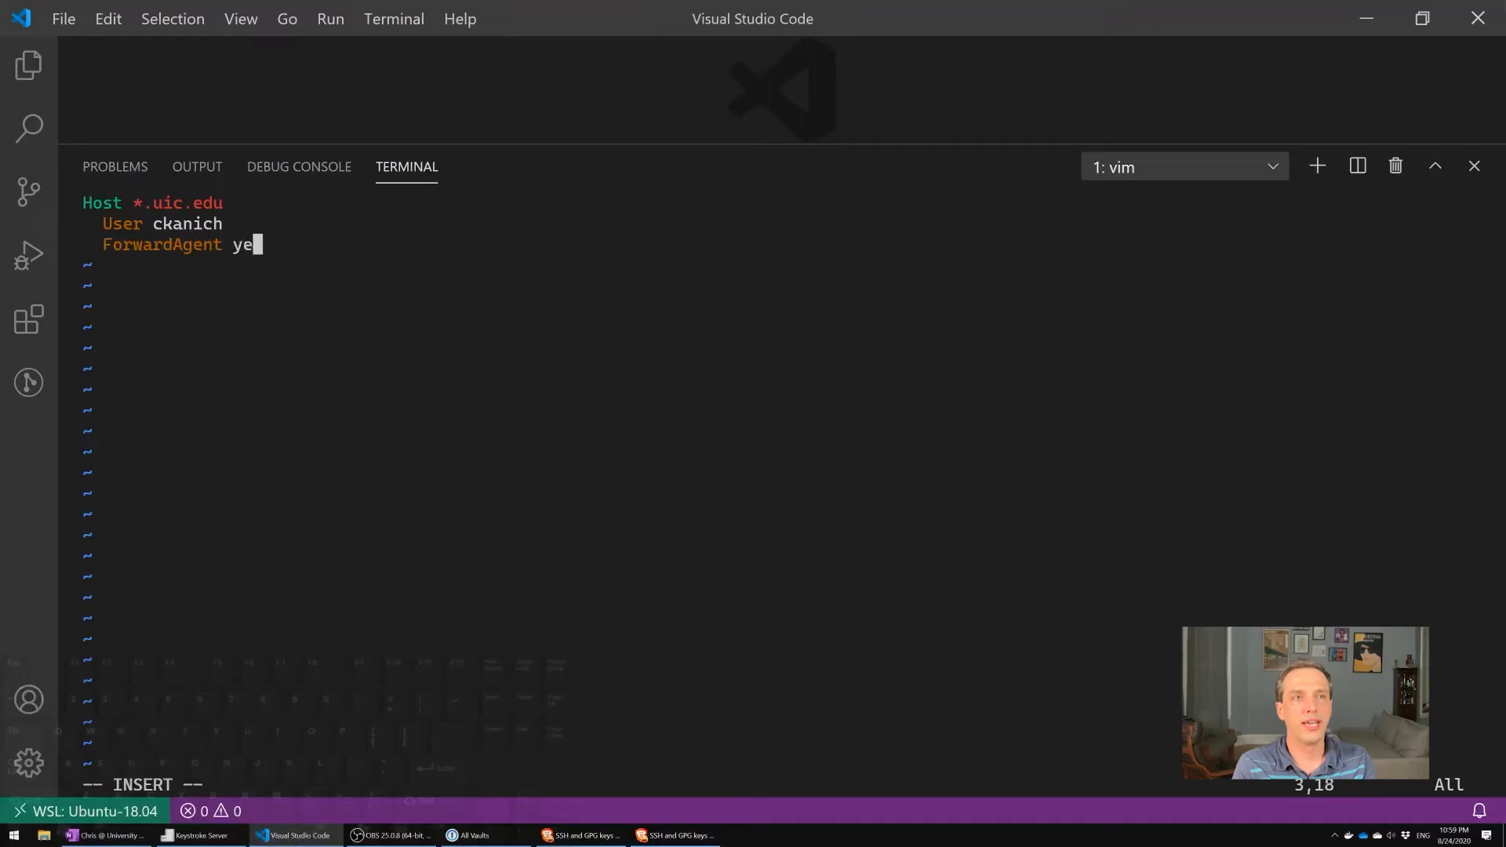
{"action": "type", "text": "s"}
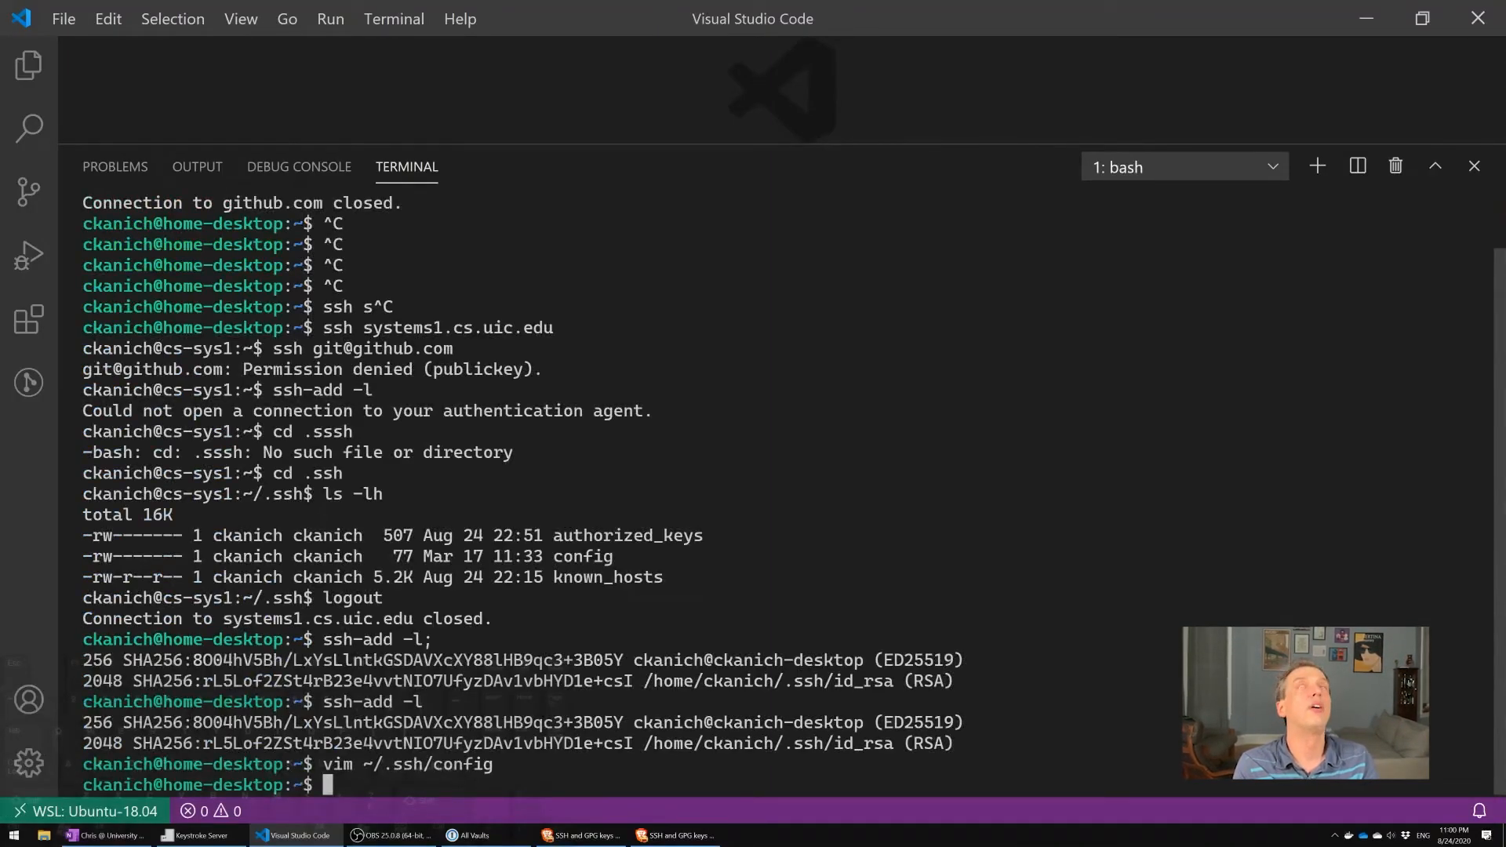
{"action": "key", "text": "ctrl+r"}
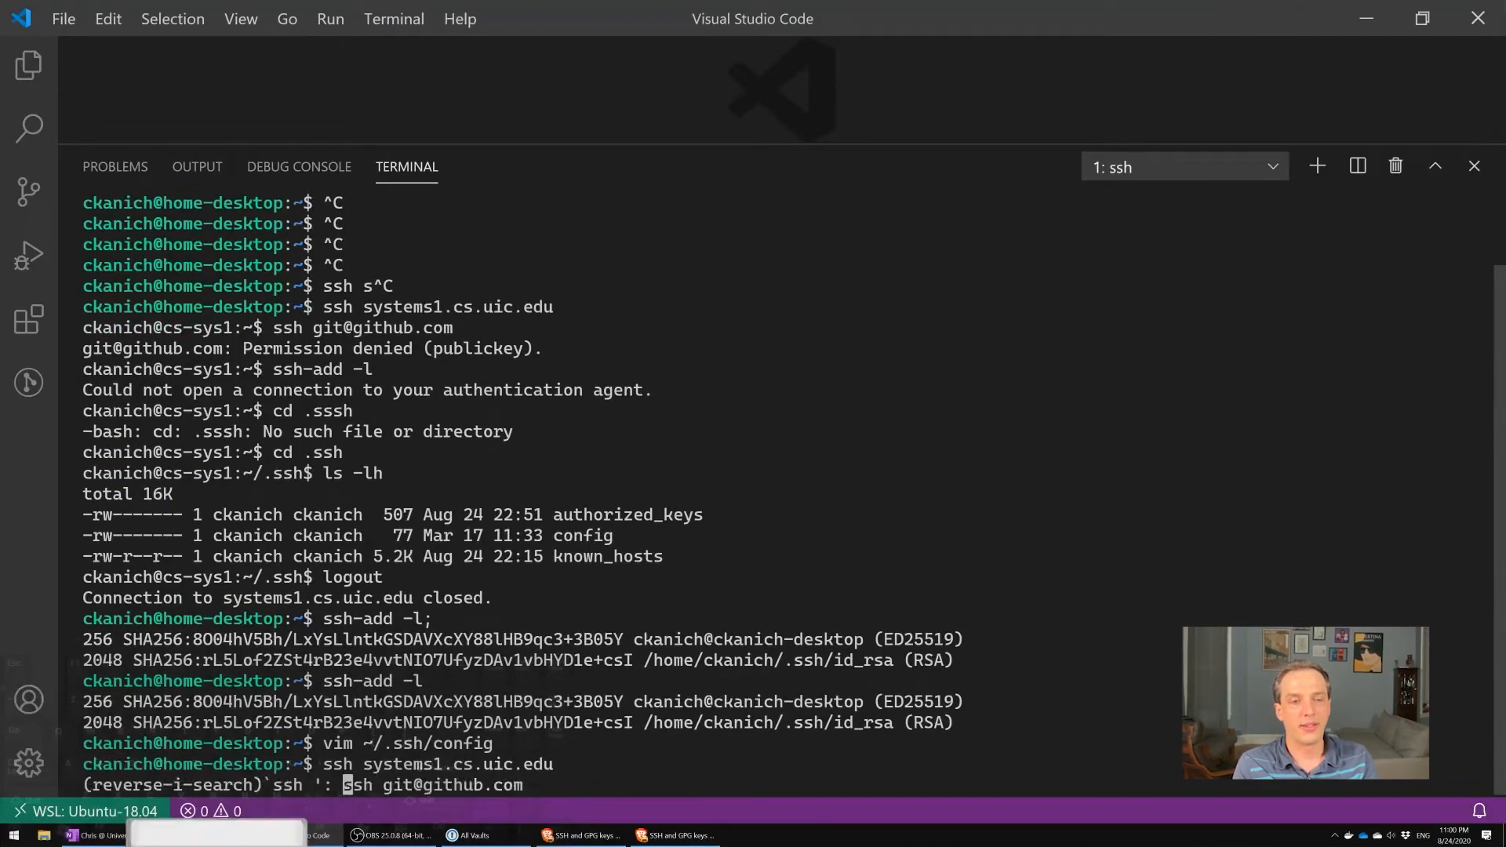
{"action": "type", "text": "-l"}
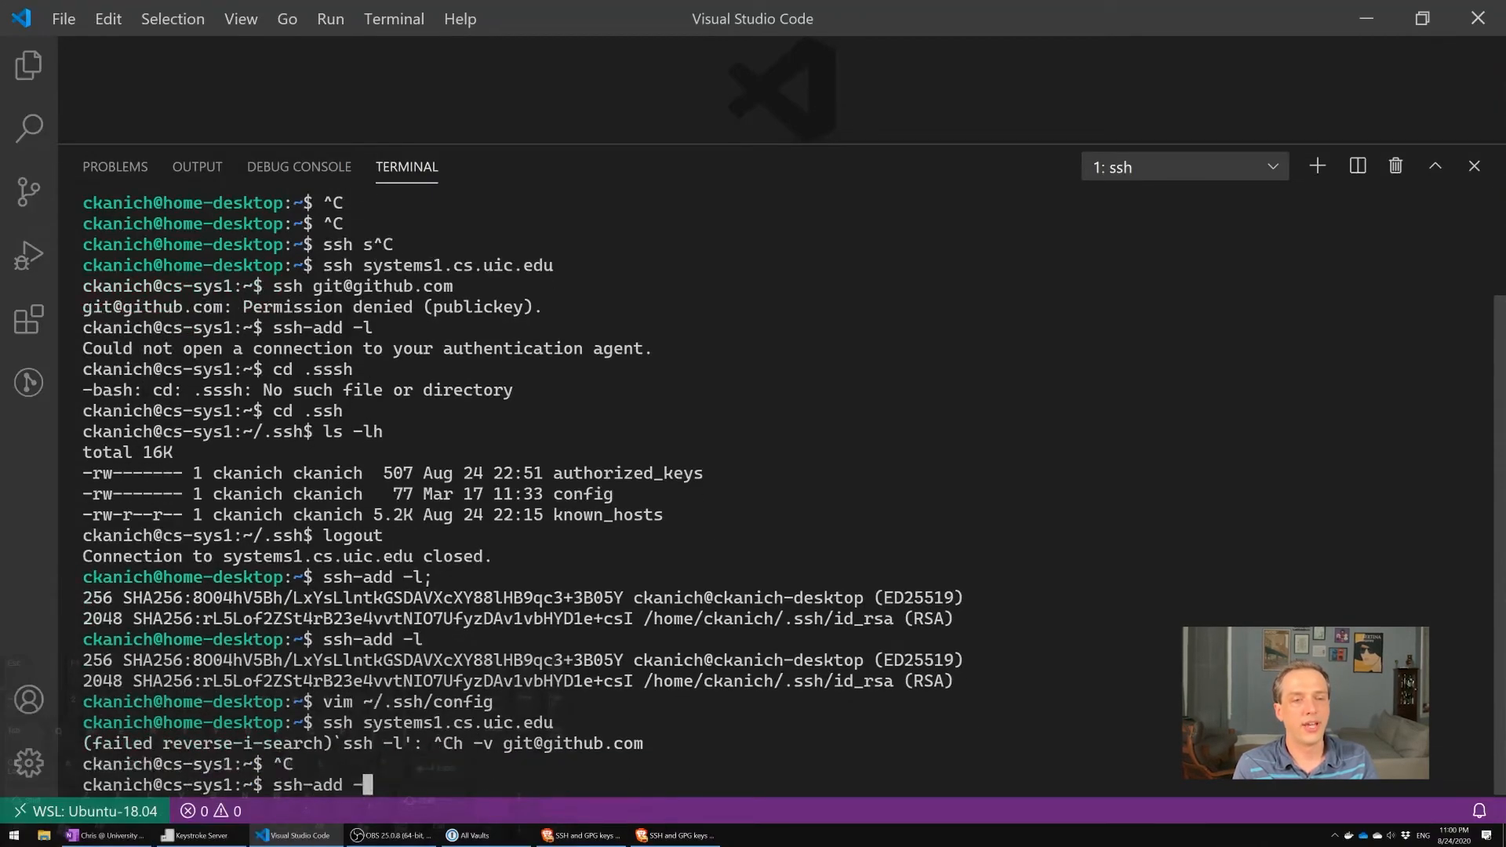
{"action": "key", "text": "Return"}
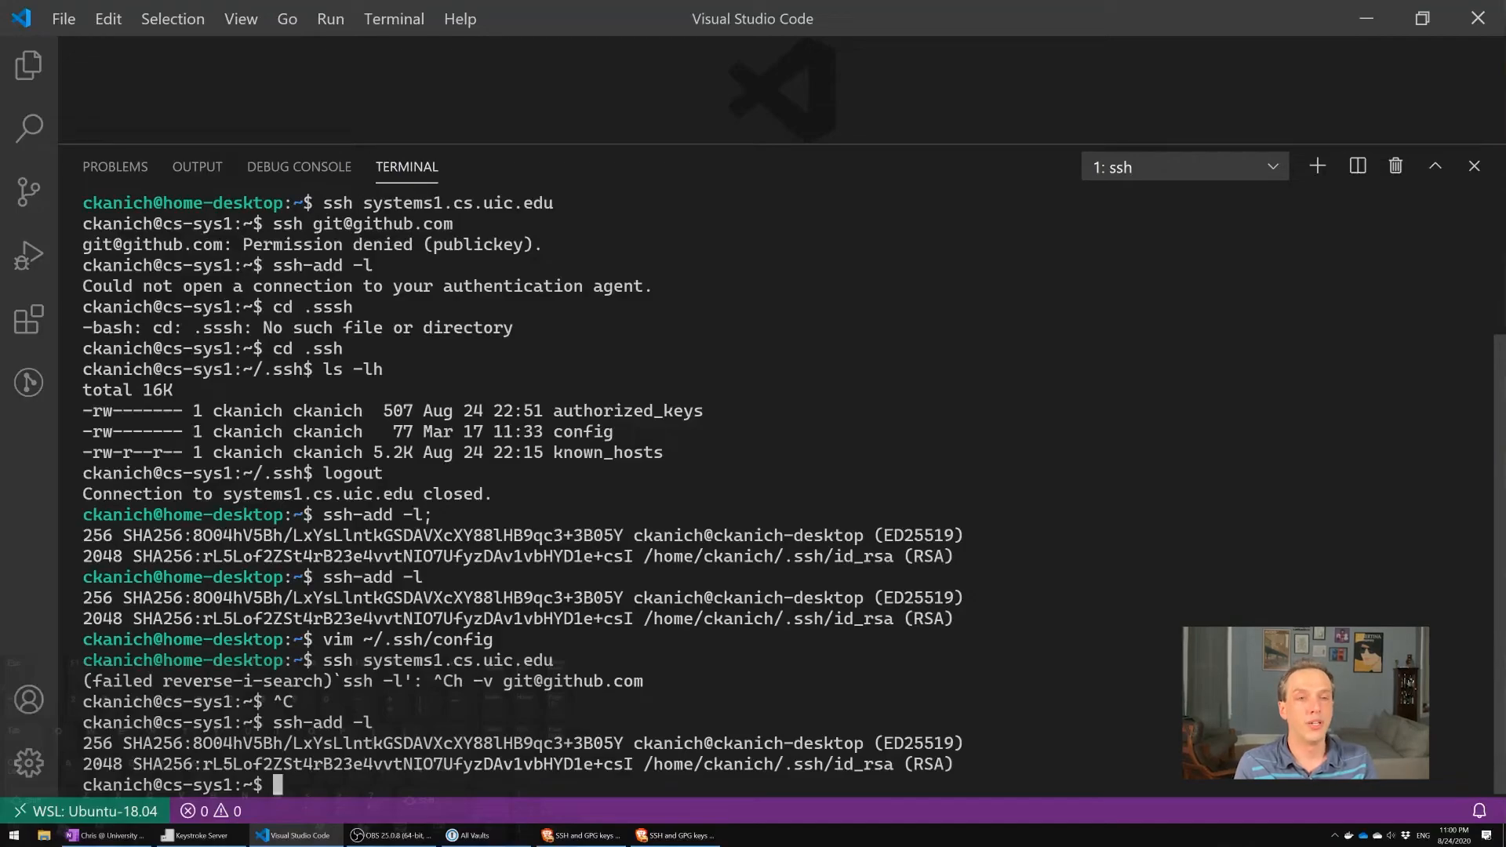
{"action": "type", "text": "ssh git@gi"}
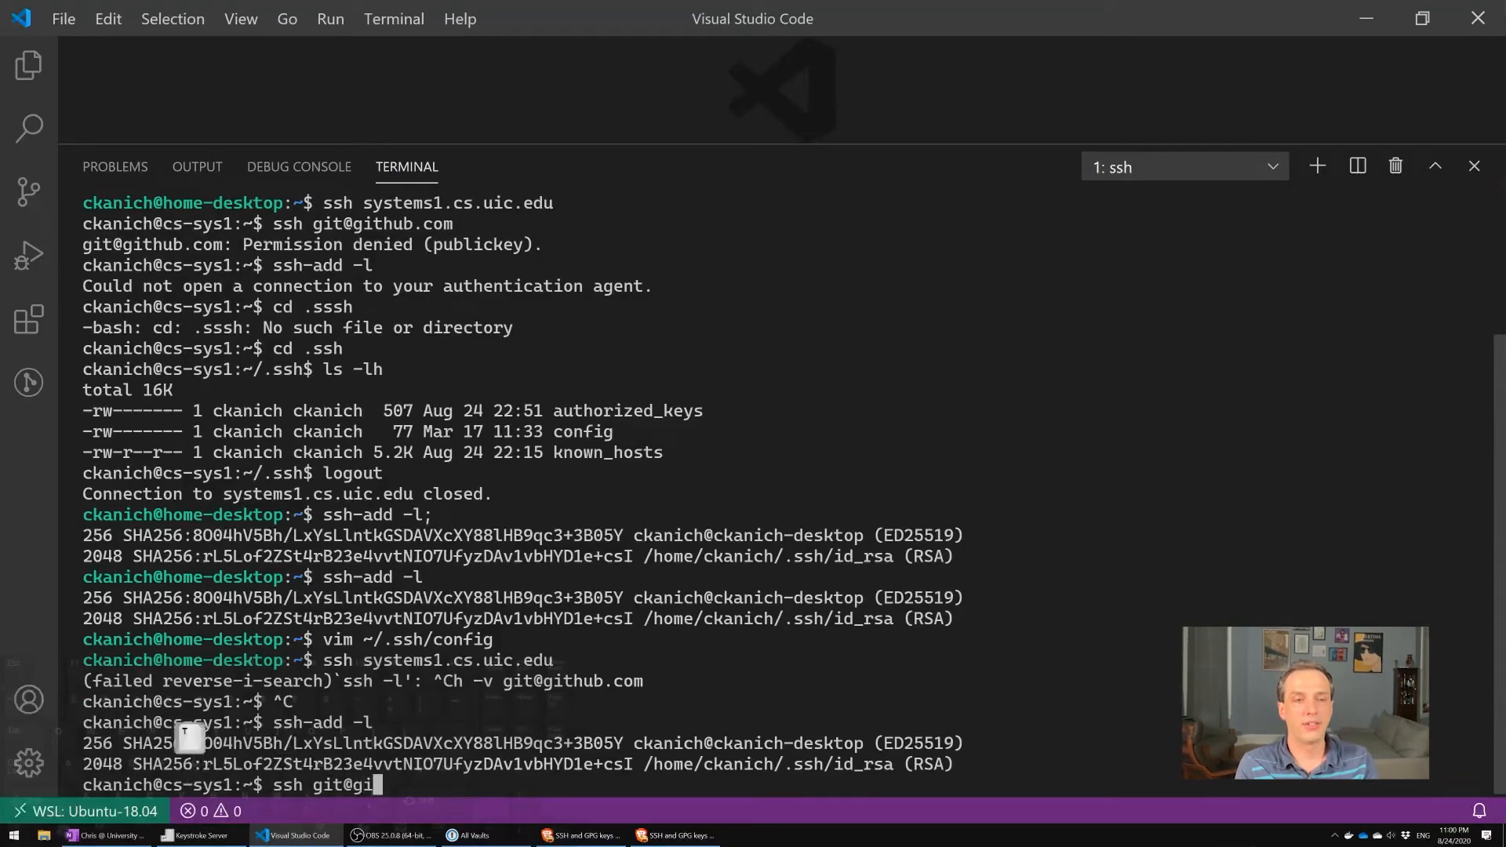